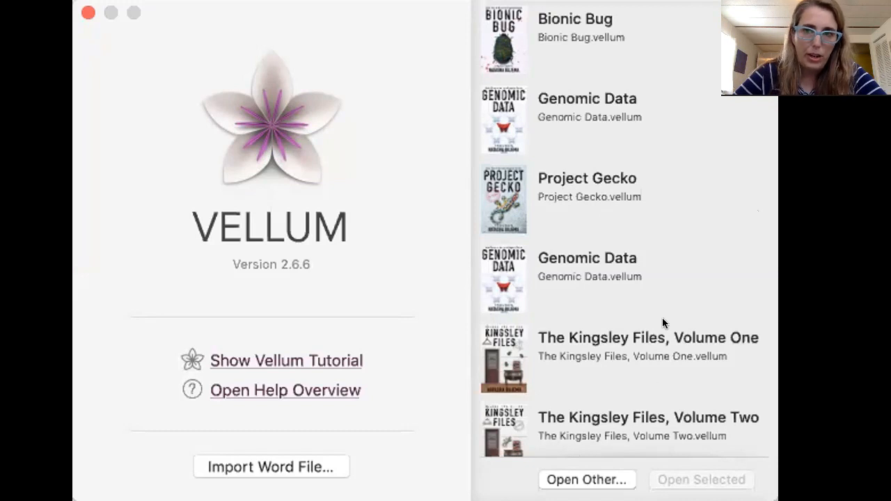
mouse_move(259, 467)
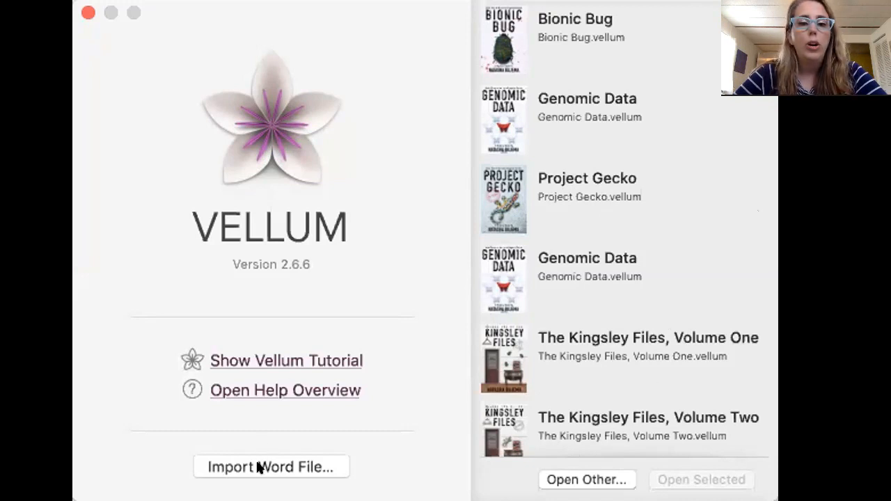
- Import the Word manuscript and review the resulting chapter list down to the epilogue
left_click(270, 467)
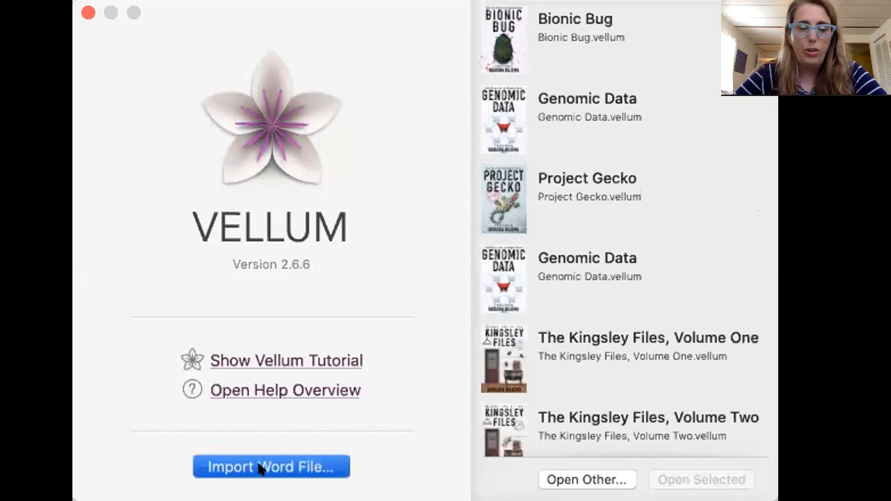
left_click(270, 466)
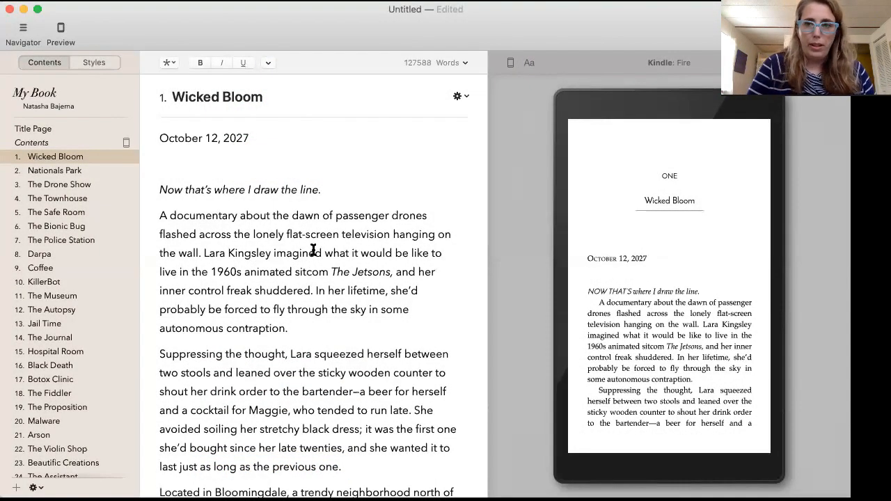
scroll("down", 3)
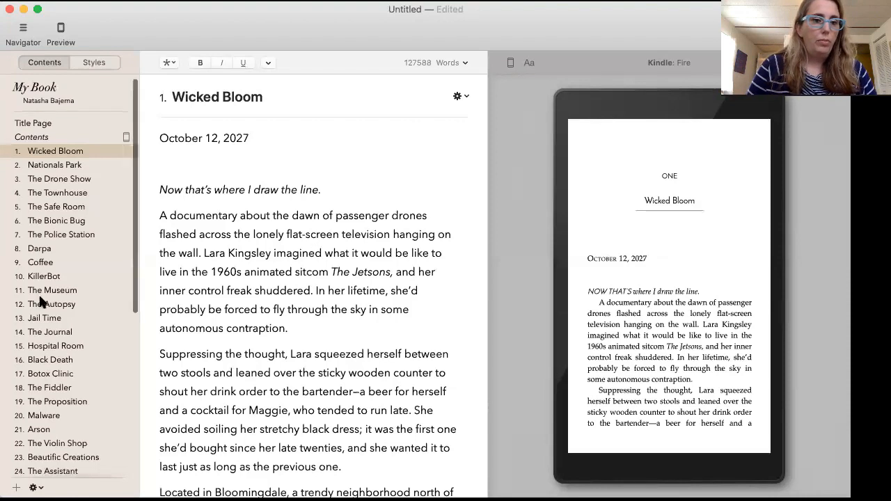
scroll("down", 3)
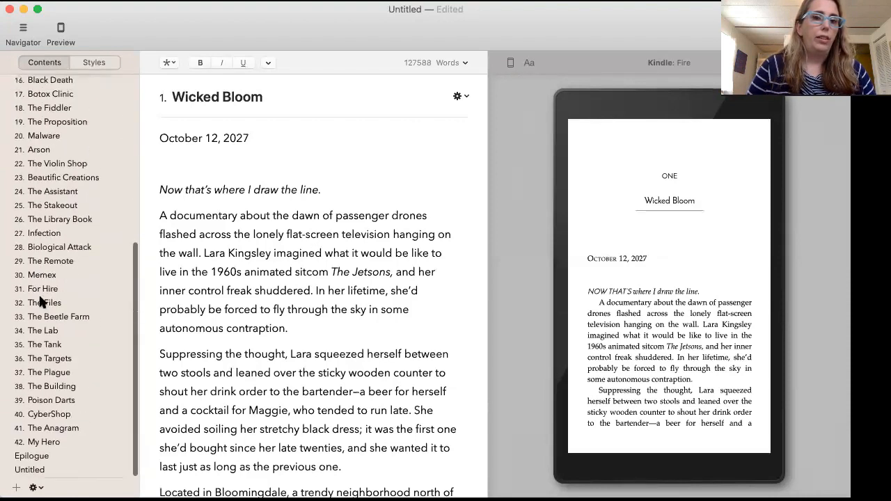
scroll("up", 3)
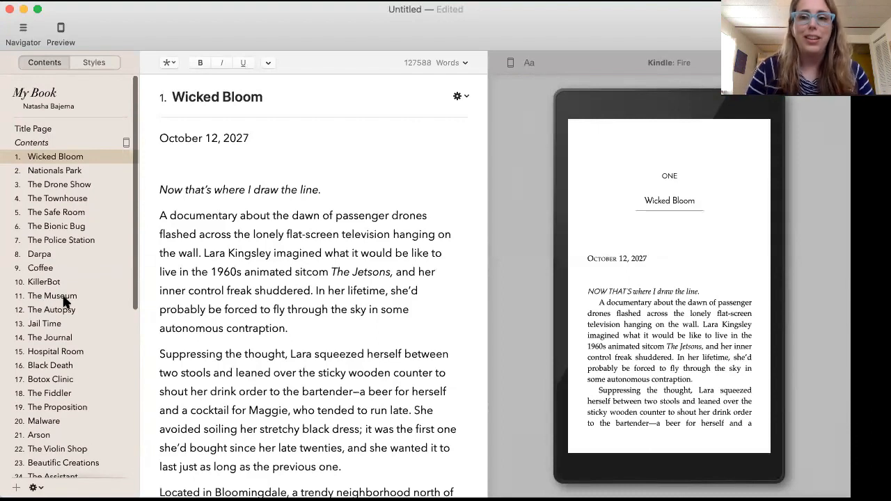
mouse_move(570, 160)
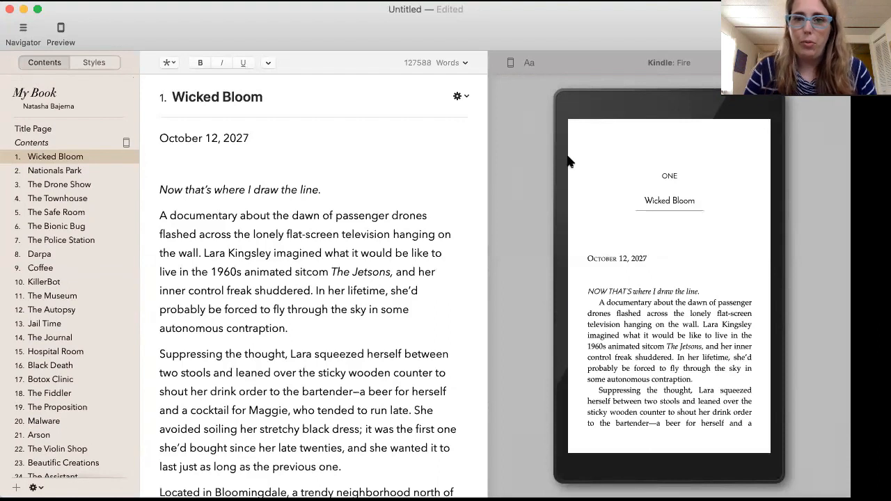
- Switch the preview device from Kindle to iPhone, then to the Print edition
left_click(510, 62)
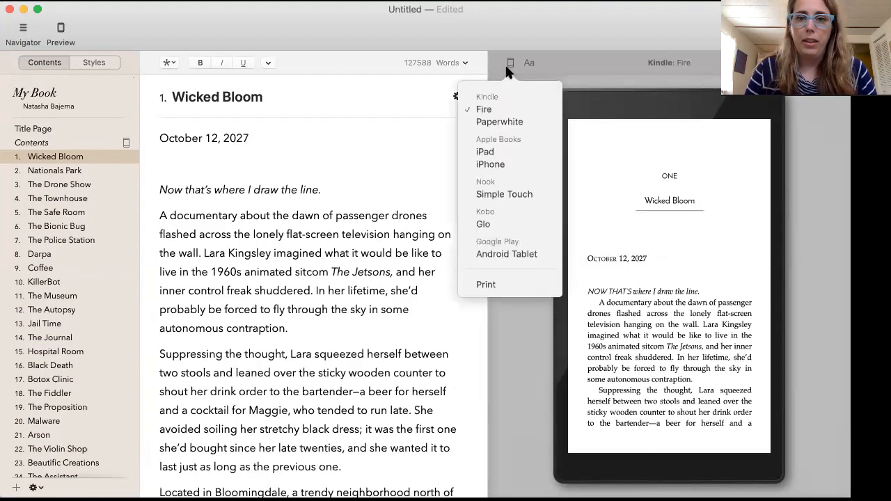
mouse_move(490, 181)
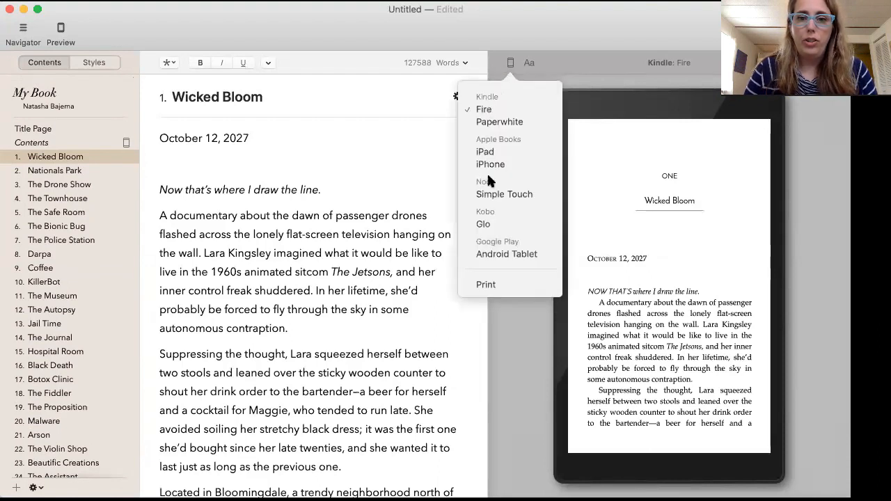
mouse_move(487, 111)
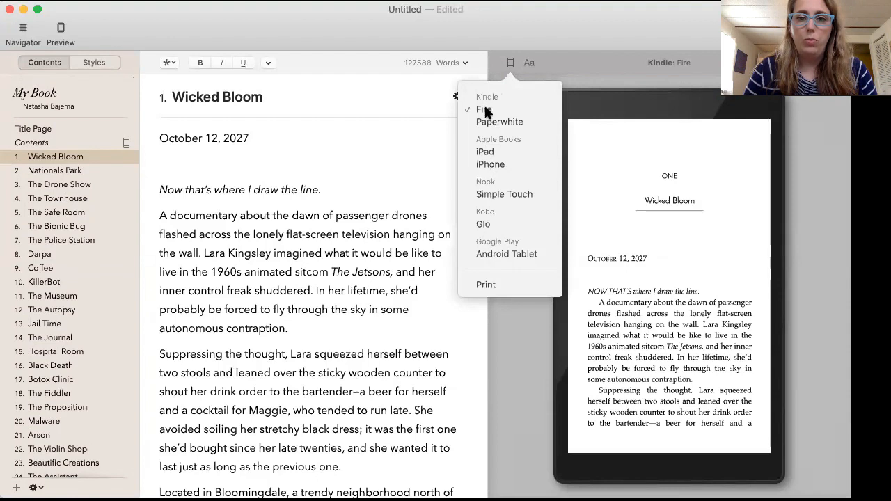
left_click(490, 165)
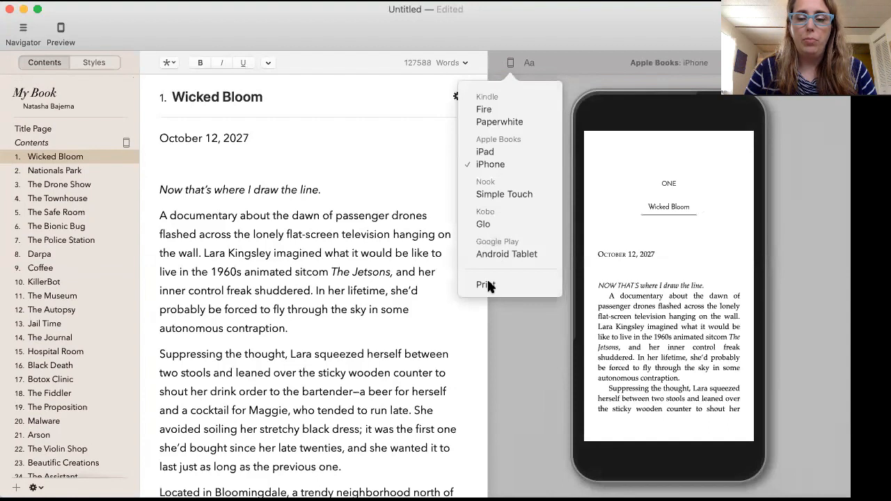
left_click(485, 284)
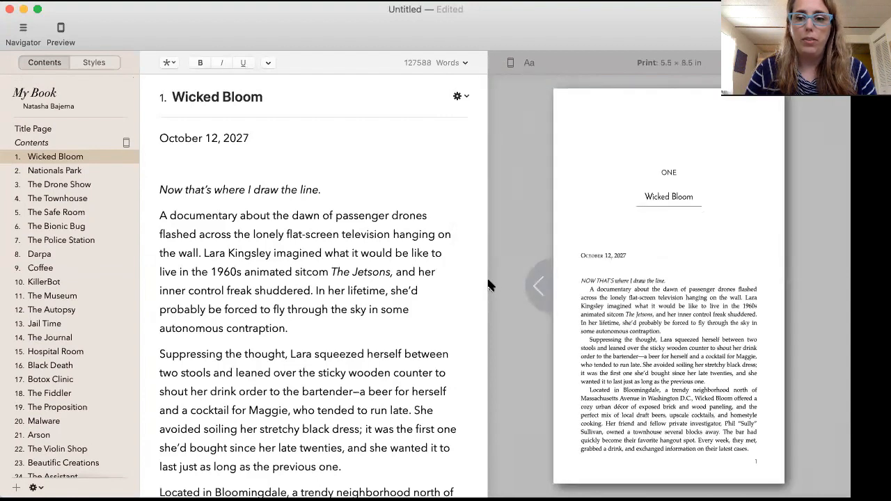
mouse_move(703, 291)
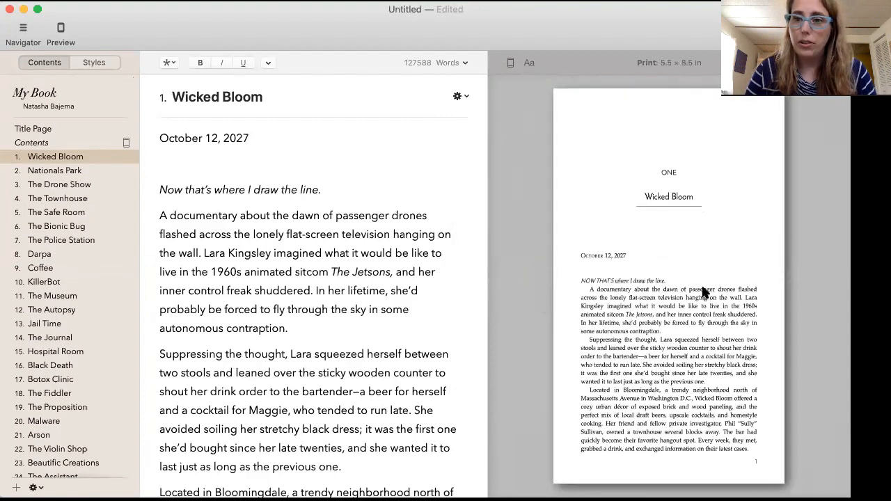
mouse_move(328, 124)
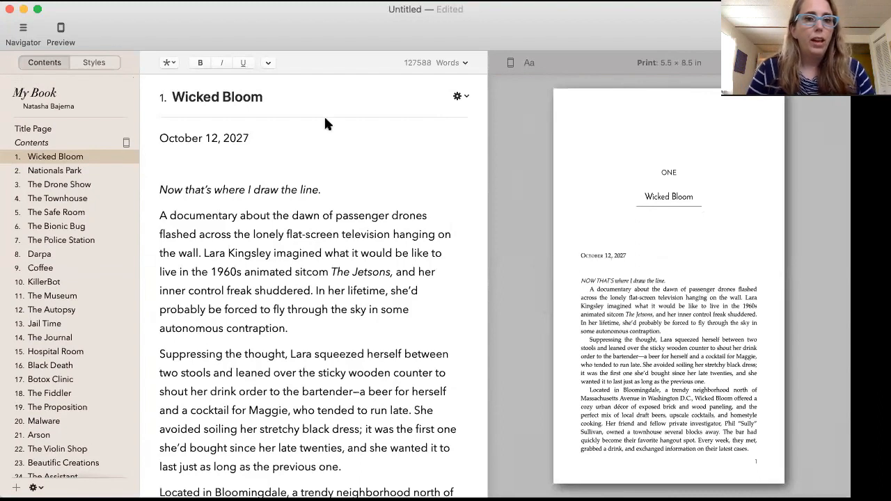
- Fill in the title info as Bionic Bug with subtitle A Mystery Novel
left_click(33, 129)
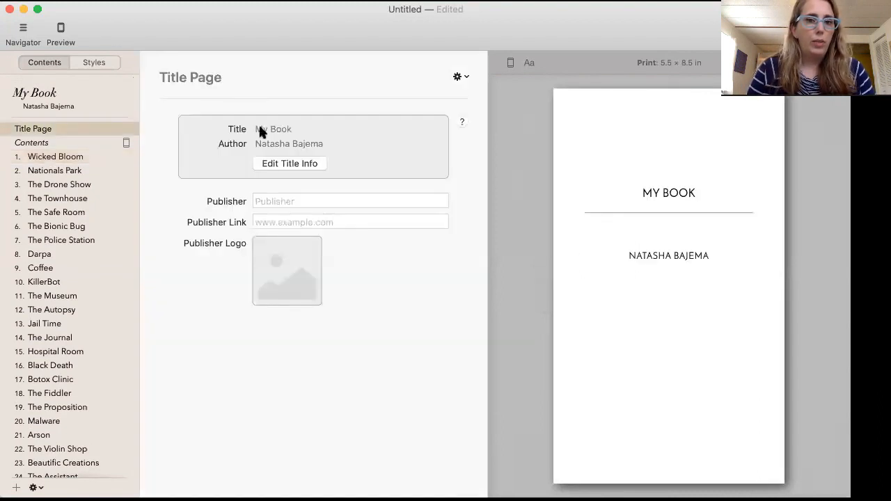
left_click(290, 163)
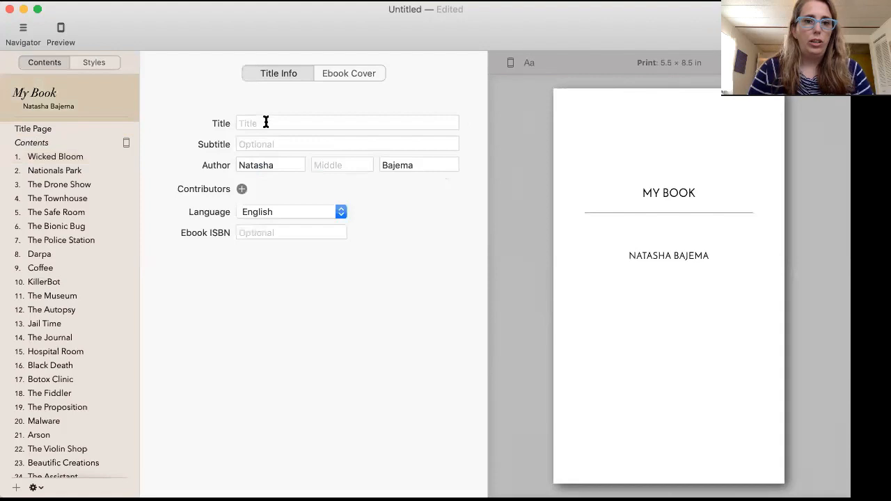
type("Bionic Bug")
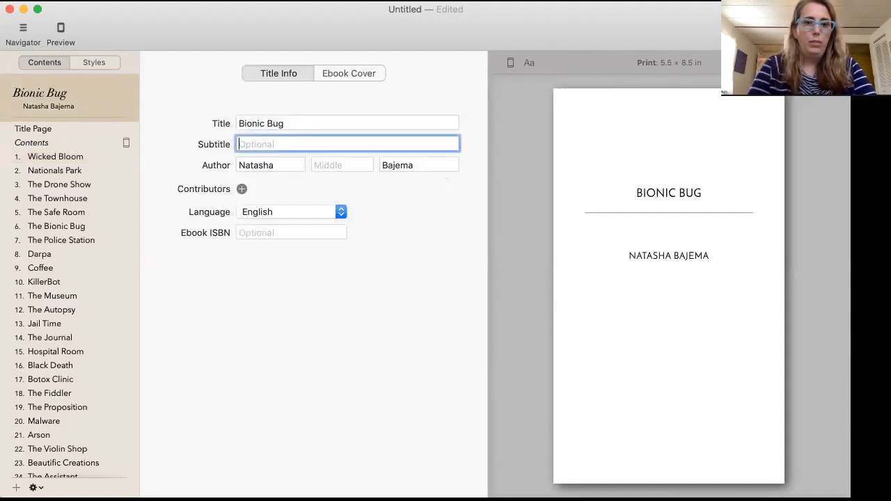
type("A Mystery Nov")
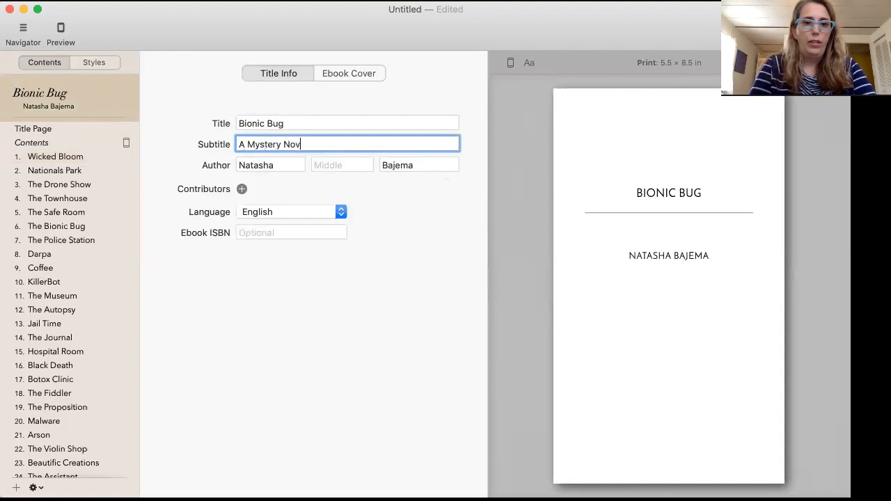
type("el")
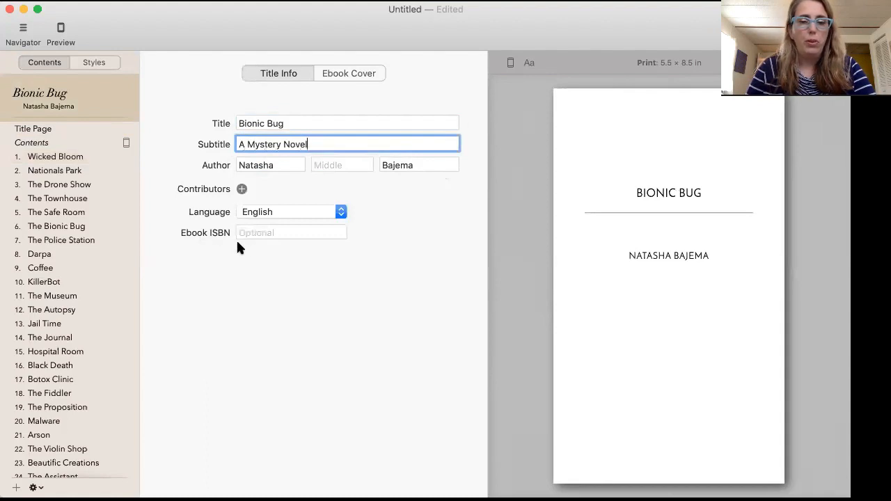
mouse_move(286, 254)
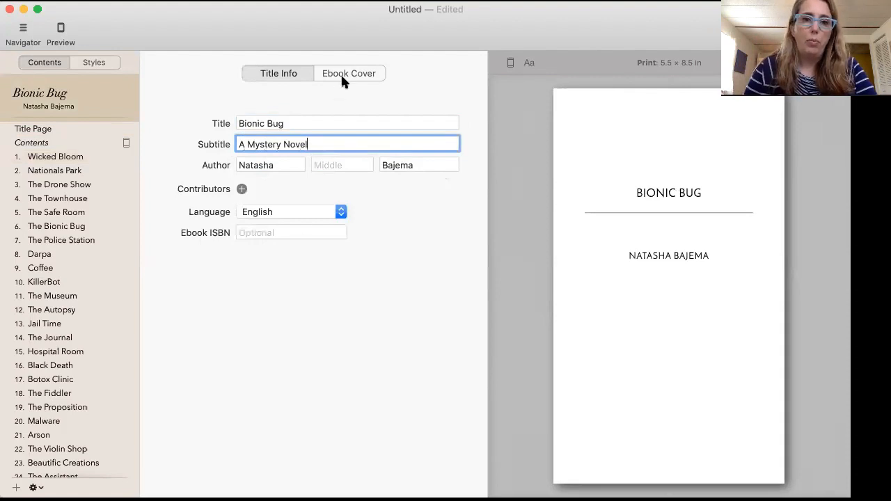
- Go to the Ebook Cover settings to place the Bionic Bug cover image
left_click(348, 72)
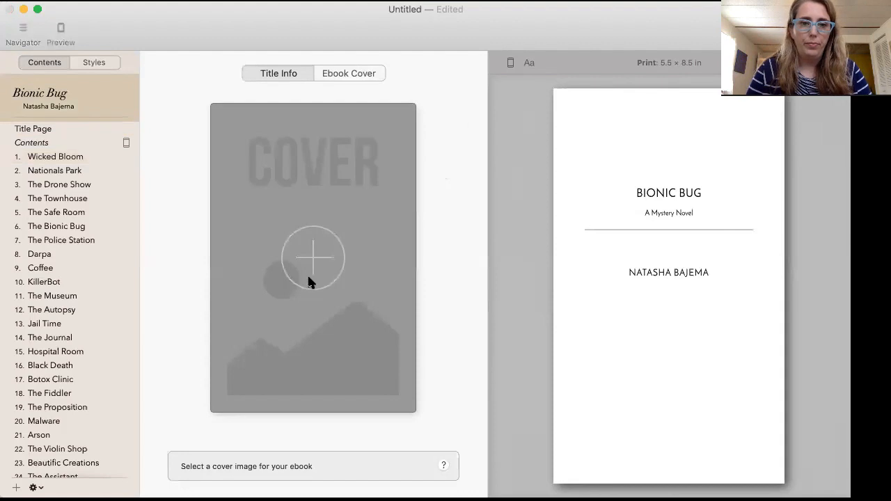
mouse_move(370, 251)
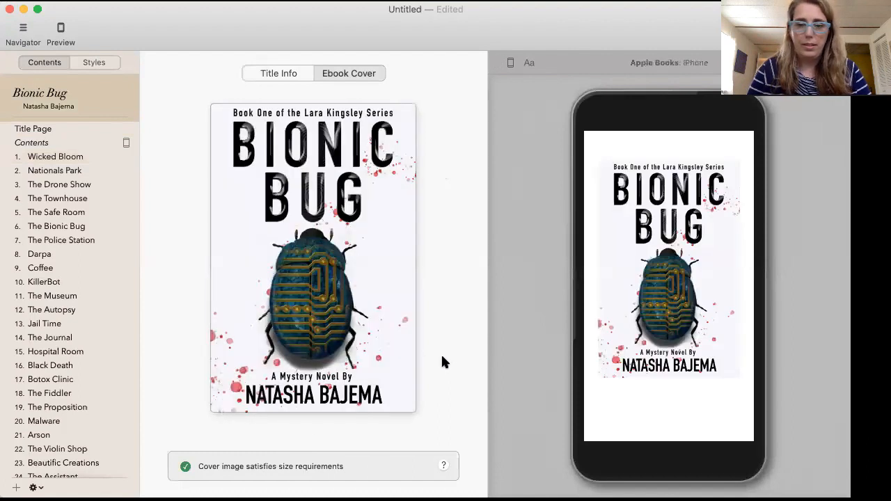
mouse_move(248, 473)
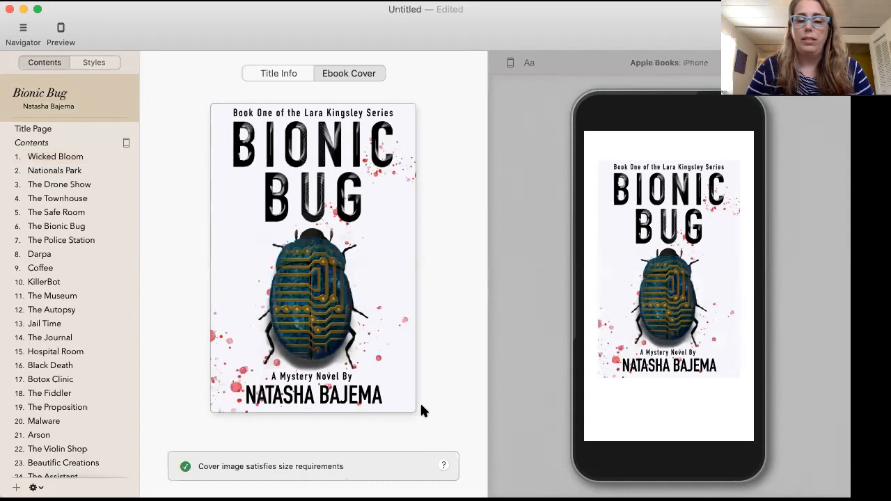
mouse_move(435, 413)
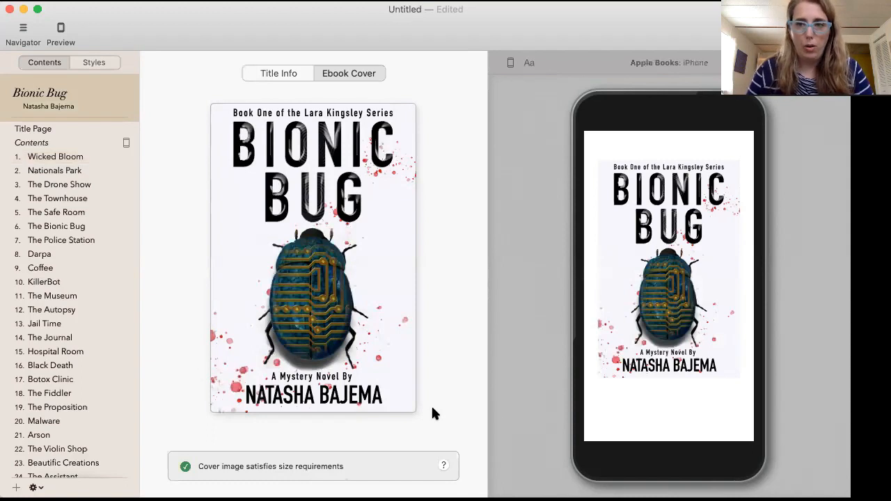
mouse_move(429, 406)
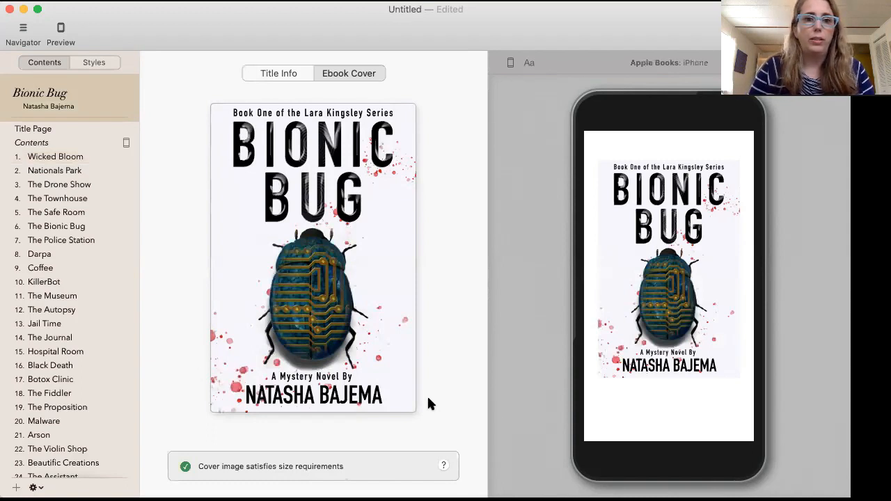
mouse_move(45, 133)
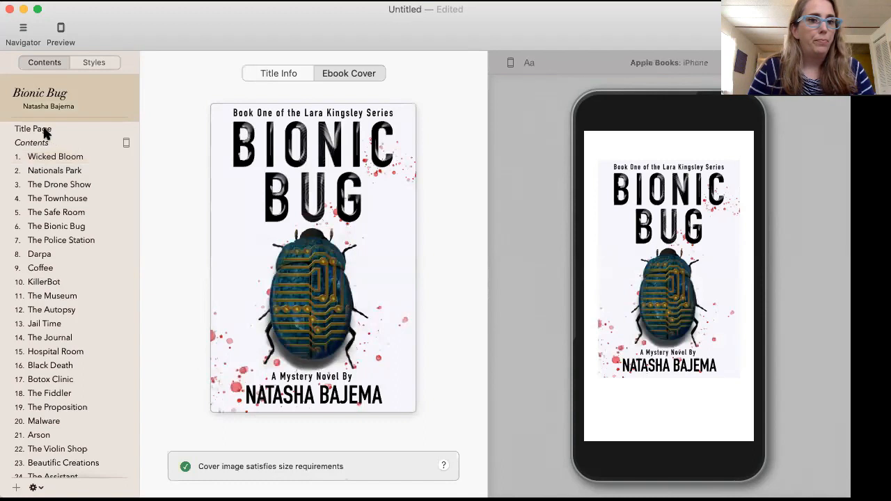
- Enter Nuclear Spin Cycle Publishing as the title-page publisher with its link
left_click(33, 129)
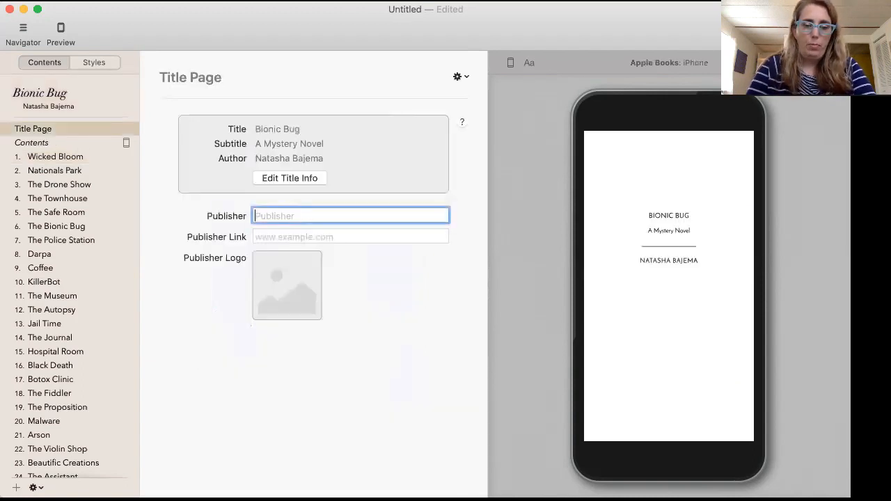
type("Nuclear Spin")
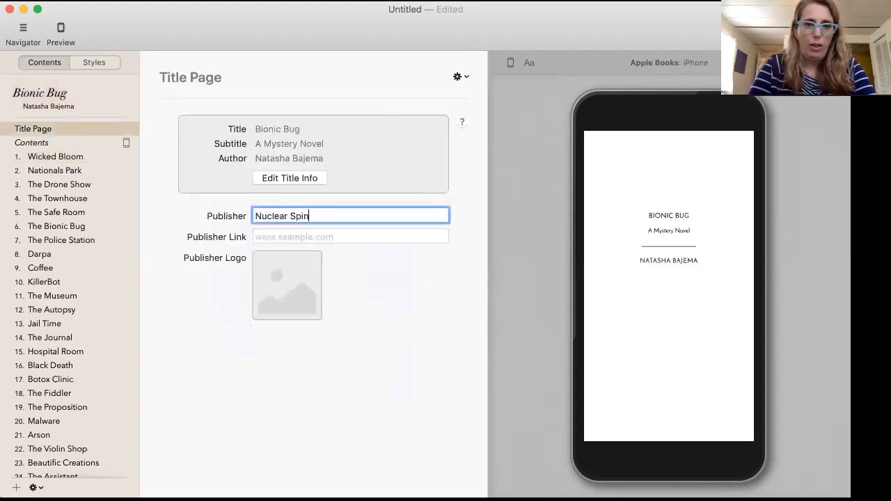
type("Cycle Publishing")
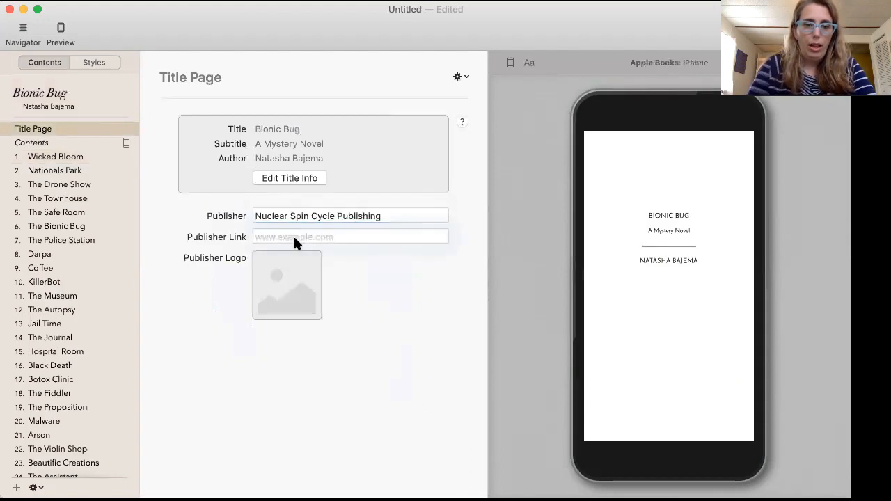
type("nuclears")
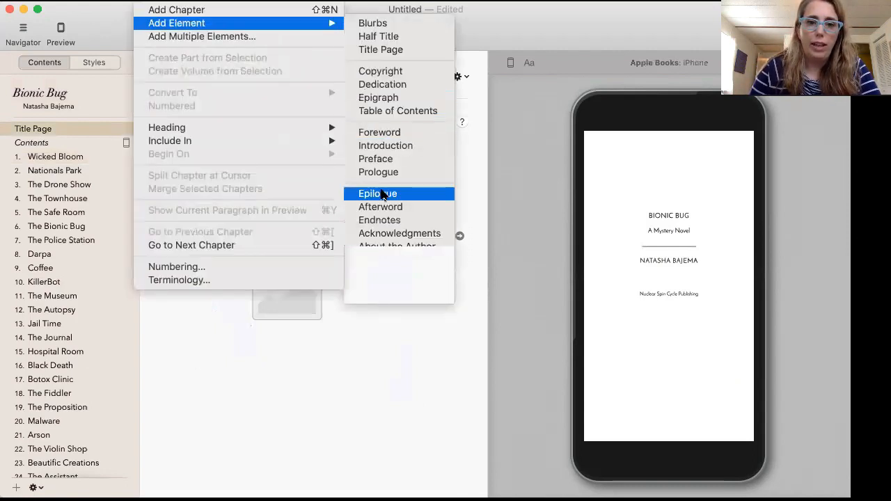
mouse_move(393, 281)
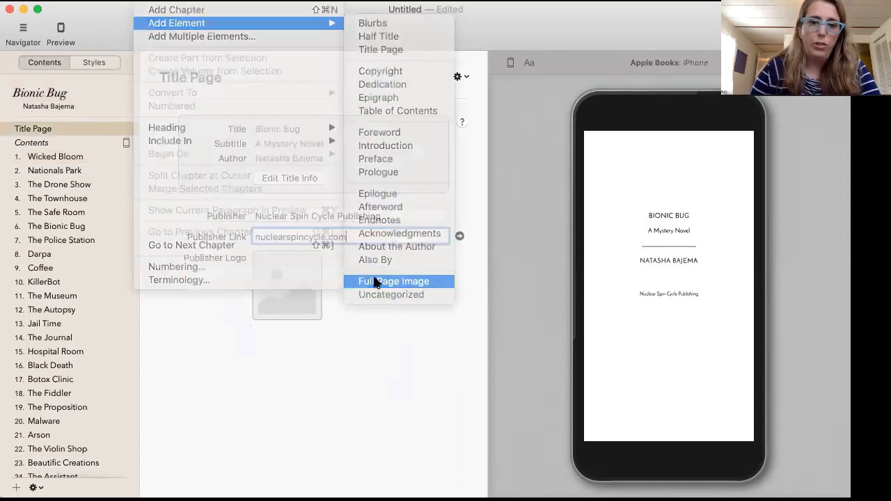
- Add a Full Page Image element positioned right after the title page
left_click(394, 281)
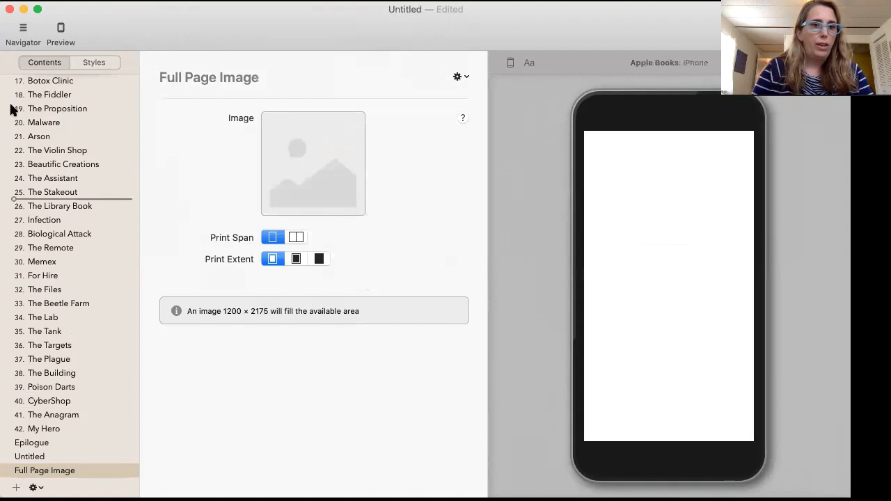
scroll("up", 3)
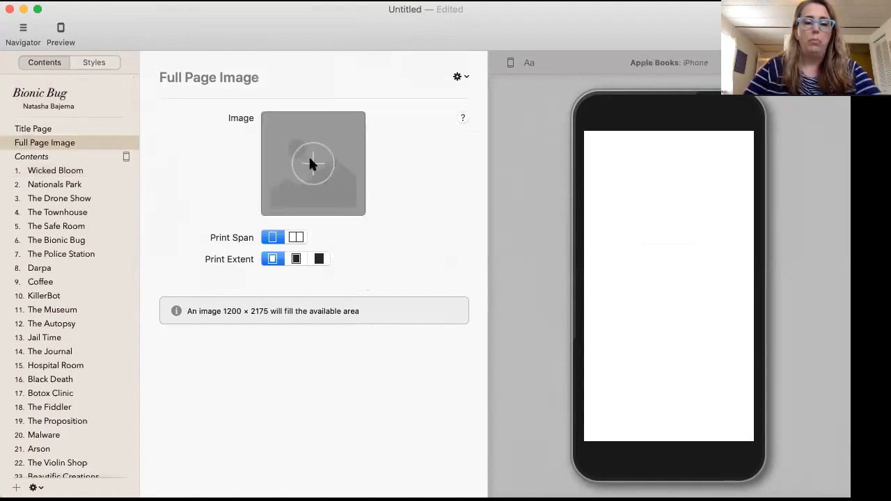
mouse_move(347, 288)
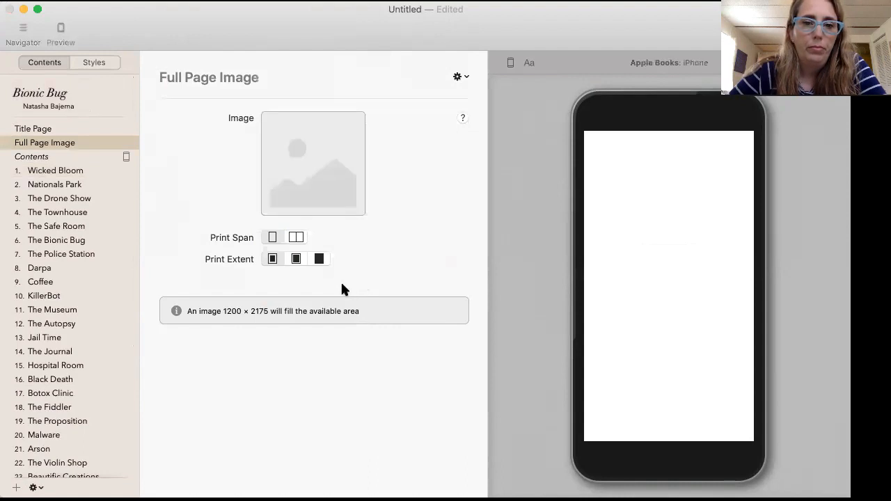
mouse_move(671, 354)
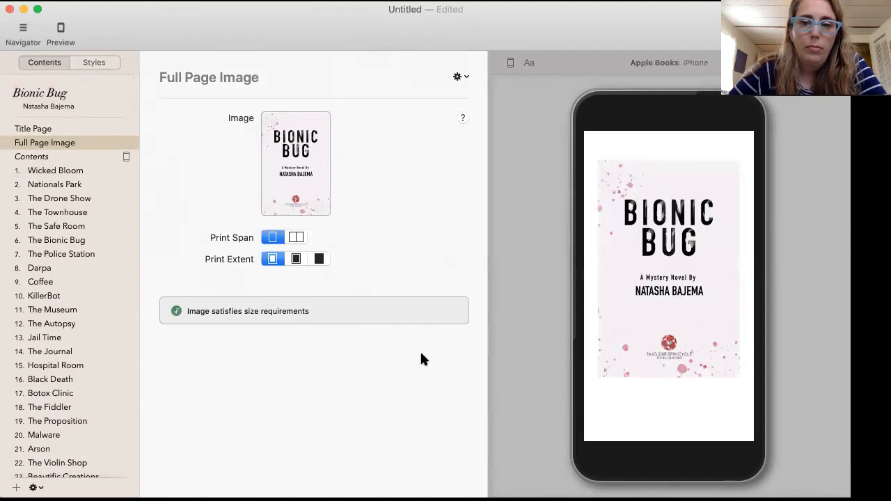
- Preview the print edition and set the artwork page's print extent to Full Bleed
left_click(457, 77)
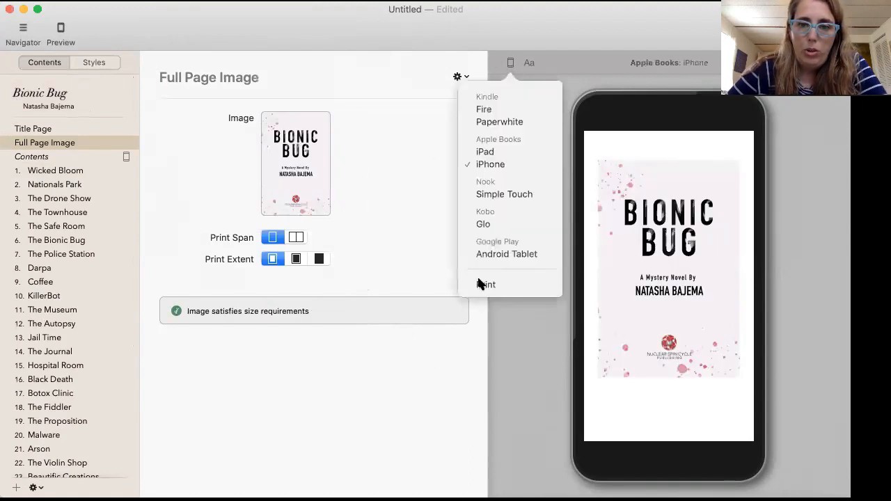
left_click(488, 284)
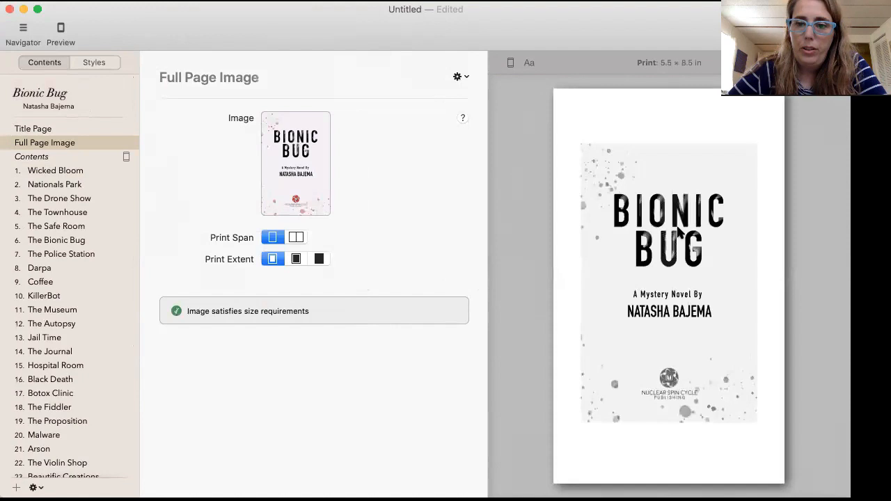
mouse_move(695, 368)
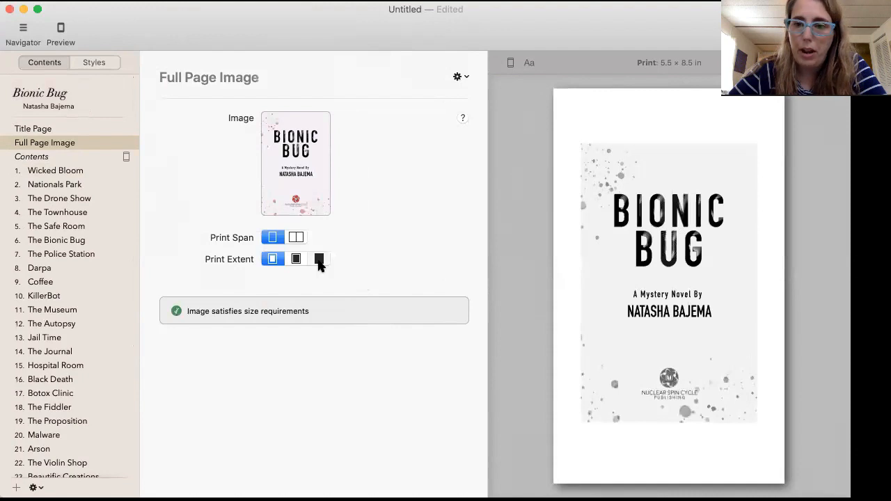
left_click(318, 259)
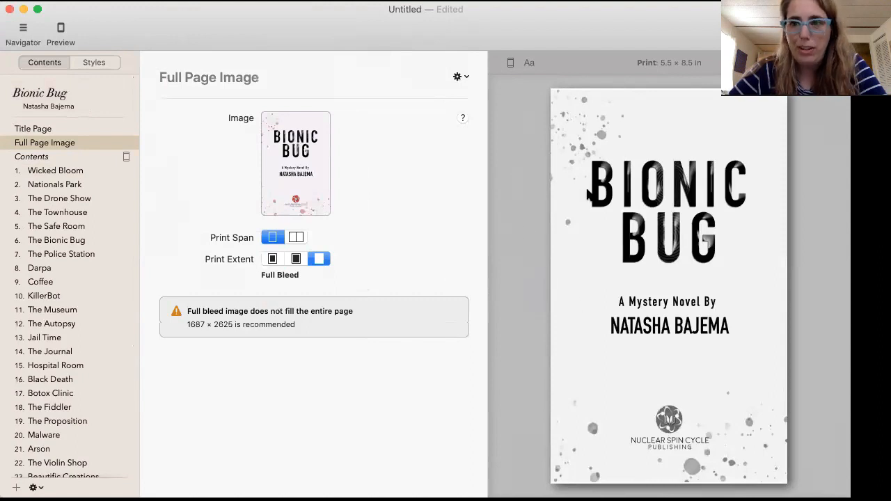
mouse_move(504, 201)
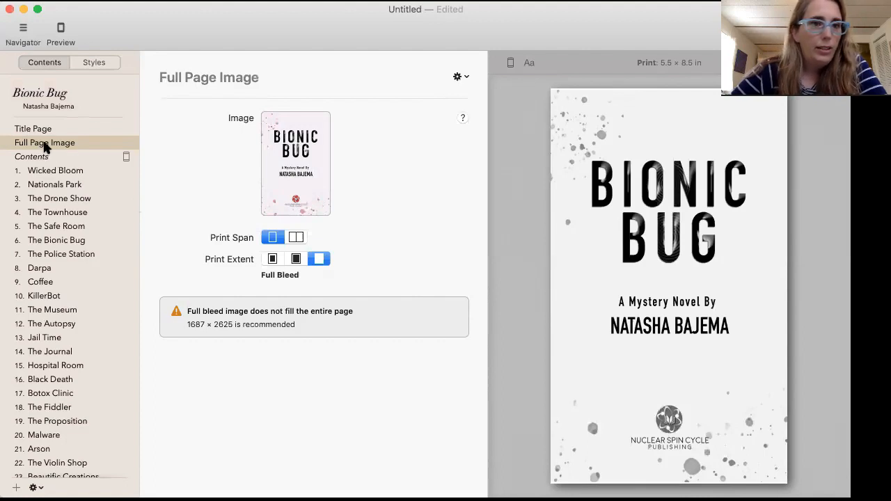
- Rename the image page to Title Page and set it to Print only via its context menu
double_click(45, 142)
type("Title Page")
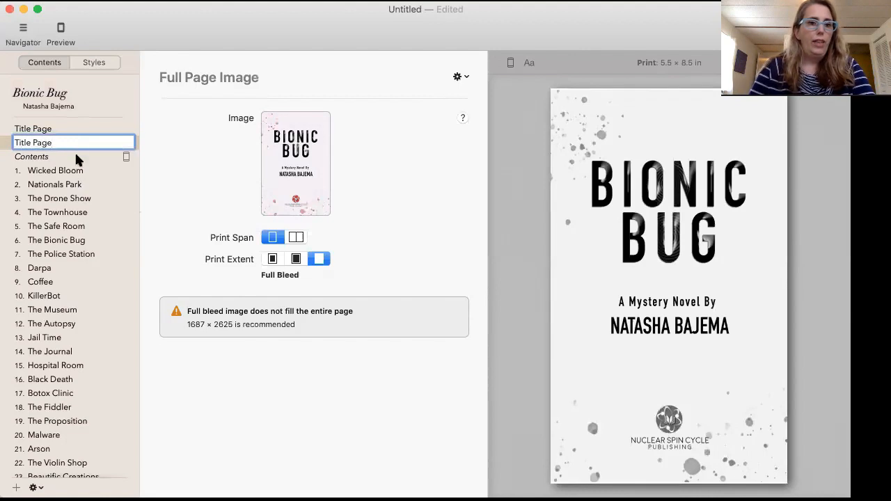
right_click(34, 142)
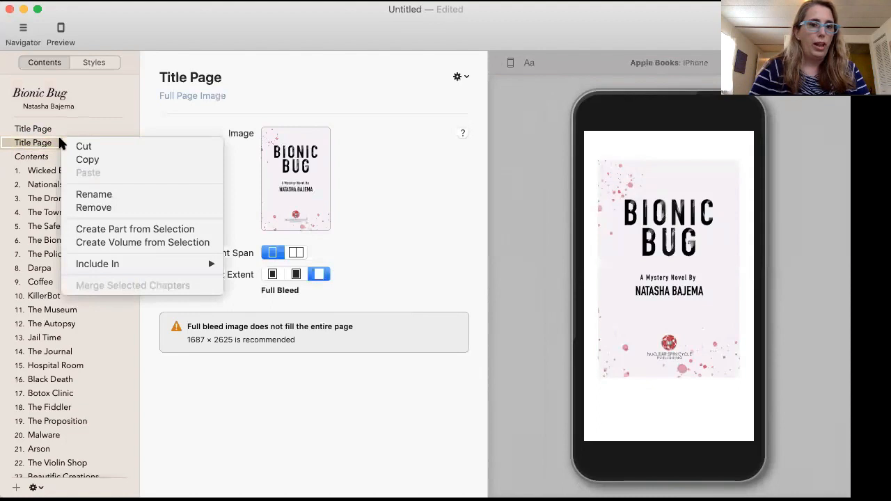
mouse_move(97, 264)
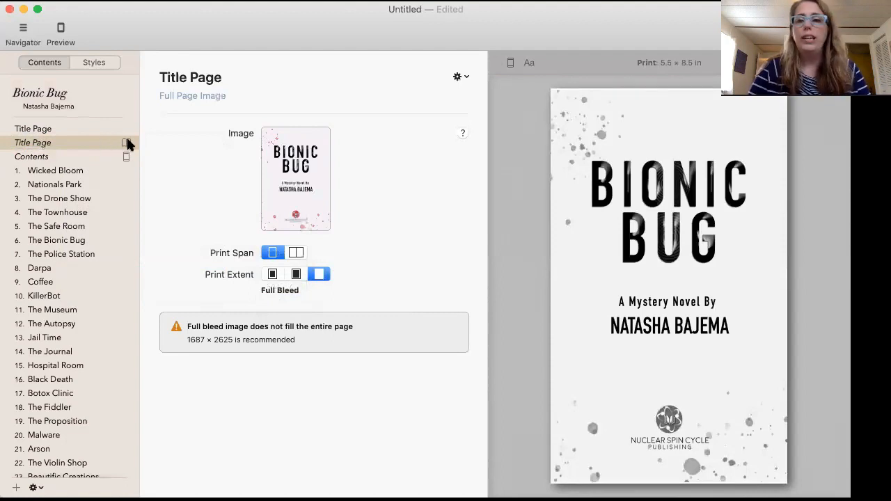
mouse_move(125, 160)
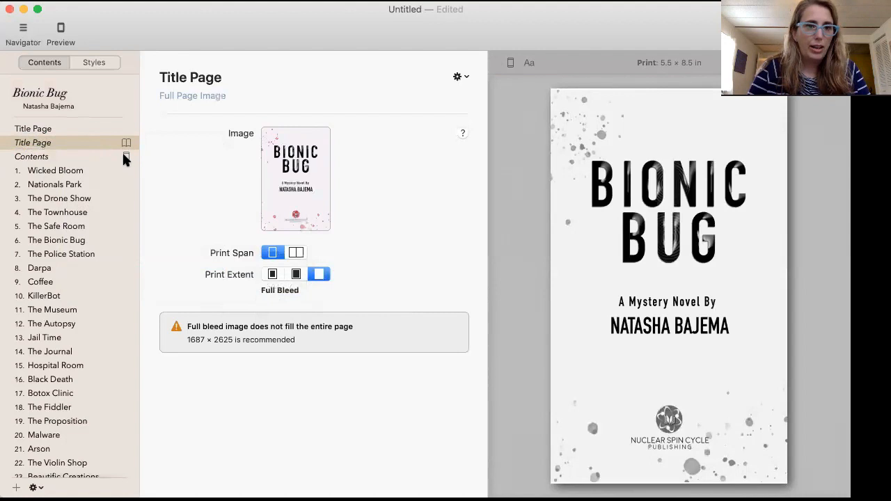
mouse_move(95, 165)
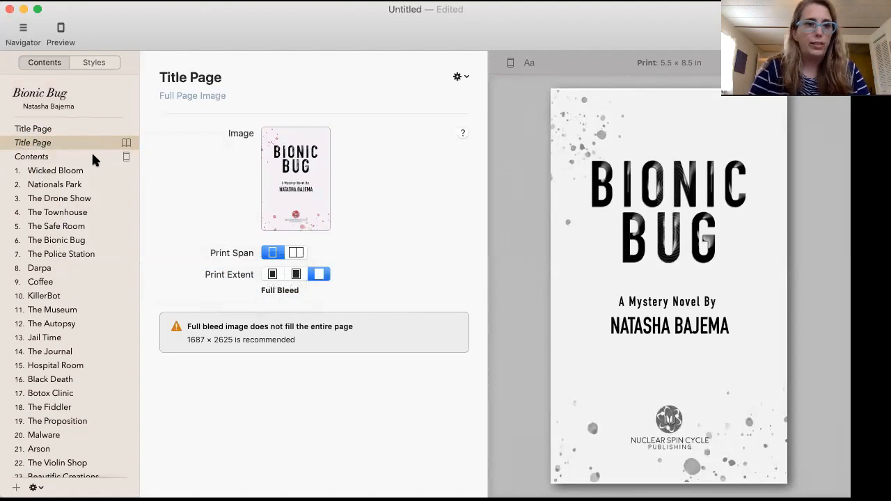
left_click(30, 156)
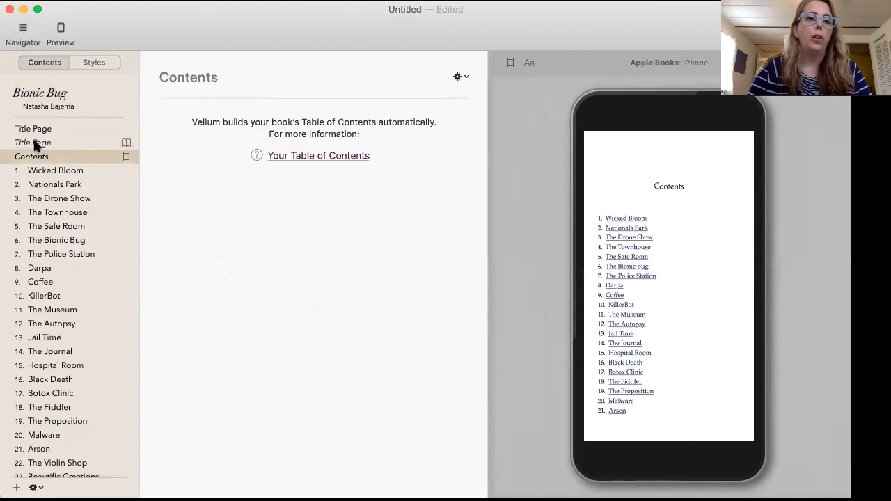
left_click(33, 142)
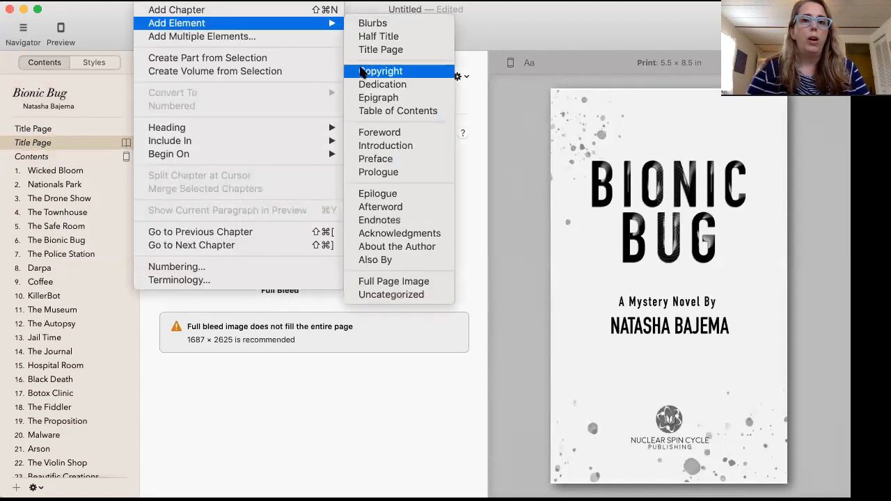
- Add a Copyright element to the front matter for the full notice
left_click(381, 71)
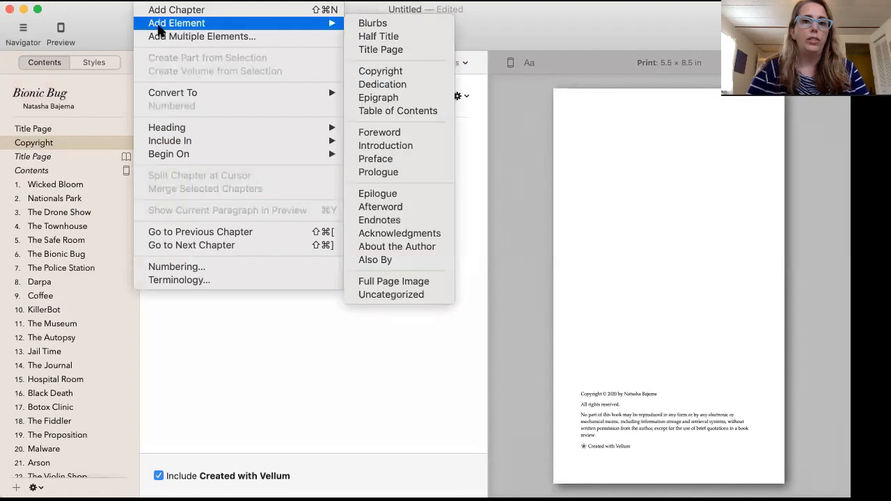
mouse_move(380, 71)
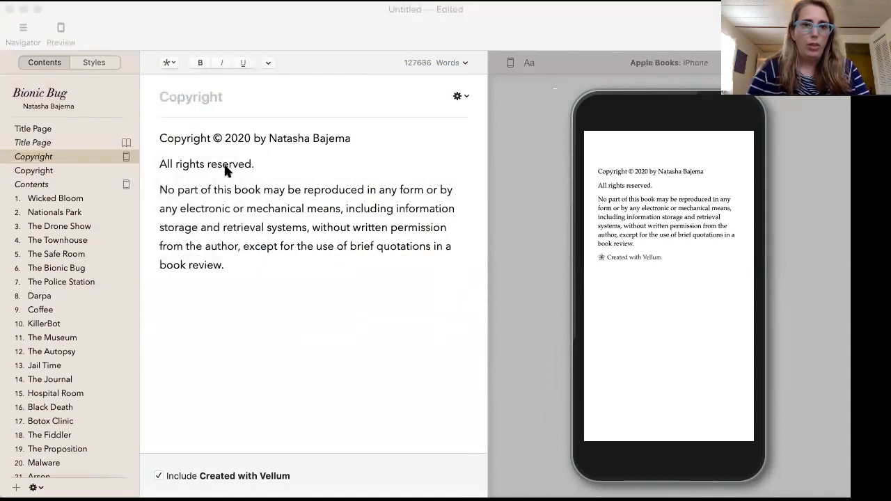
mouse_move(333, 128)
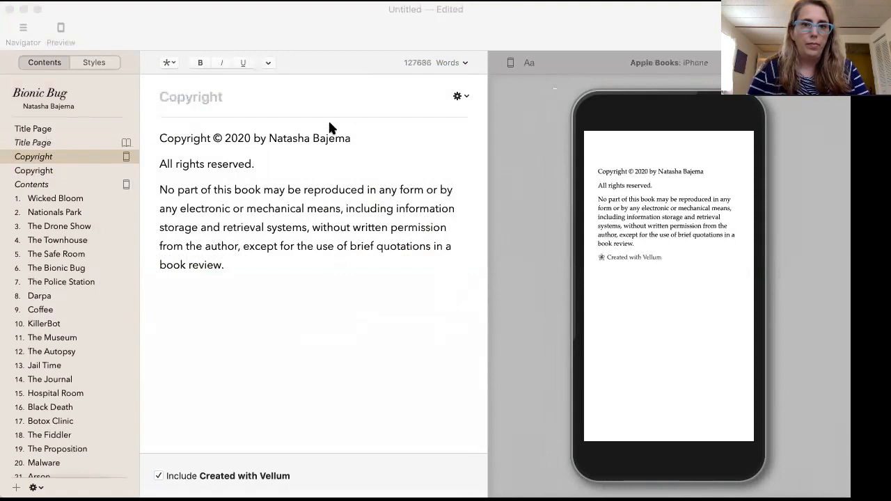
mouse_move(337, 197)
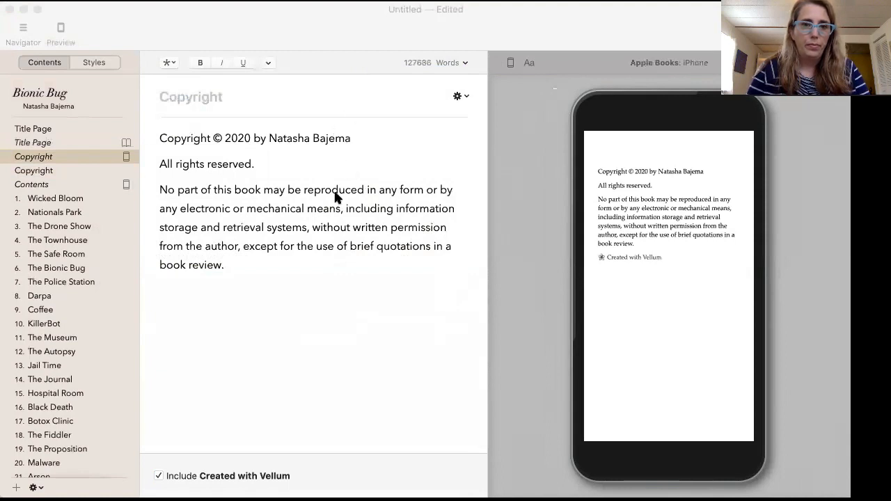
mouse_move(315, 283)
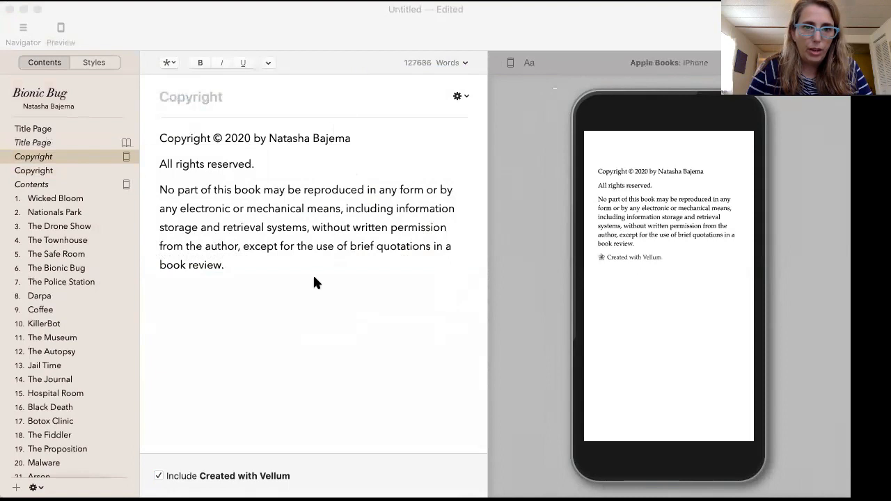
mouse_move(333, 248)
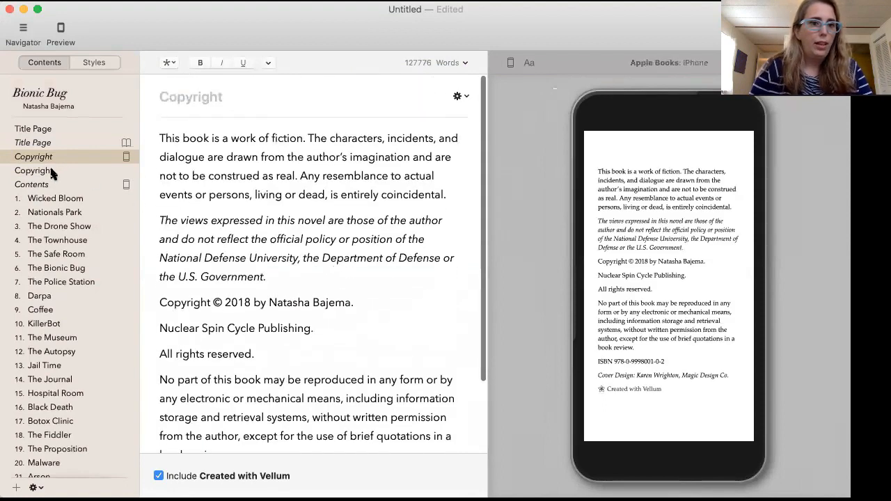
- Set the second Copyright page to be included in the Print edition only
left_click(33, 170)
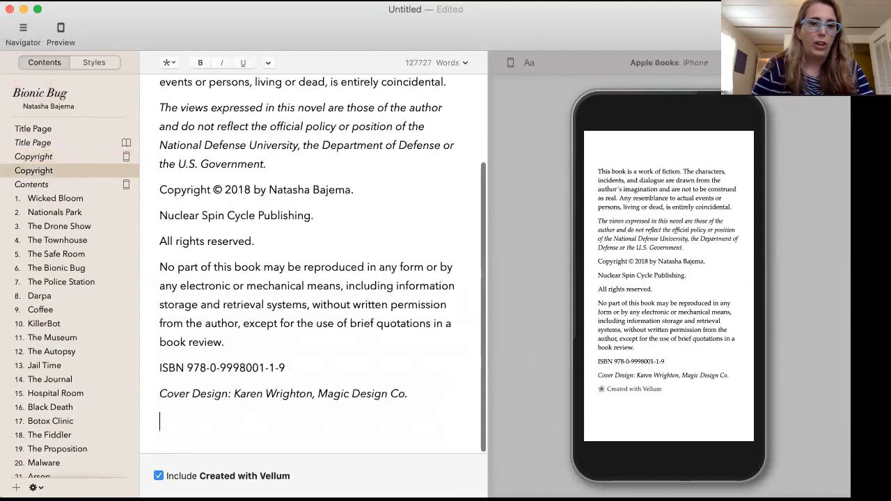
scroll("up", 3)
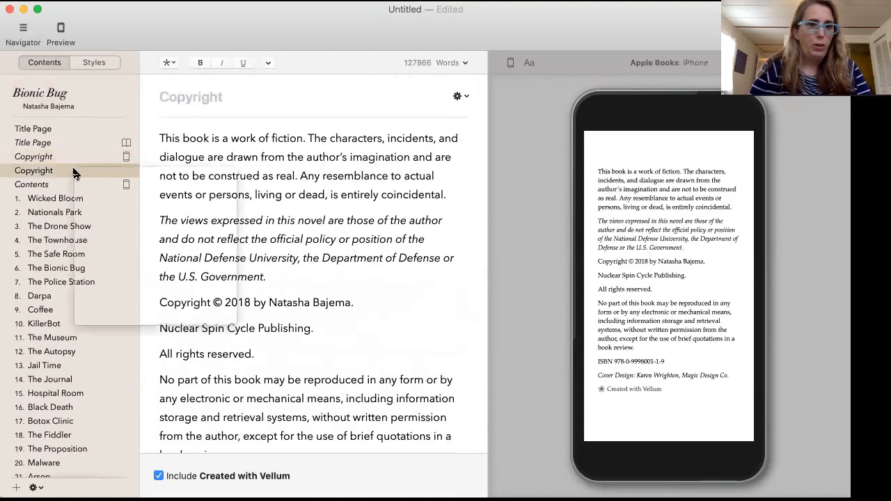
right_click(34, 169)
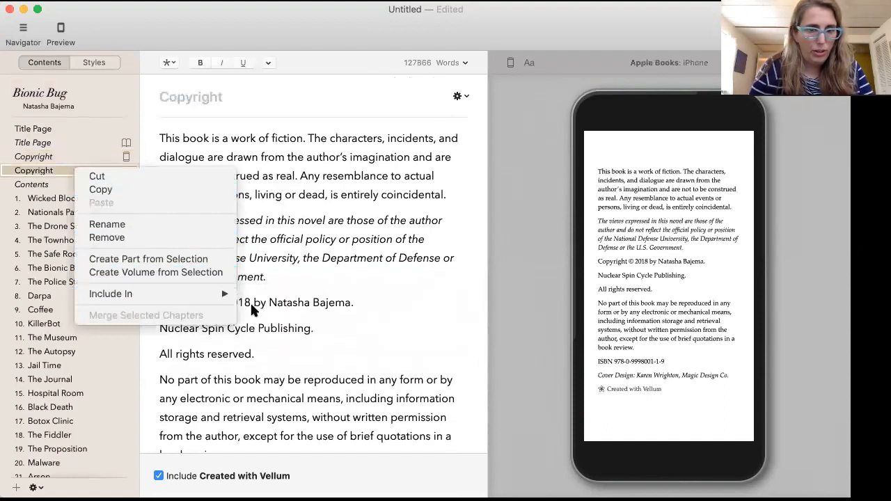
left_click(110, 292)
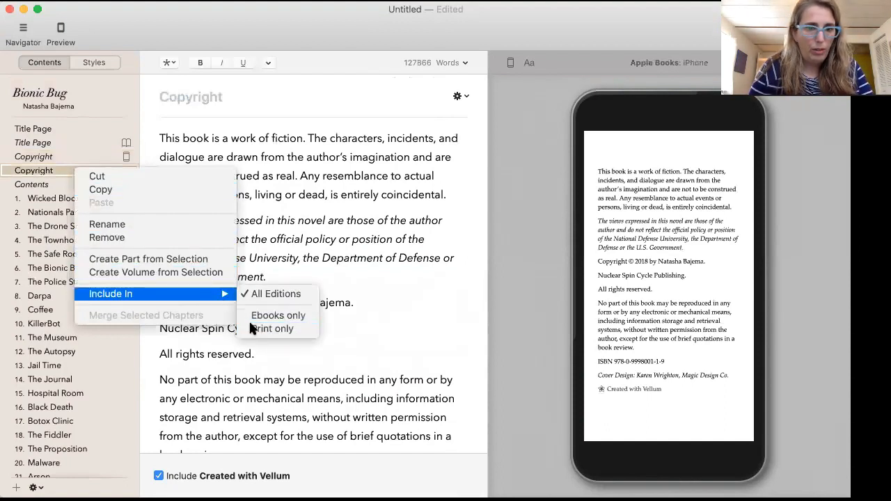
left_click(273, 329)
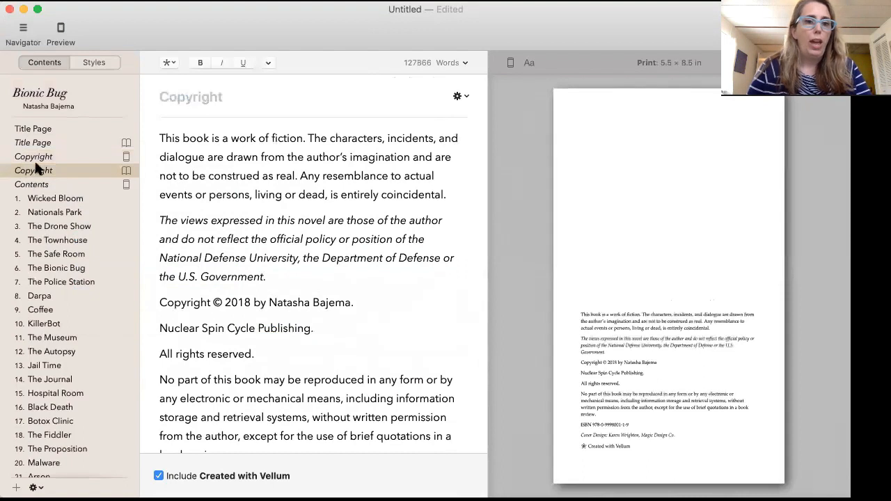
mouse_move(89, 145)
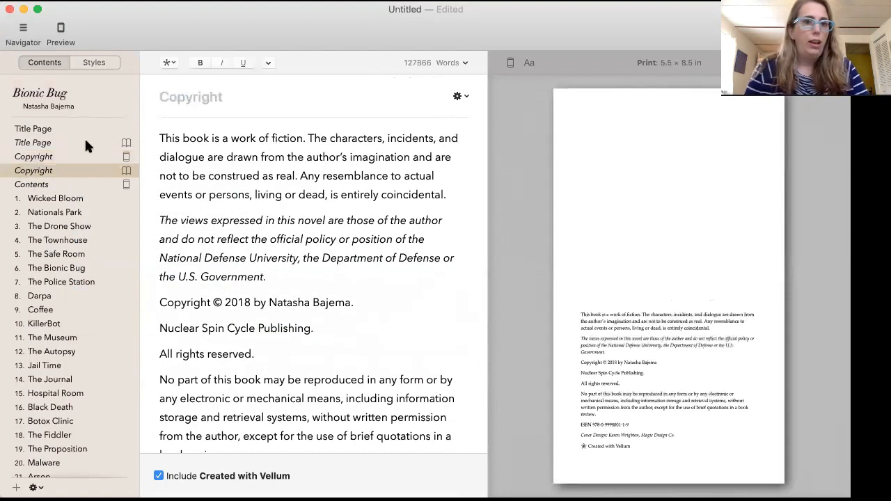
- Add a Dedication element to the front matter reading 'For Cheryl and Renee'
left_click(175, 22)
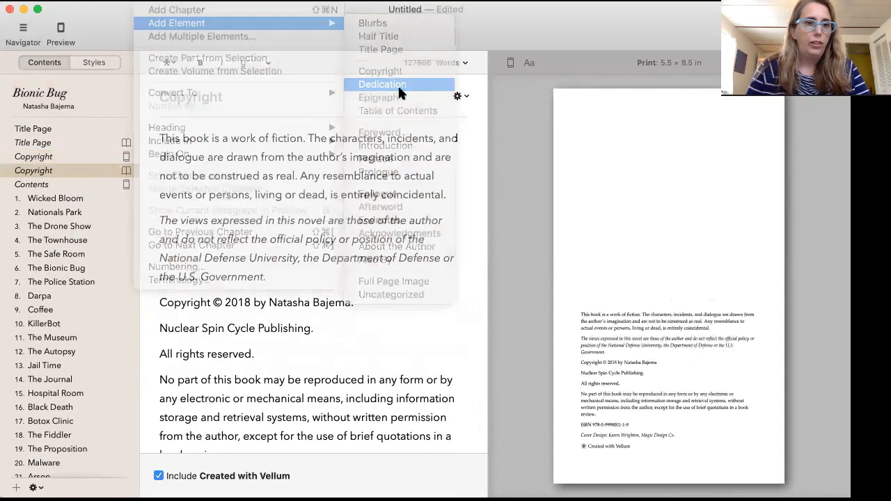
left_click(383, 85)
type("For Cher")
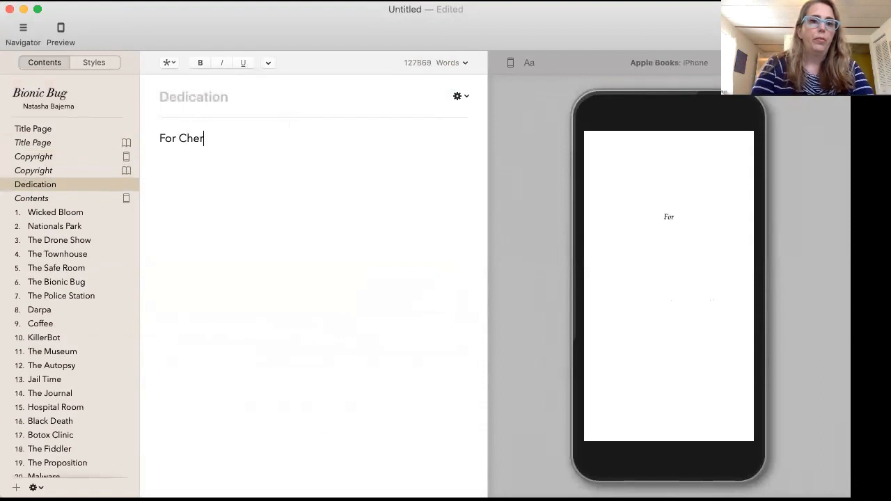
type("yl and Renee")
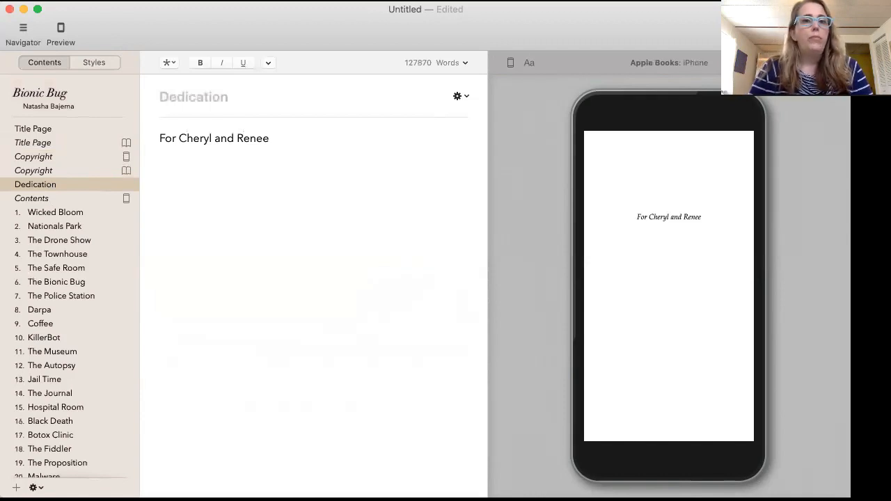
- Add a Full Page Image element and rename it VIP Reader Club
left_click(17, 487)
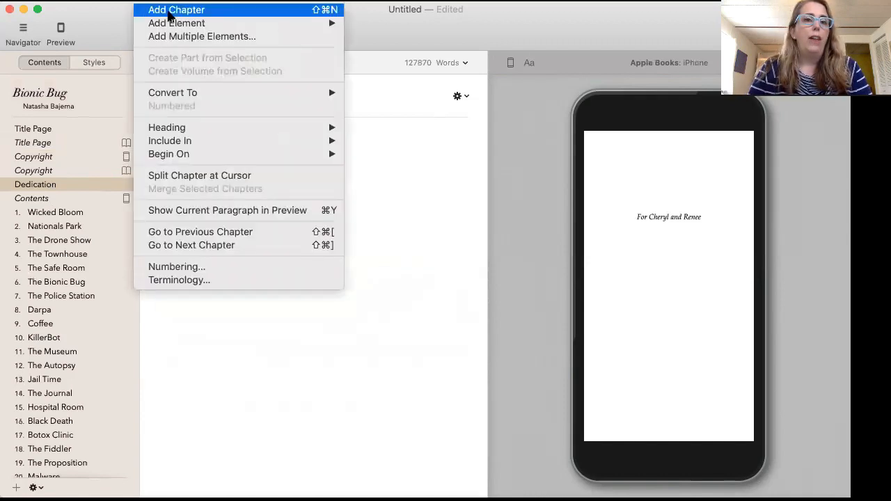
mouse_move(175, 23)
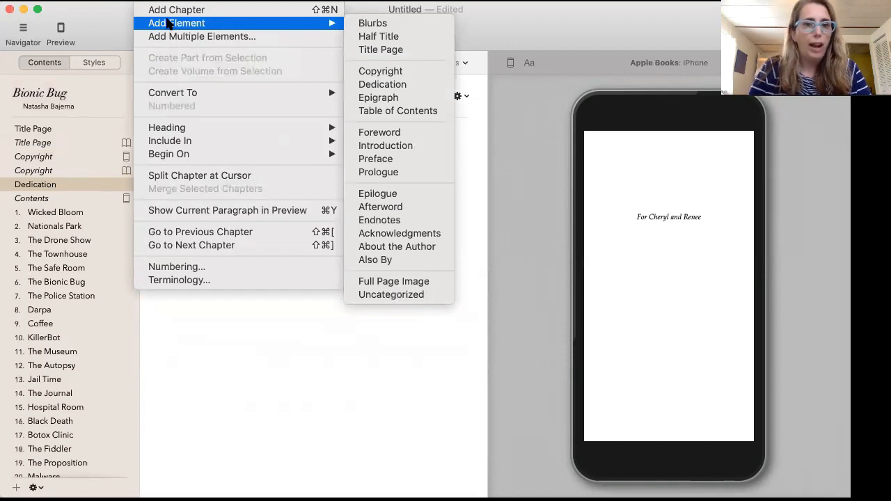
mouse_move(379, 259)
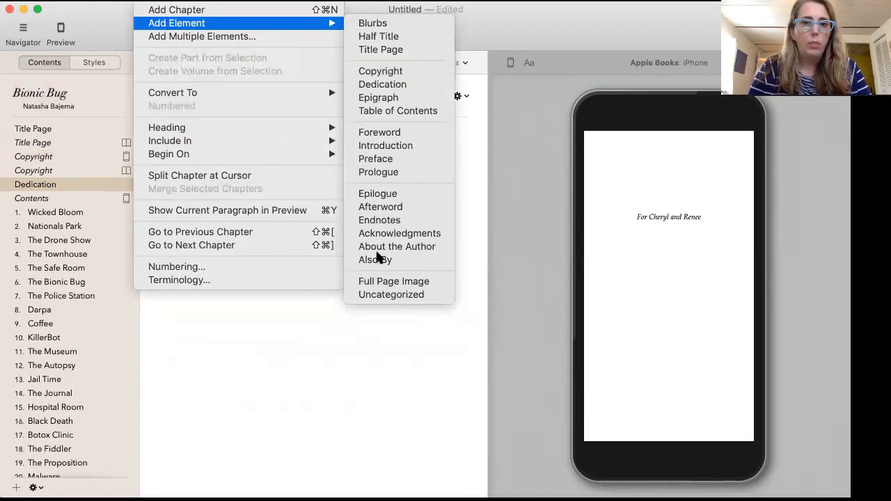
mouse_move(392, 282)
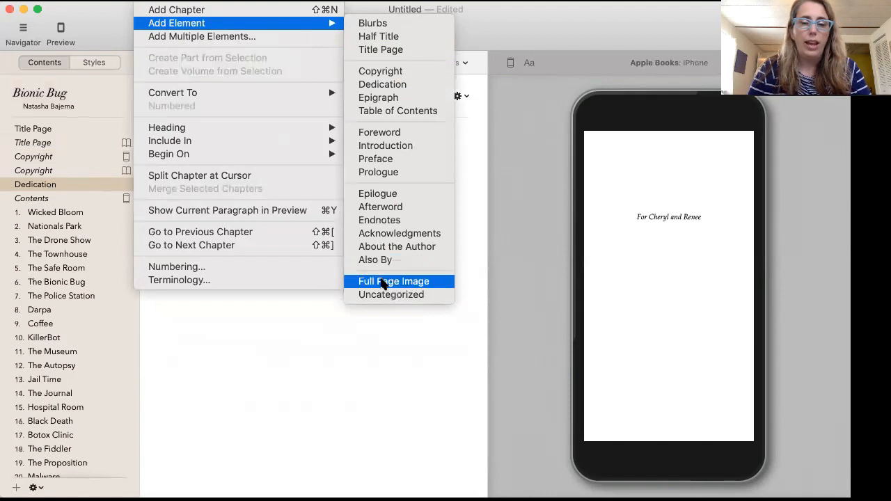
left_click(393, 281)
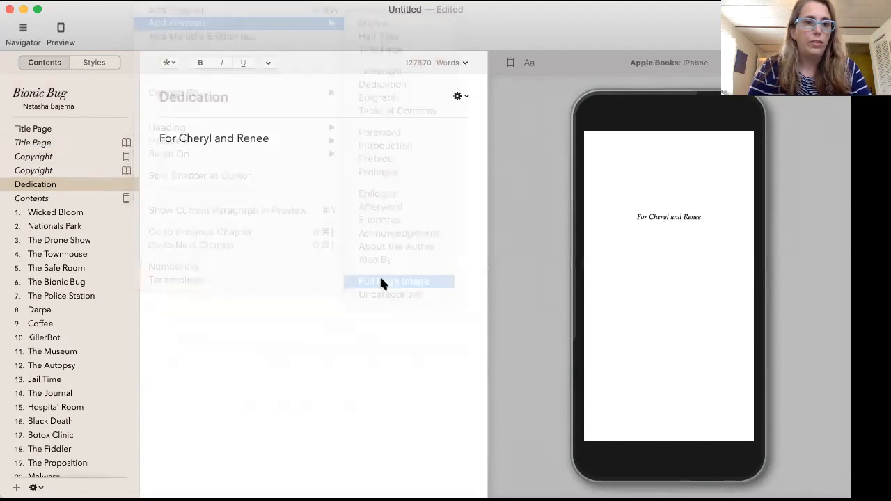
left_click(394, 281)
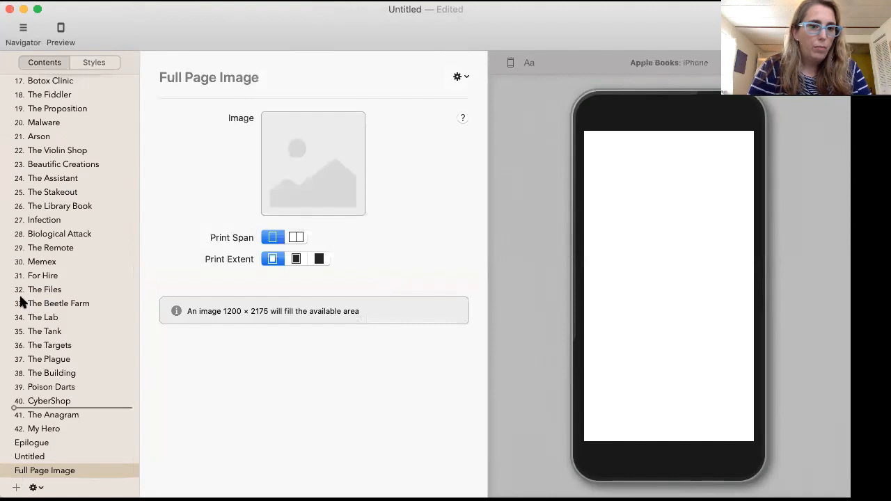
scroll("up", 3)
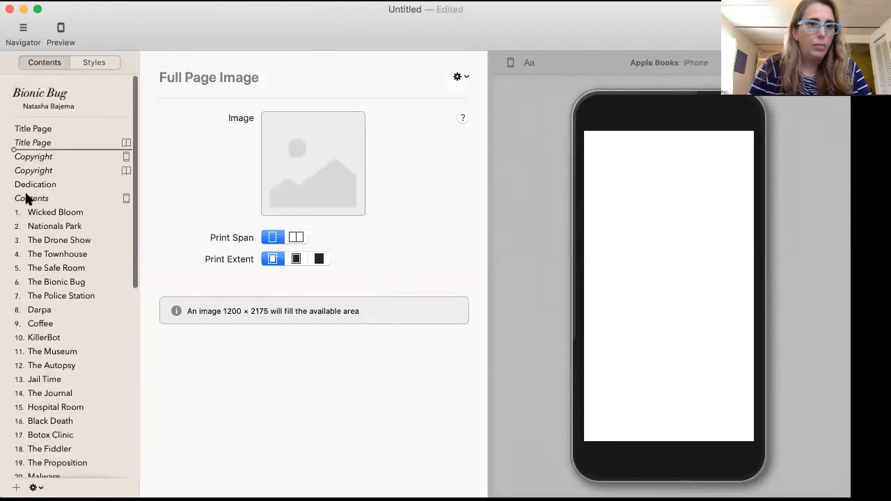
left_click(45, 197)
type("VIP")
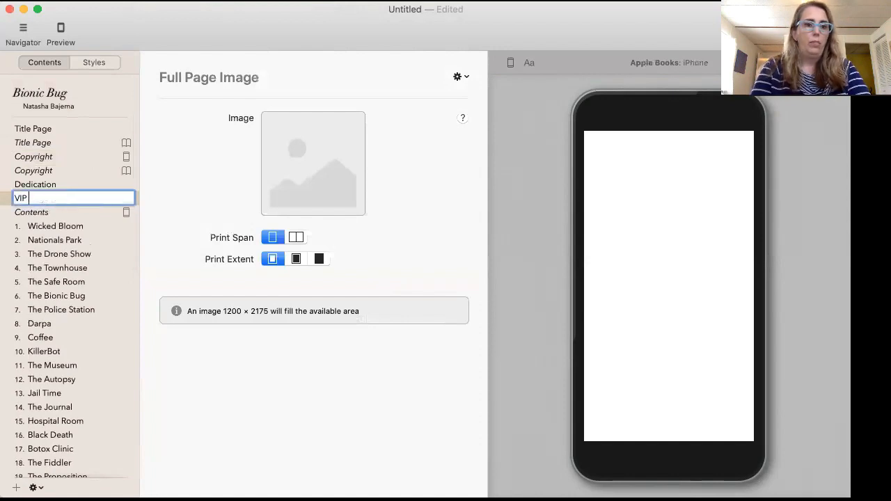
type("Reader Club")
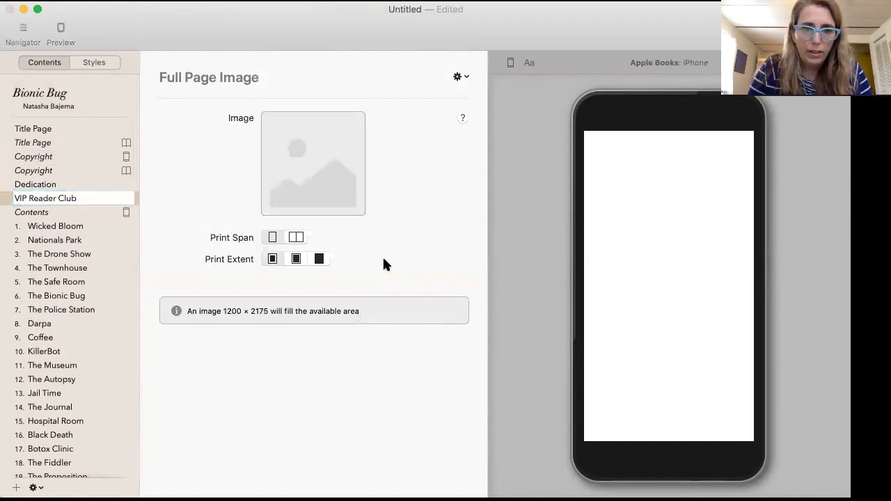
mouse_move(662, 354)
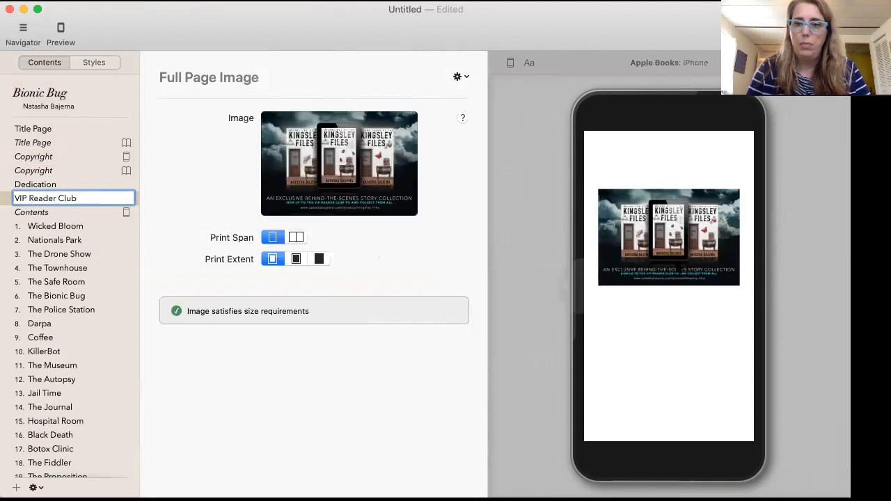
- Switch the preview device to iPad and show the VIP Reader Club page settings
left_click(458, 76)
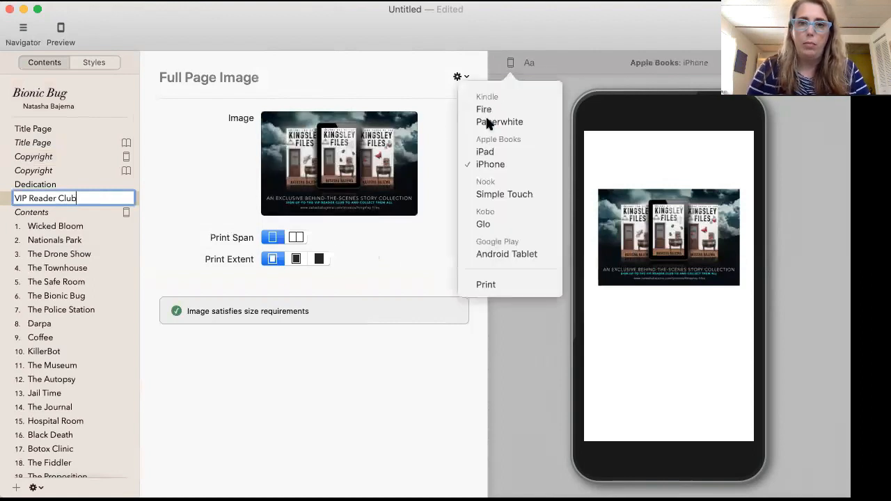
left_click(485, 151)
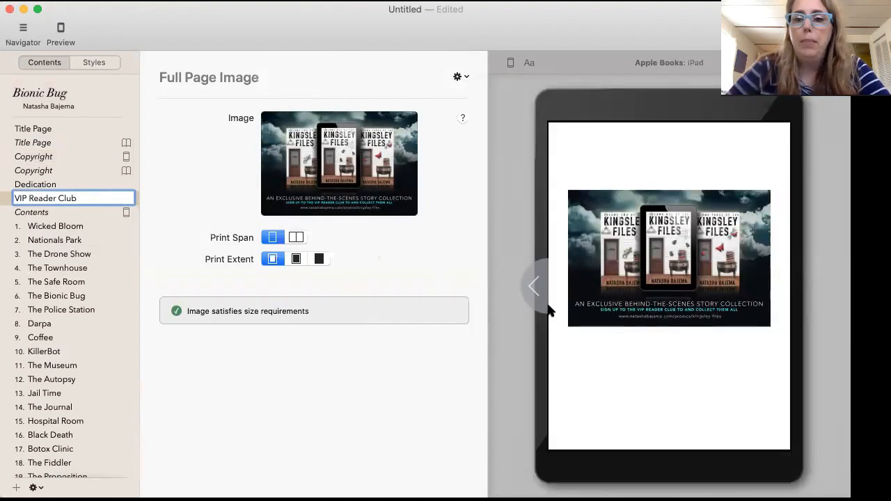
mouse_move(452, 330)
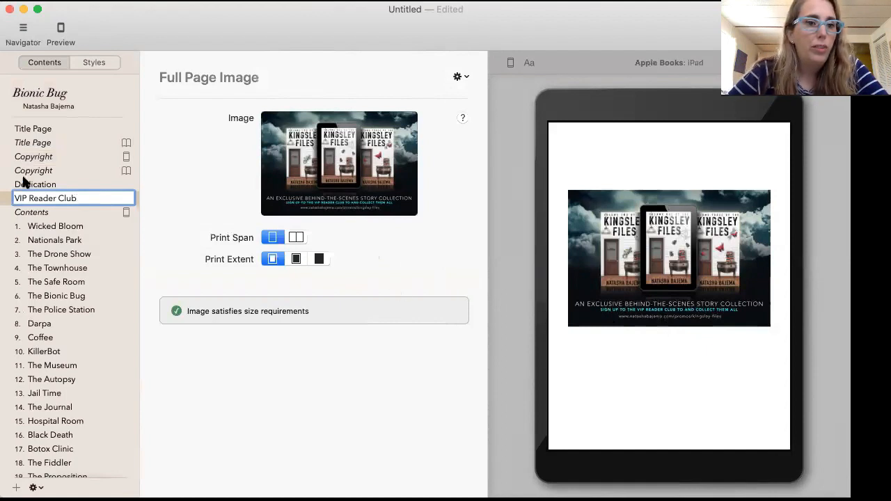
left_click(44, 198)
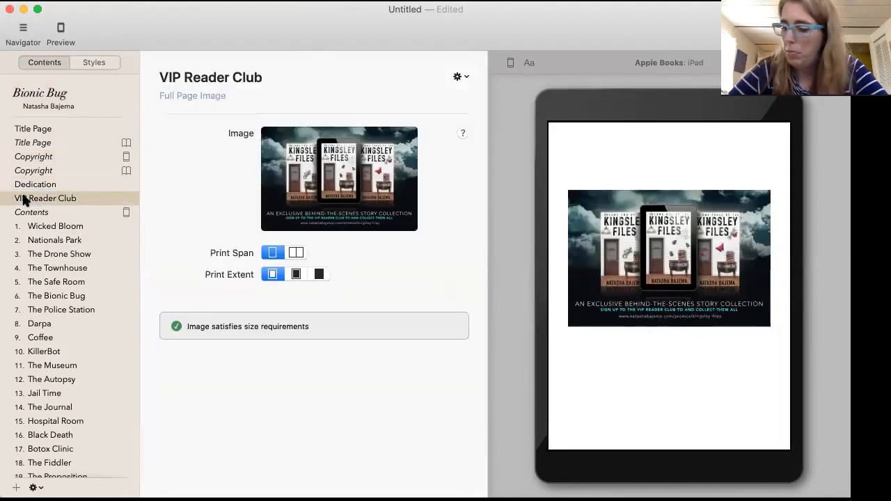
- Add a Prologue element and move it to sit right after the Contents page
left_click(31, 211)
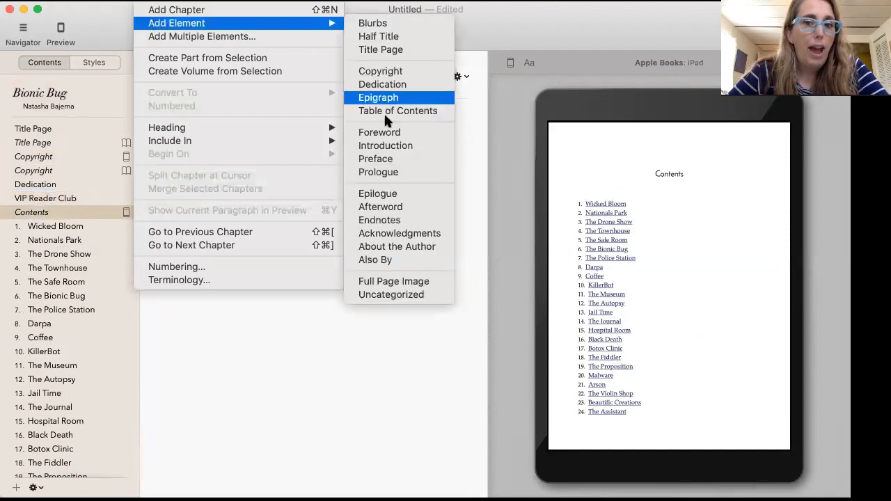
mouse_move(379, 173)
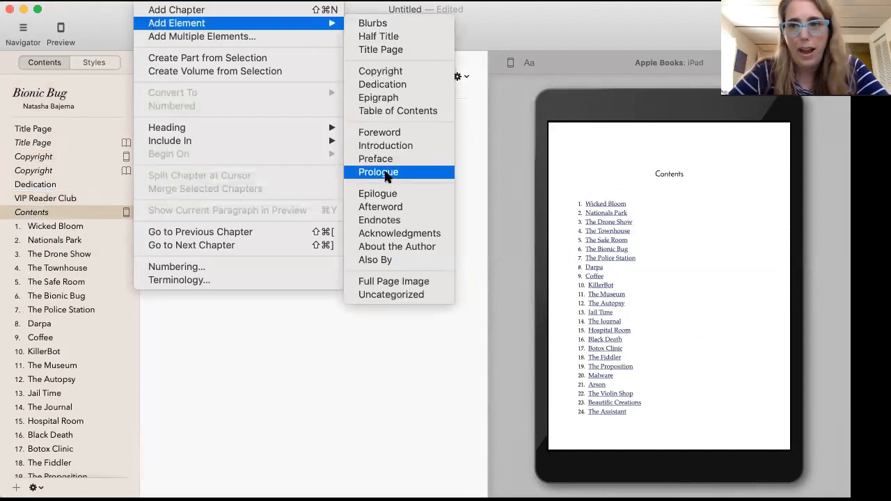
left_click(377, 172)
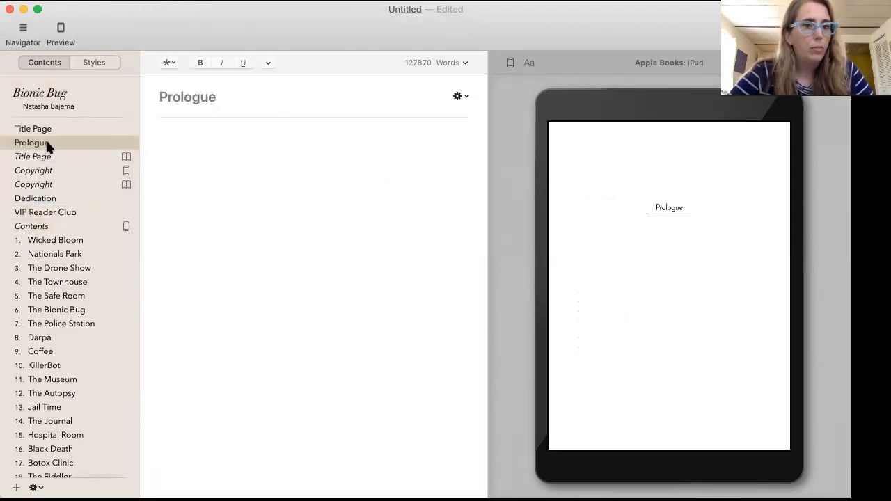
left_click_drag(30, 142, 31, 226)
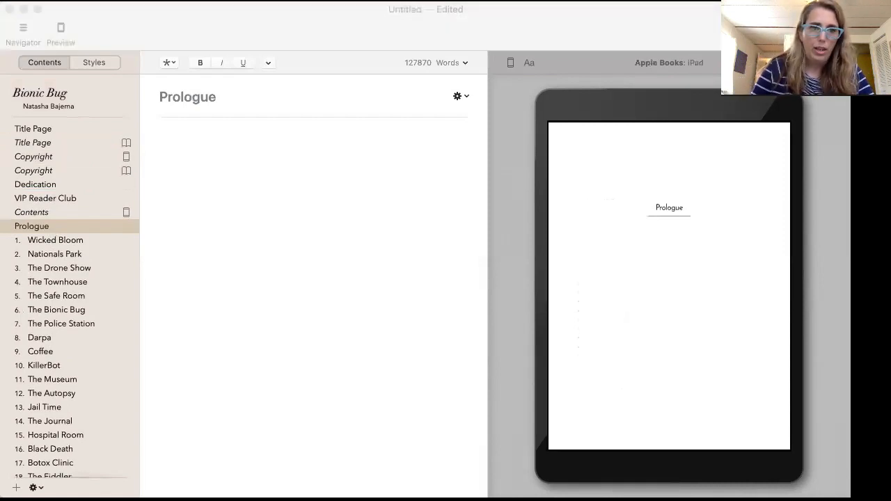
mouse_move(486, 348)
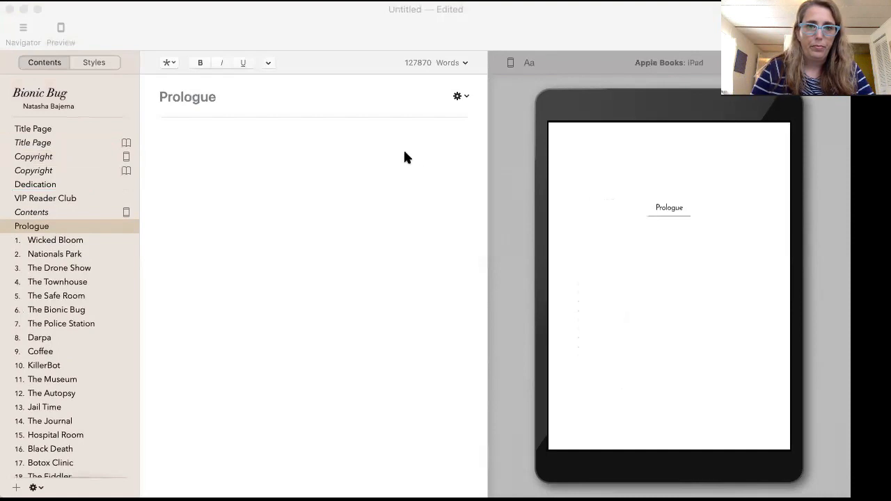
mouse_move(240, 436)
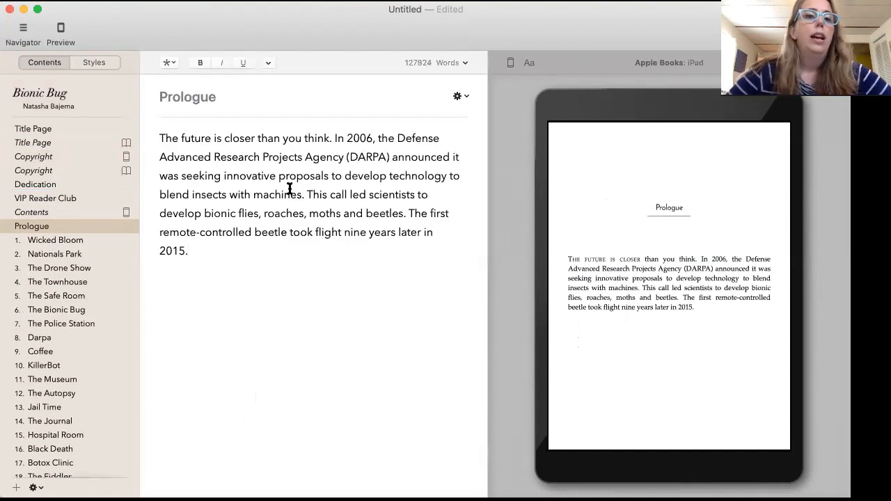
mouse_move(161, 95)
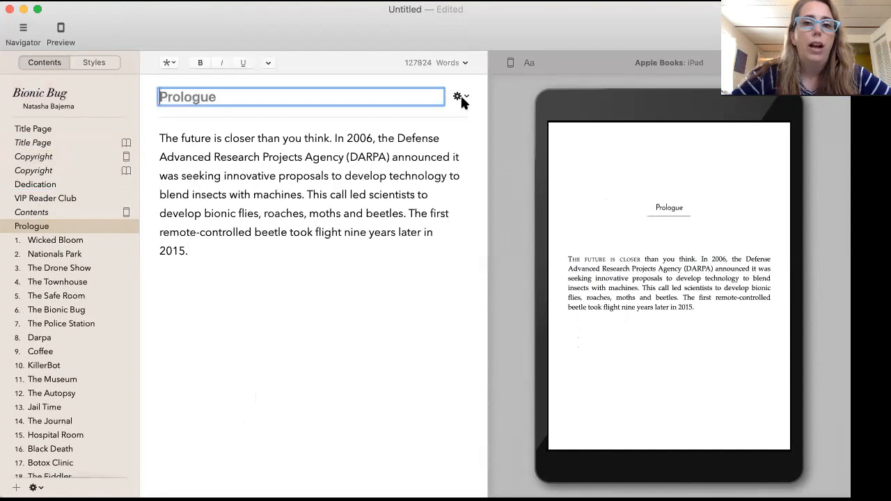
left_click(457, 96)
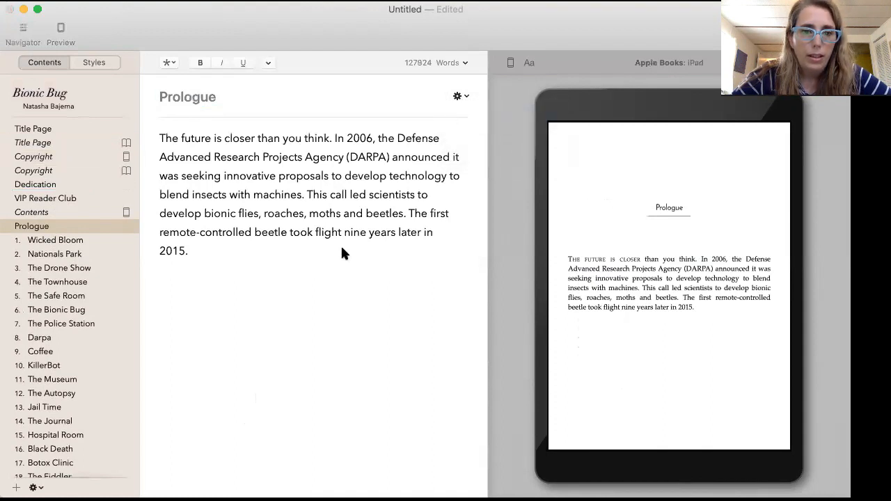
mouse_move(648, 355)
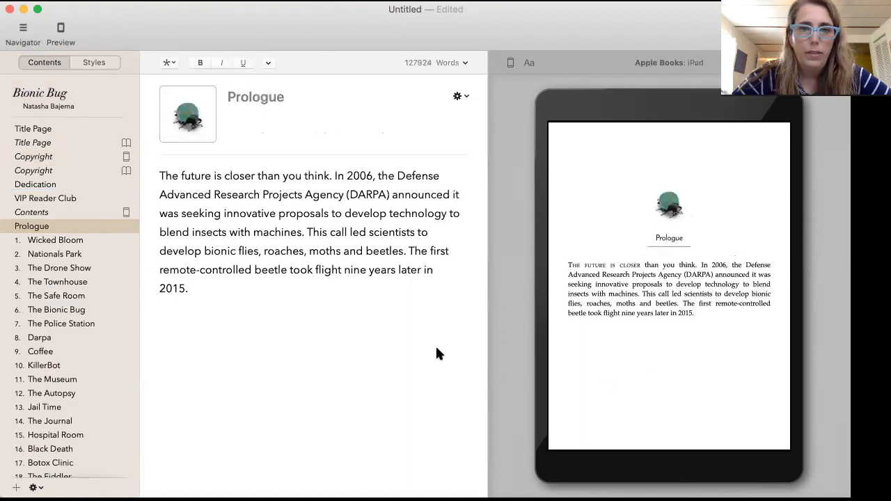
left_click(160, 315)
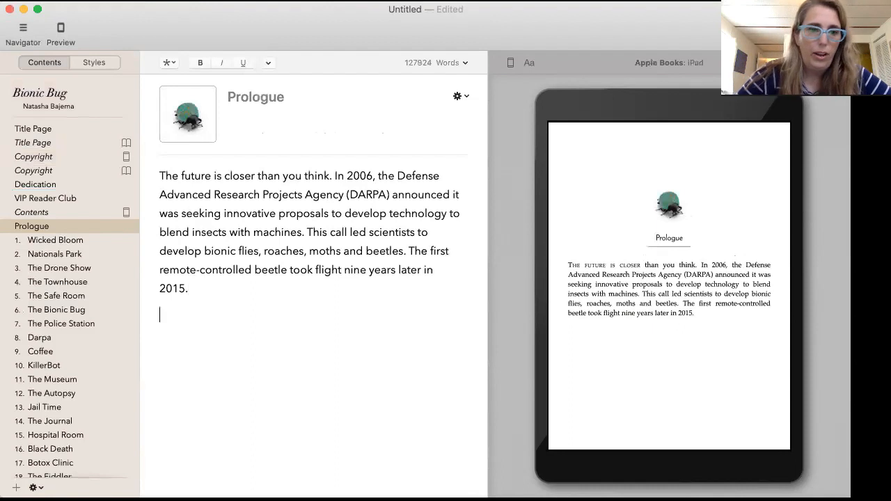
left_click(167, 63)
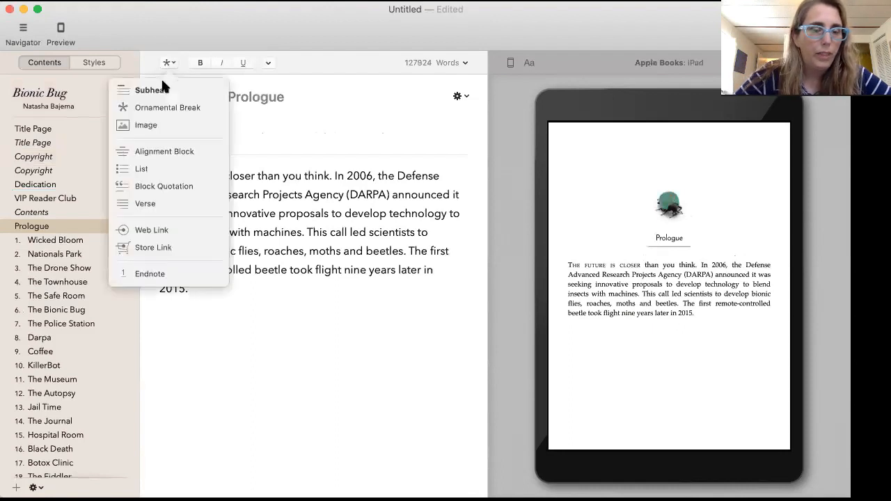
mouse_move(146, 124)
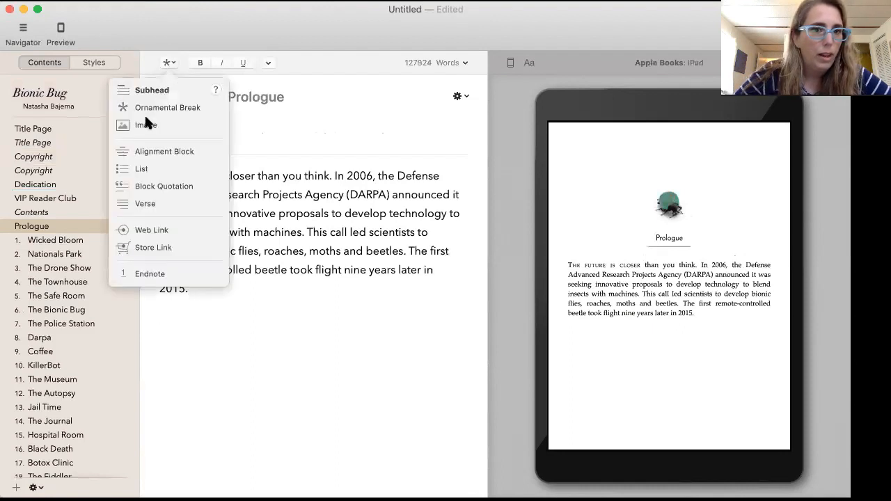
left_click(145, 125)
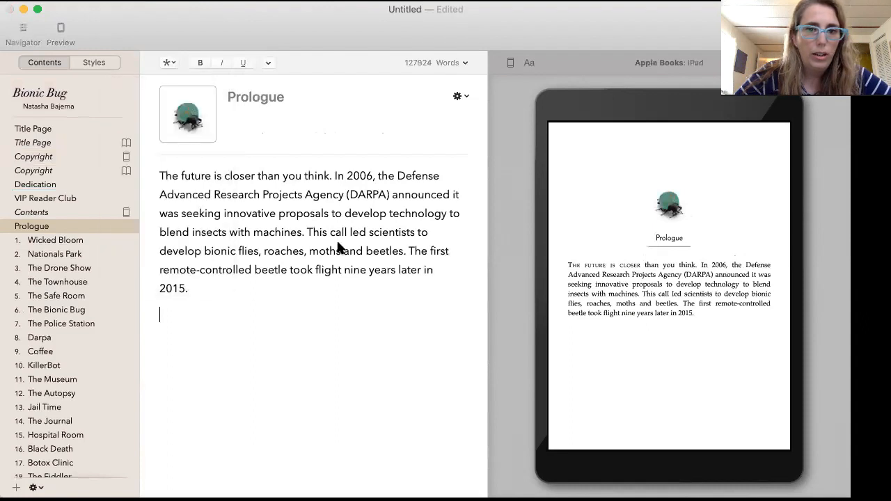
mouse_move(649, 353)
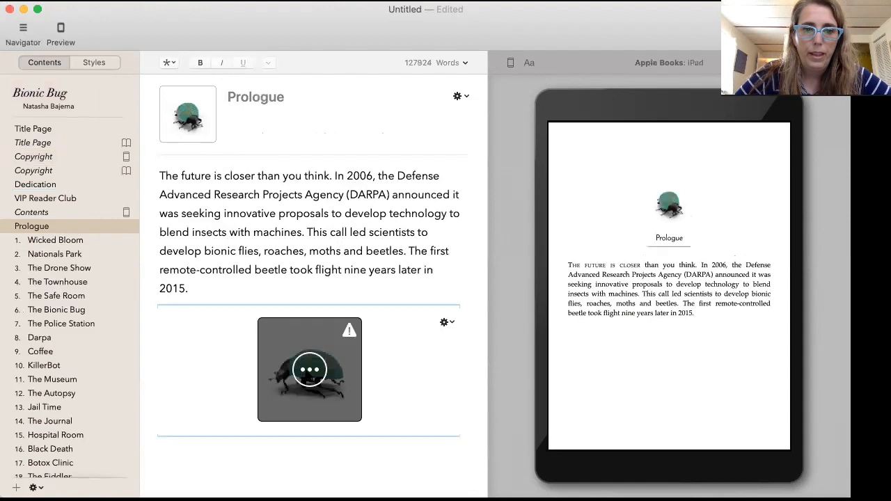
left_click(448, 322)
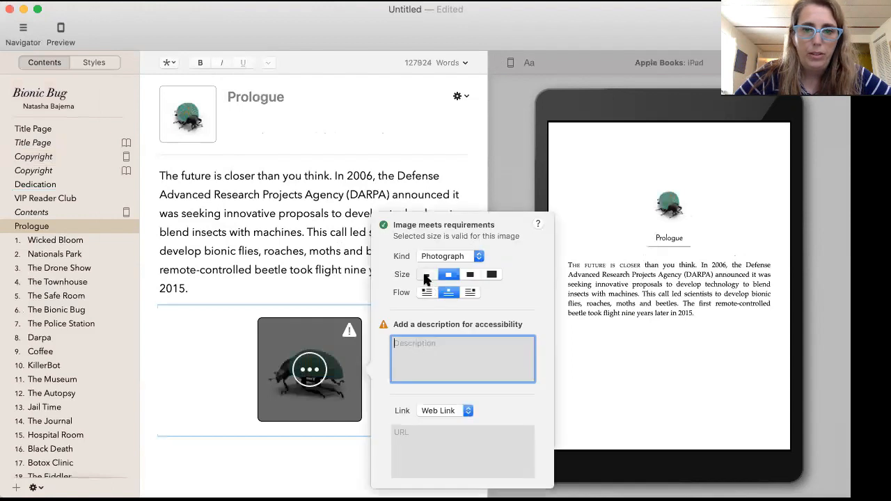
left_click(230, 383)
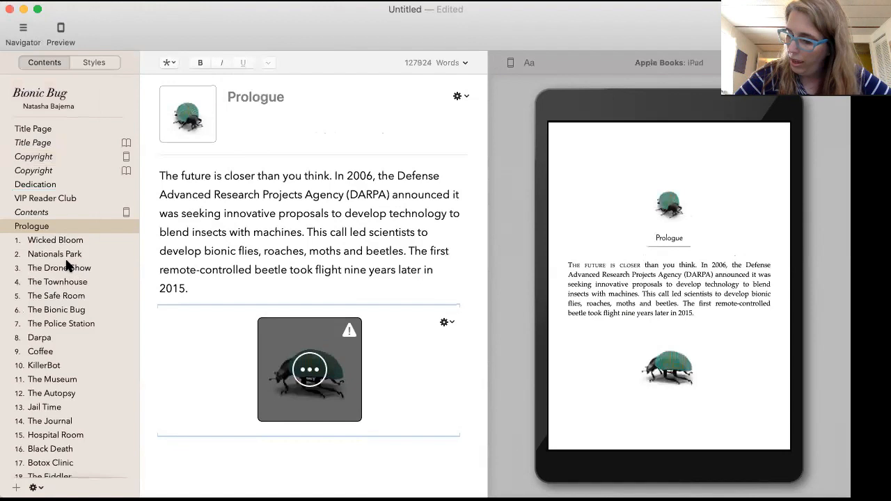
scroll("down", 3)
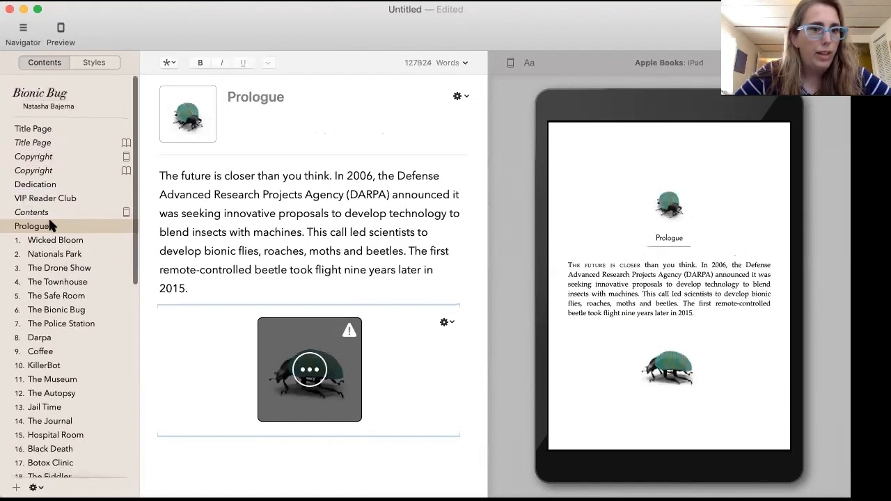
scroll("down", 3)
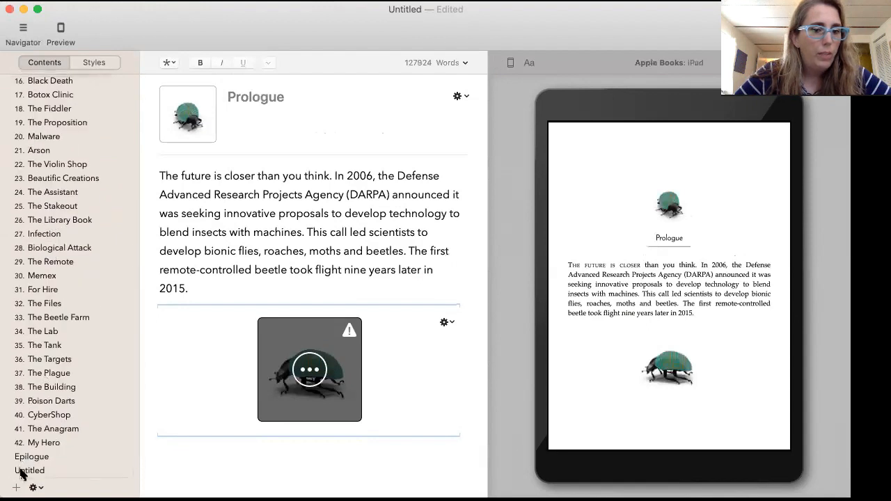
- Rename the final Untitled section to Project Gecko Excerpt
left_click(30, 471)
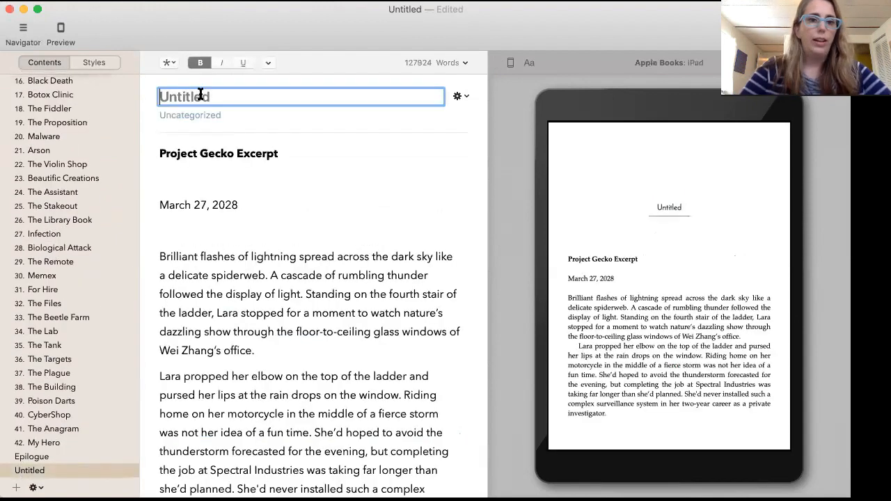
type("Prp")
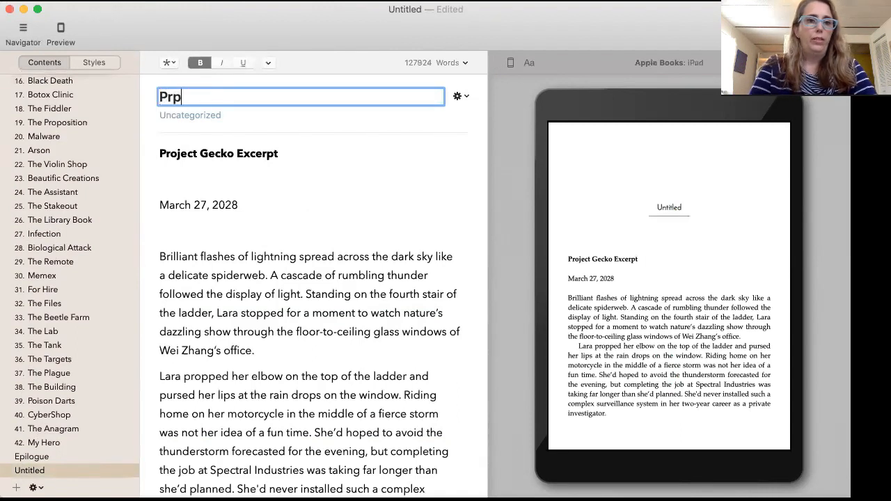
key("Backspace")
type("oject Gek")
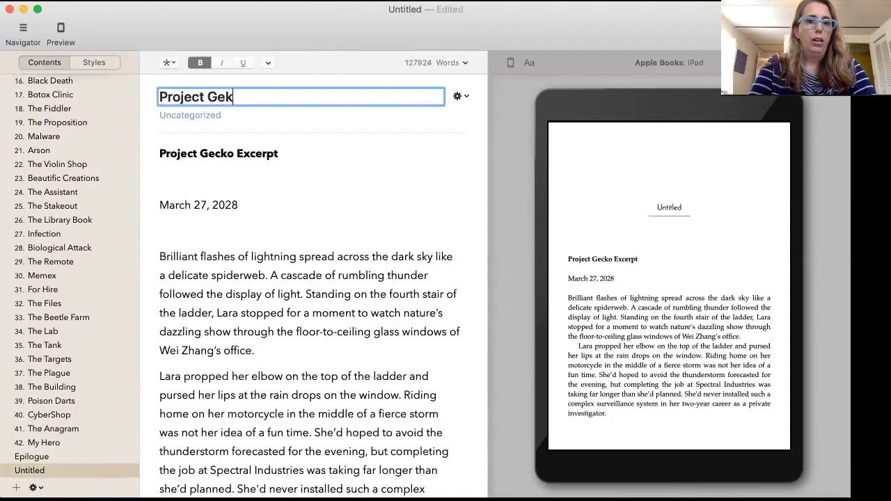
type("co")
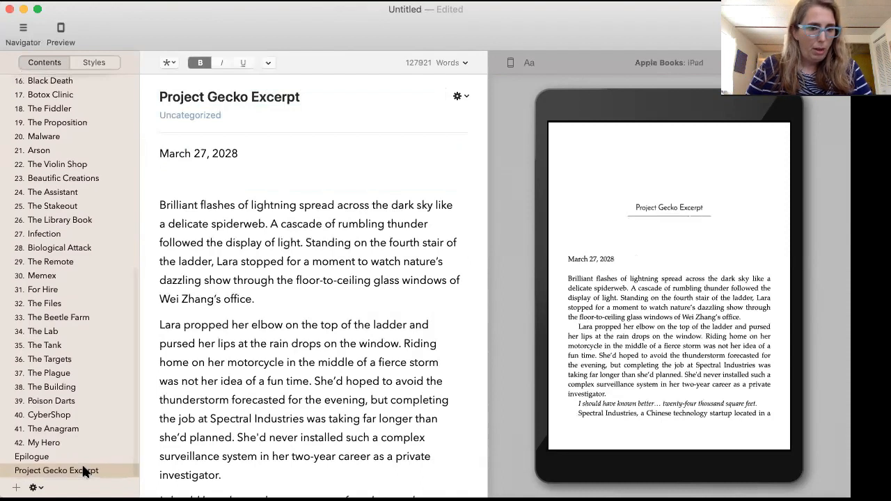
right_click(56, 471)
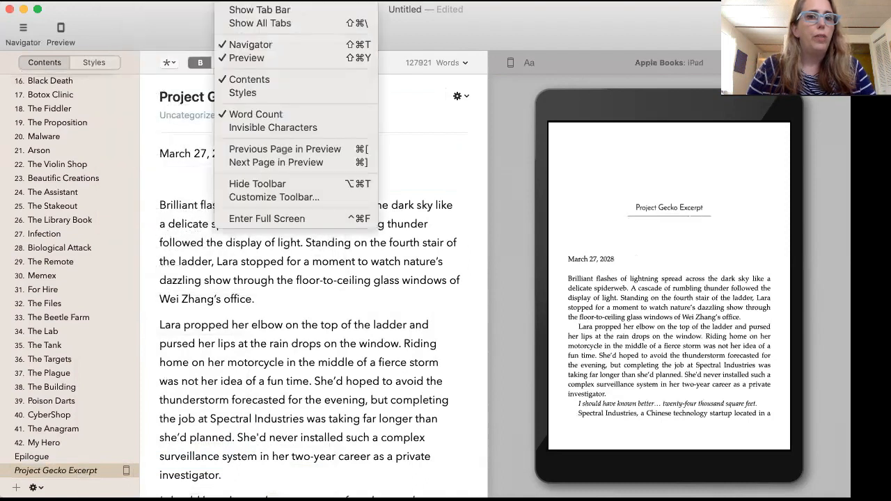
mouse_move(177, 23)
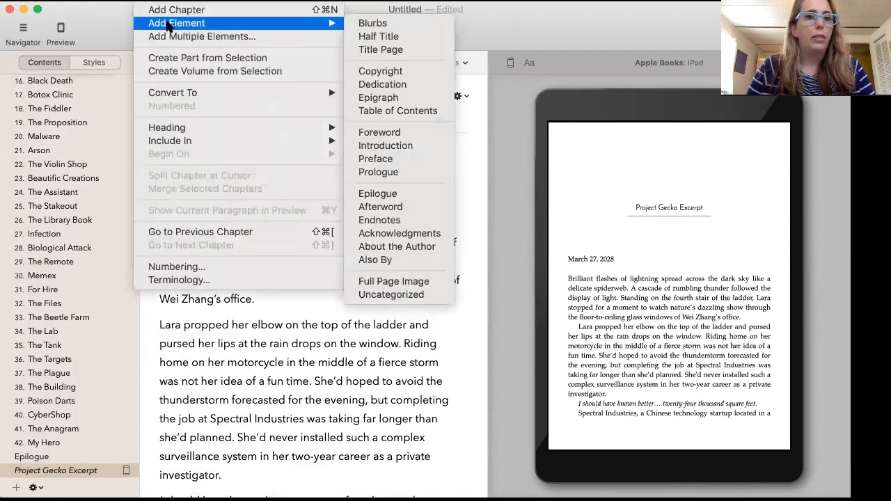
- Add an Afterword titled 'Want More from Lara and Her Friends'
left_click(380, 206)
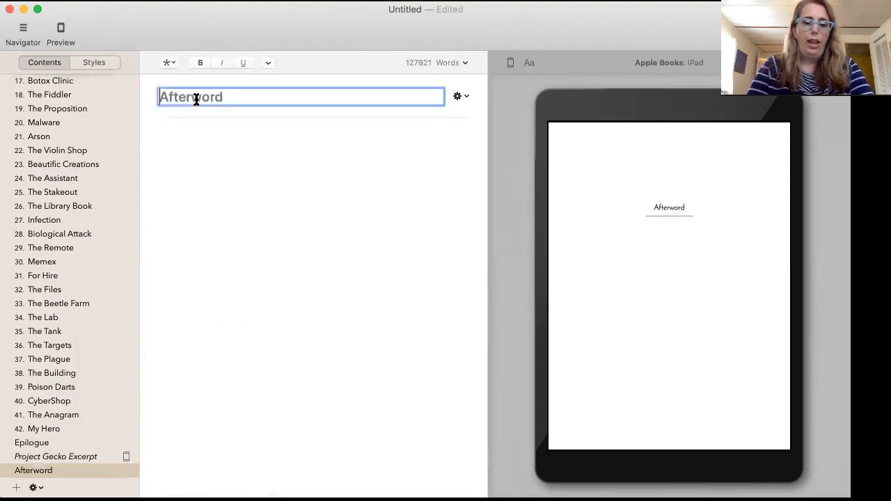
type("Want More from")
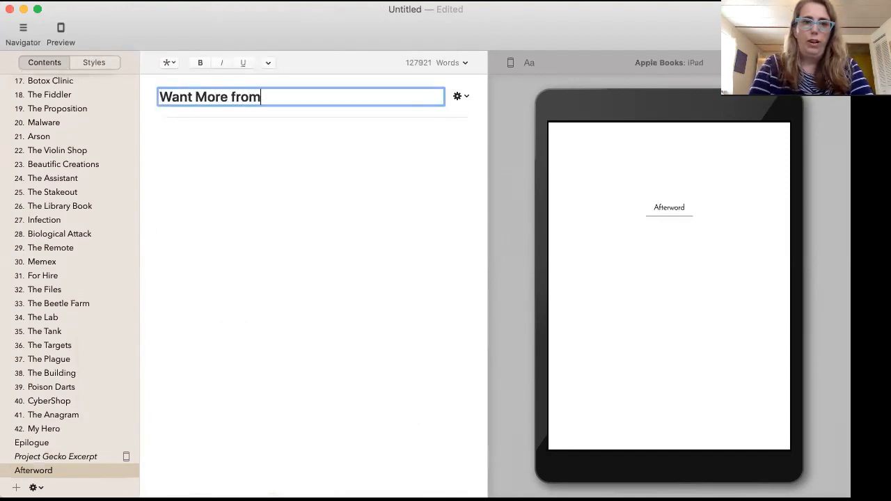
type("Lara and H")
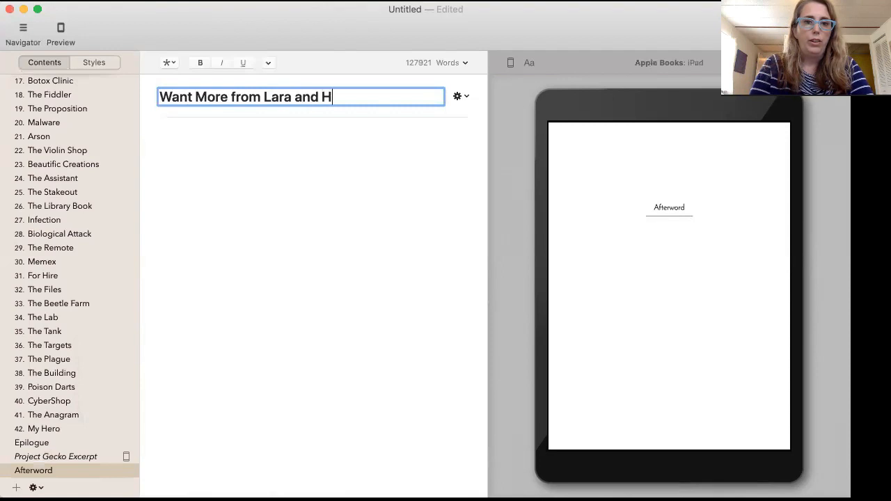
type("er Friends")
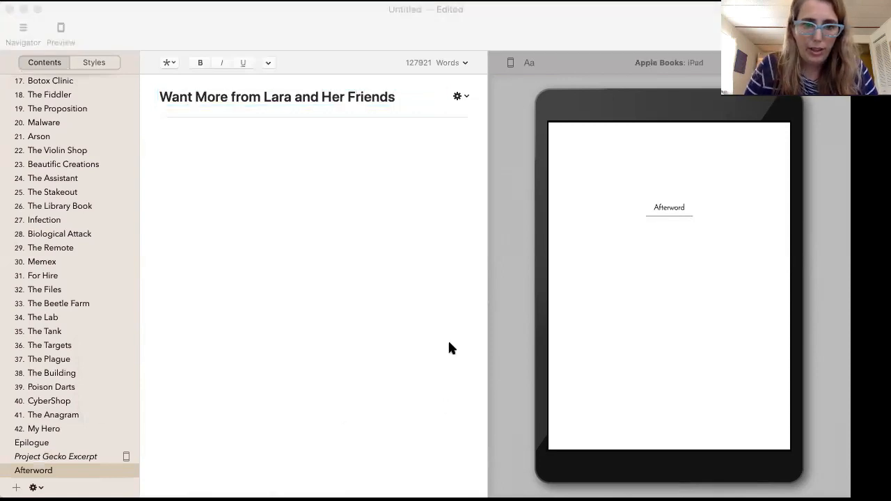
mouse_move(382, 338)
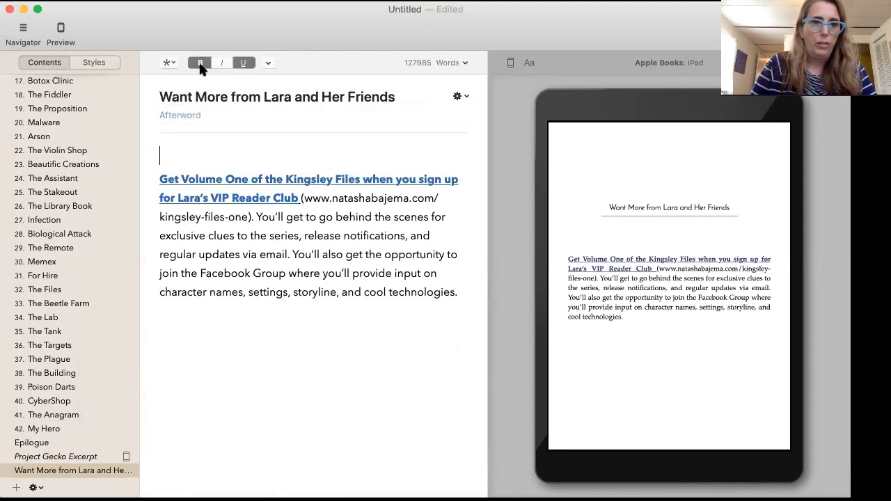
- Insert a Kingsley Files image into the afterword and set its display size
left_click(169, 62)
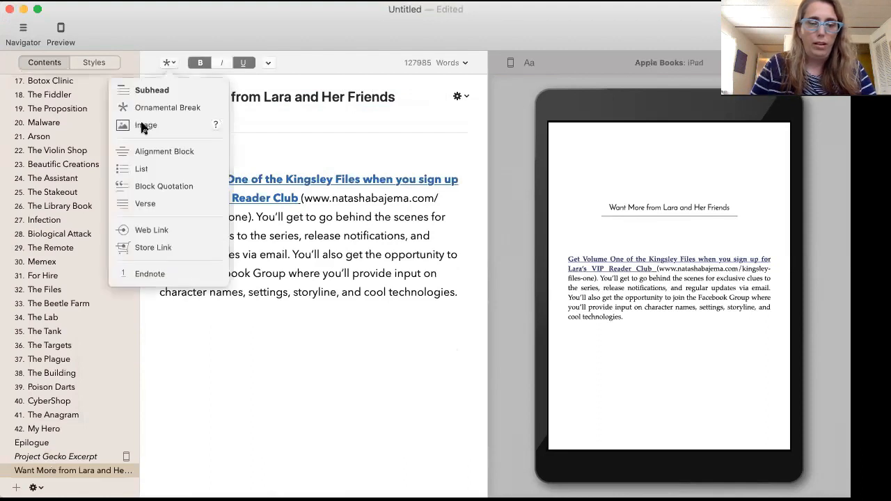
left_click(340, 287)
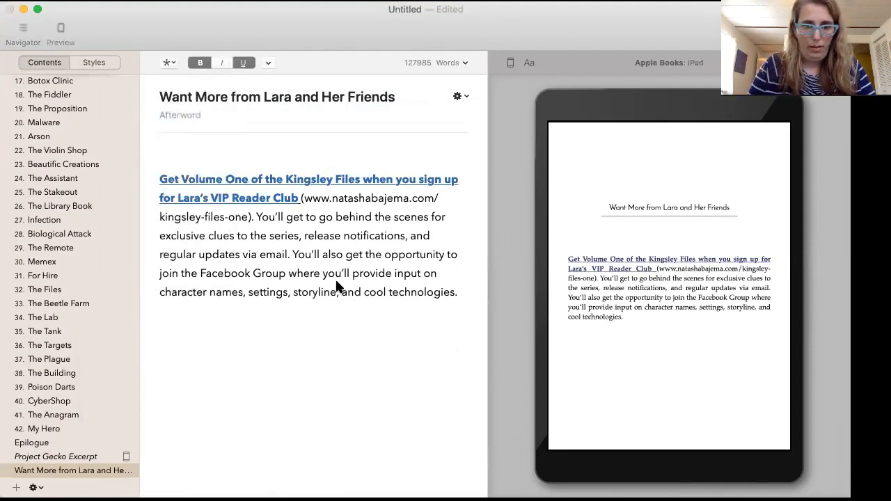
mouse_move(674, 351)
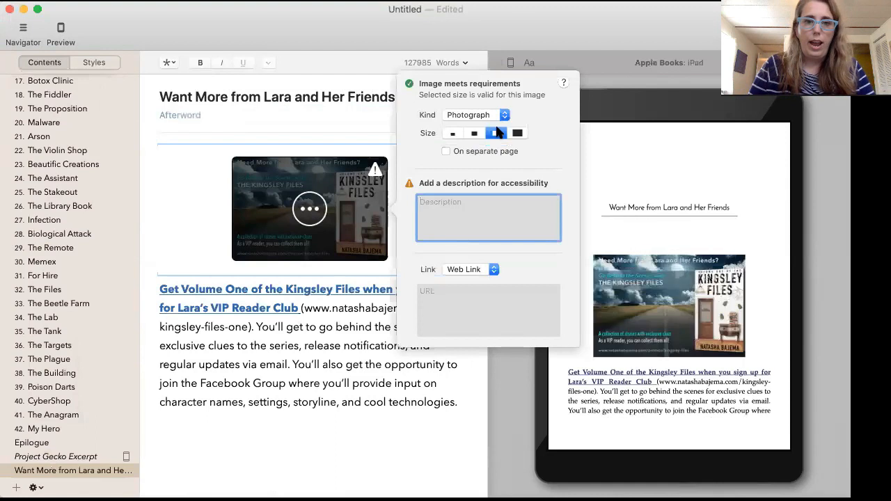
left_click(312, 384)
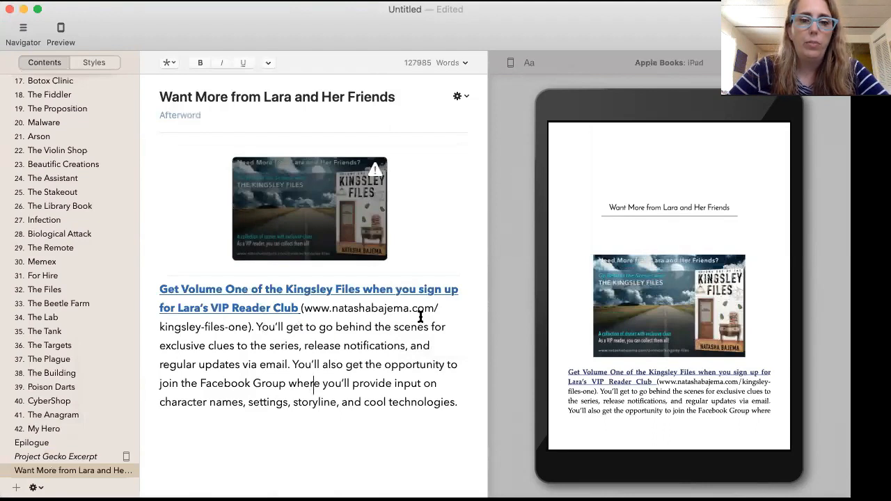
mouse_move(415, 319)
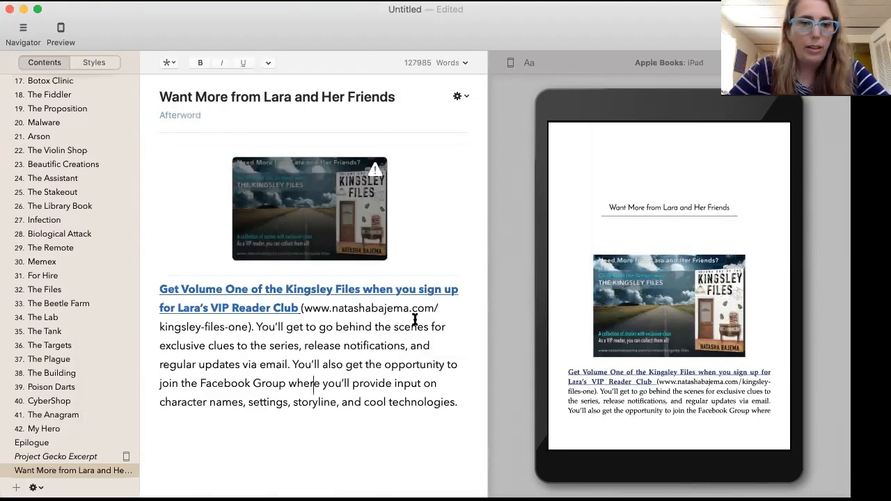
mouse_move(376, 375)
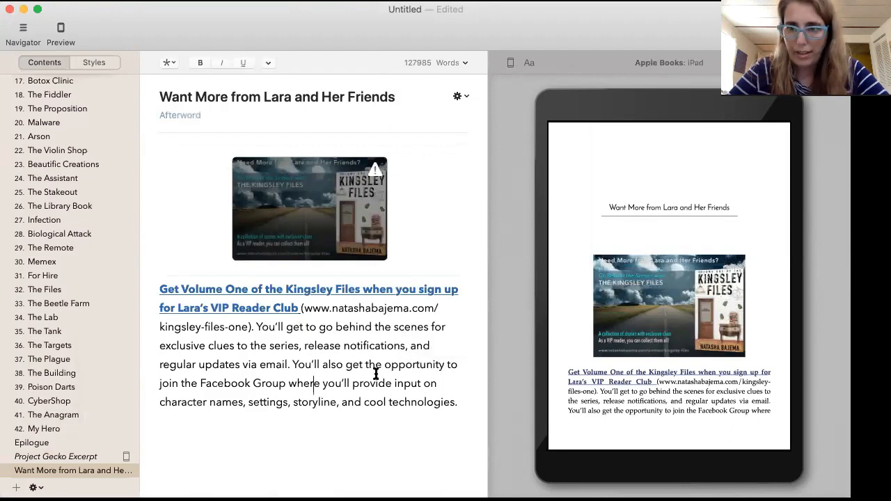
mouse_move(184, 426)
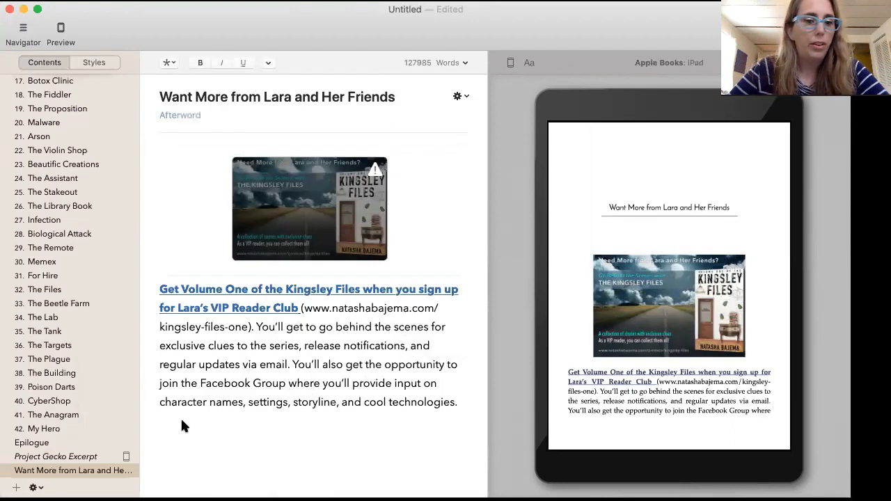
mouse_move(101, 359)
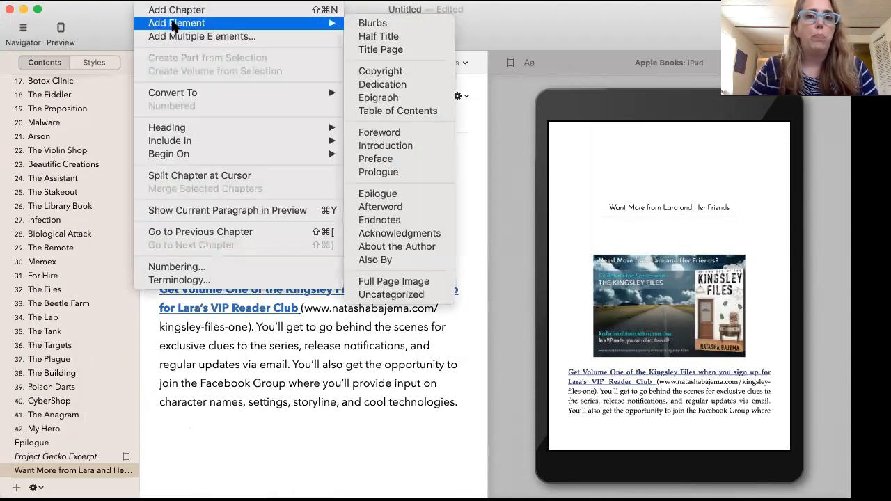
mouse_move(381, 206)
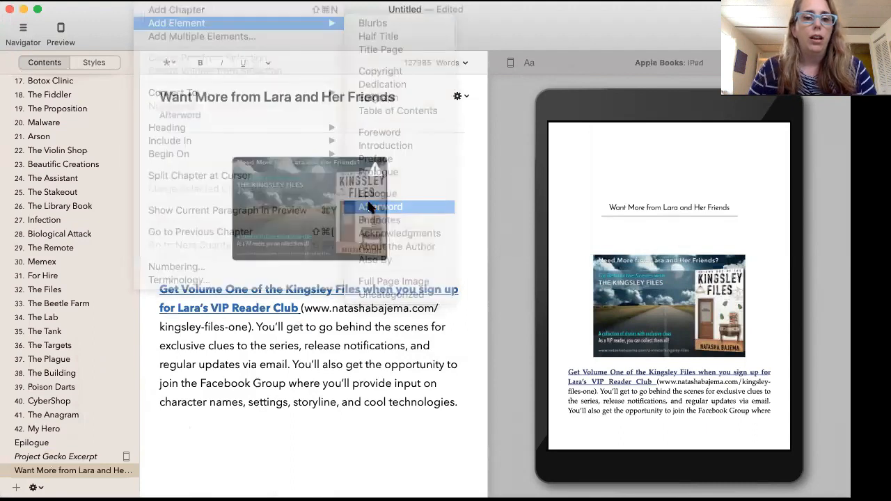
- Add another Afterword titled 'Please Review My Book'
left_click(382, 207)
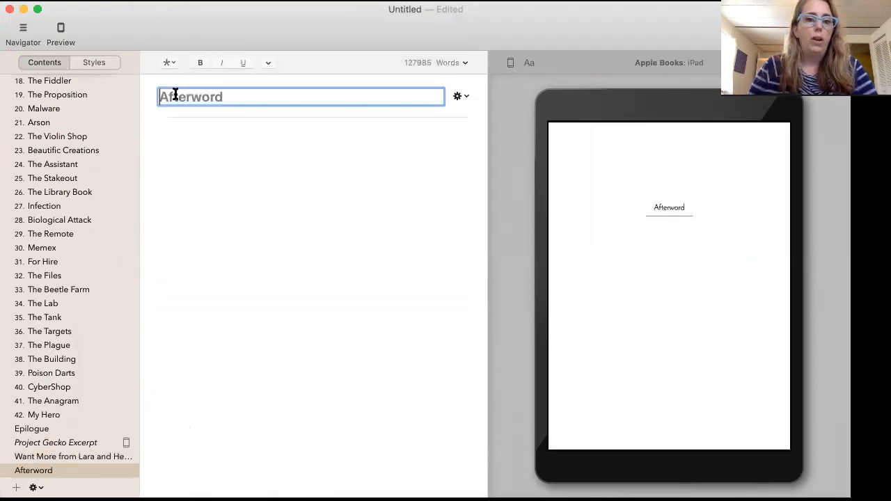
type("Please REv")
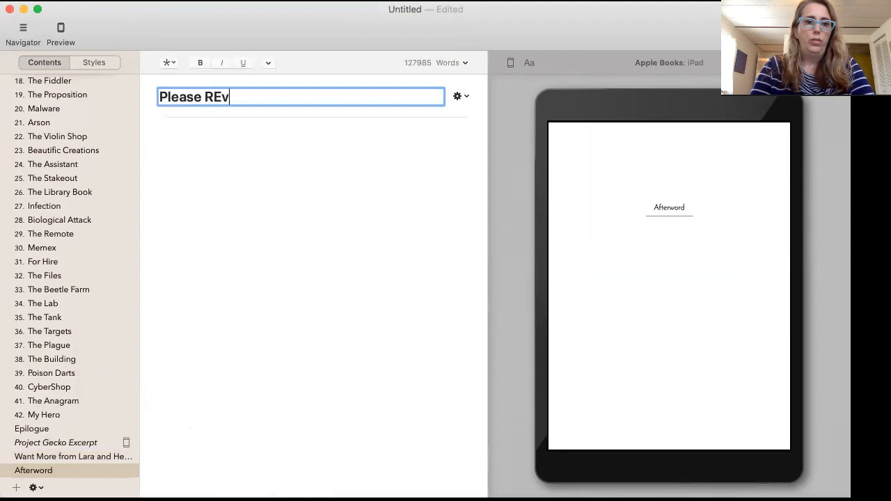
type("iew")
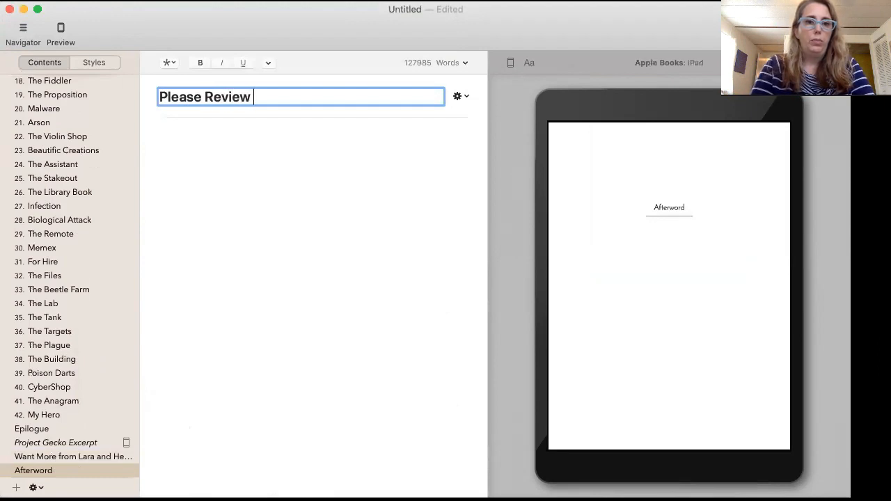
type("My Book")
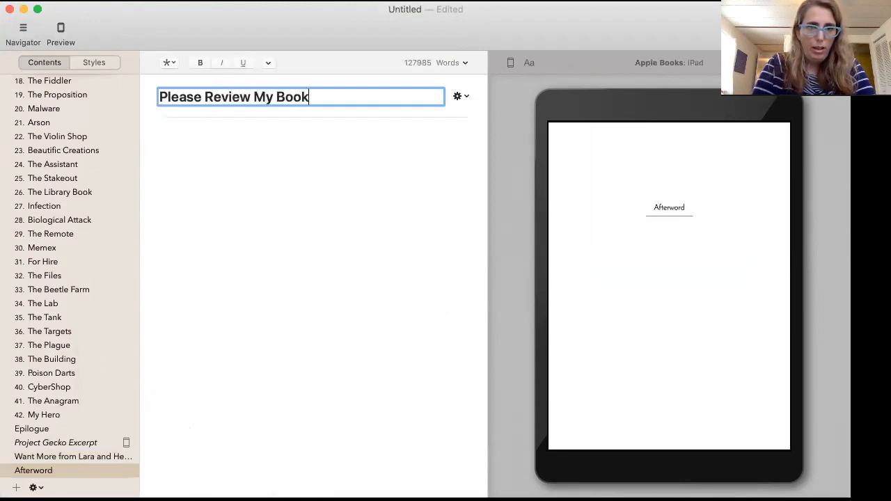
- Give the heading the subtitle 'You Can Make A Difference'
left_click(457, 96)
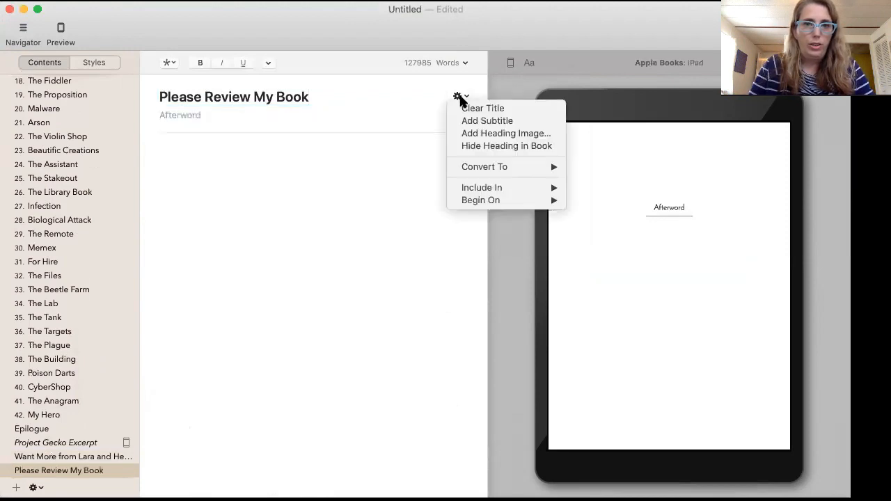
left_click(487, 120)
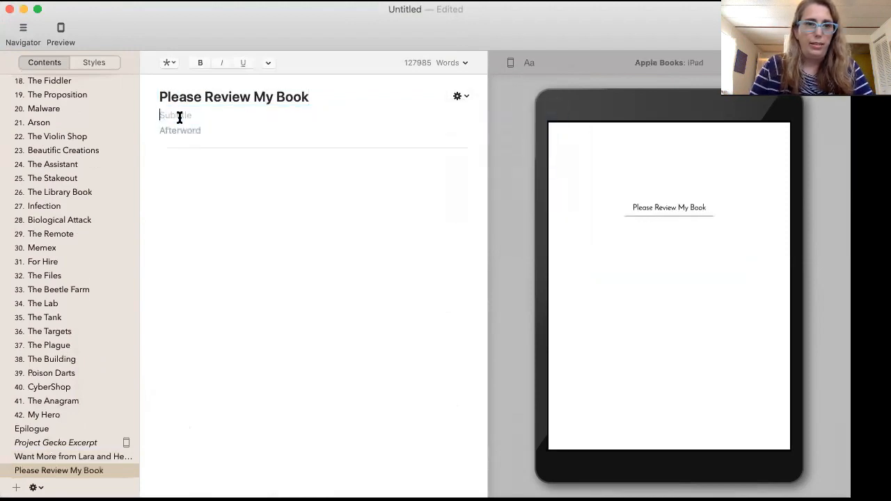
type("You c")
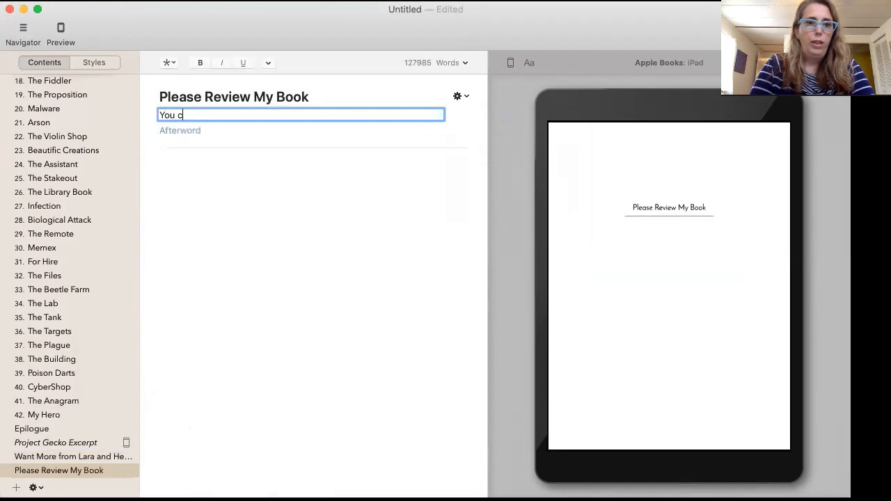
type("an Make")
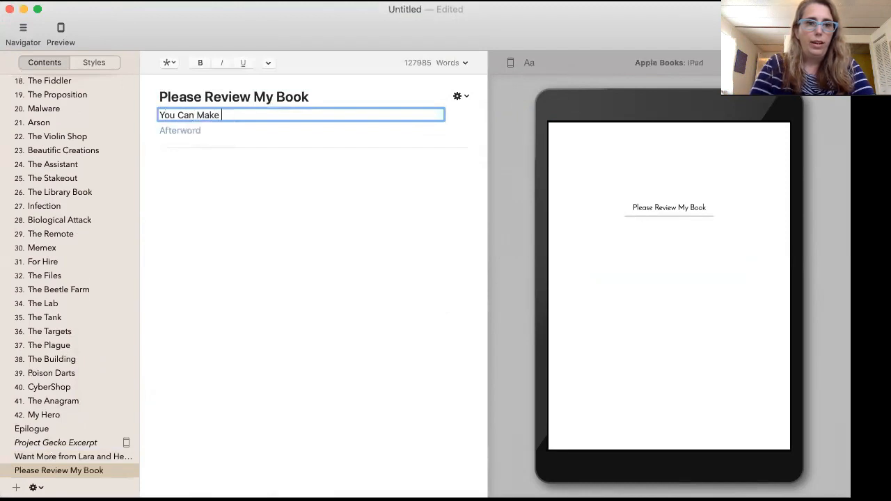
type("A Difference")
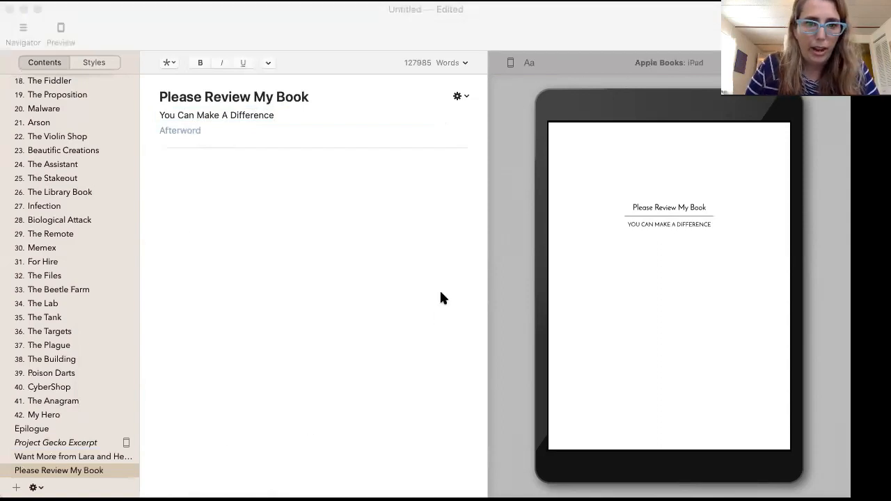
mouse_move(354, 262)
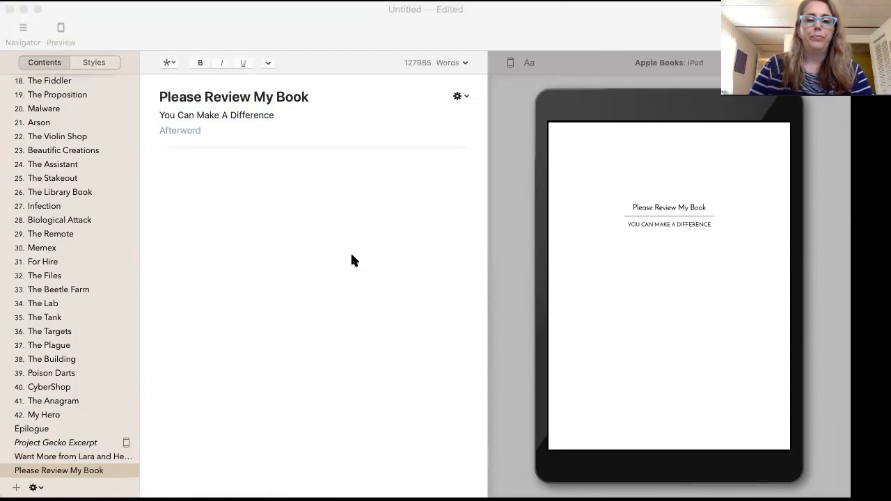
mouse_move(304, 270)
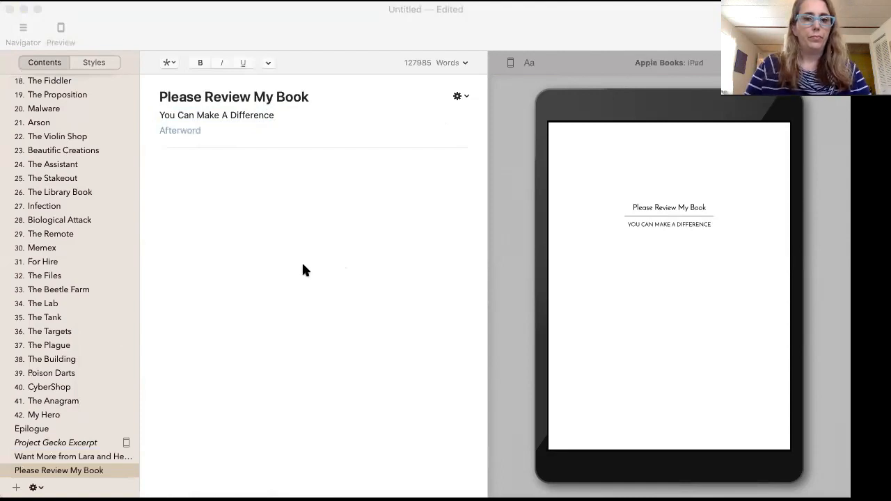
mouse_move(164, 426)
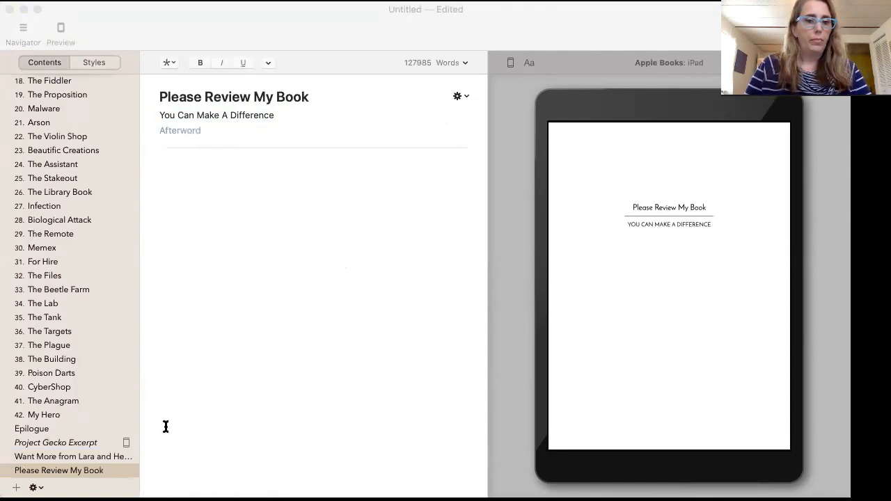
mouse_move(216, 244)
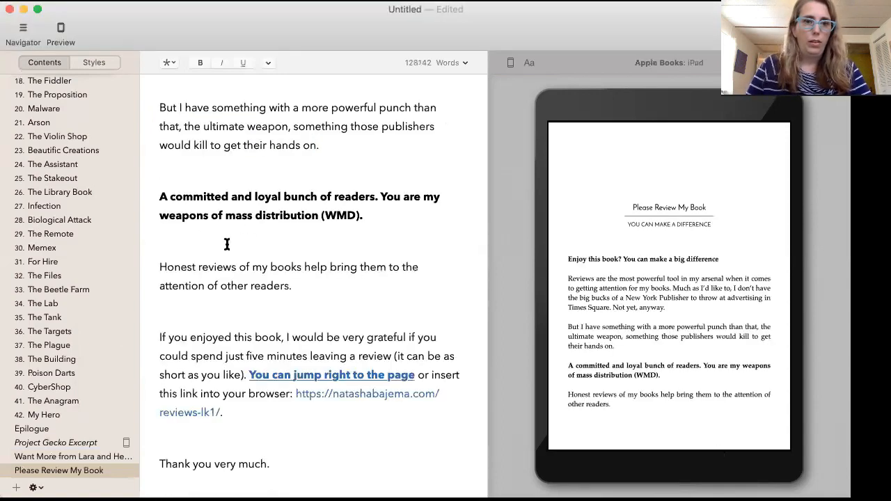
- Scroll through the pasted review request text to check it
scroll("up", 3)
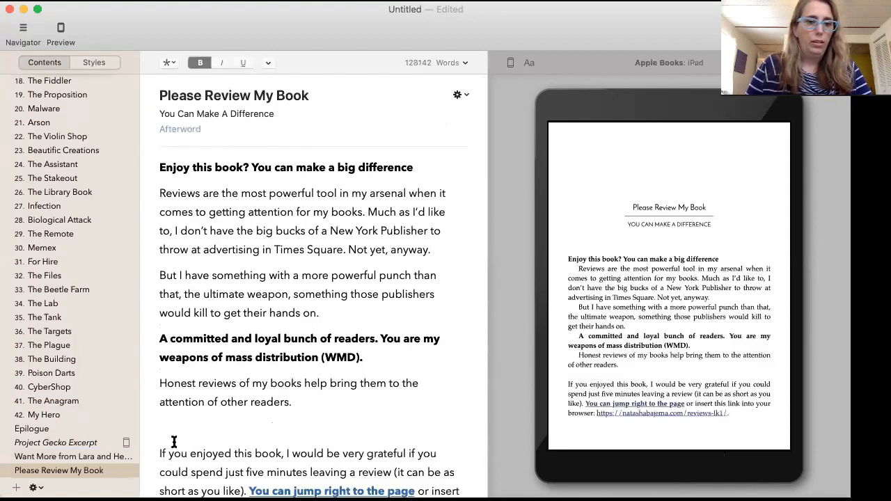
scroll("down", 3)
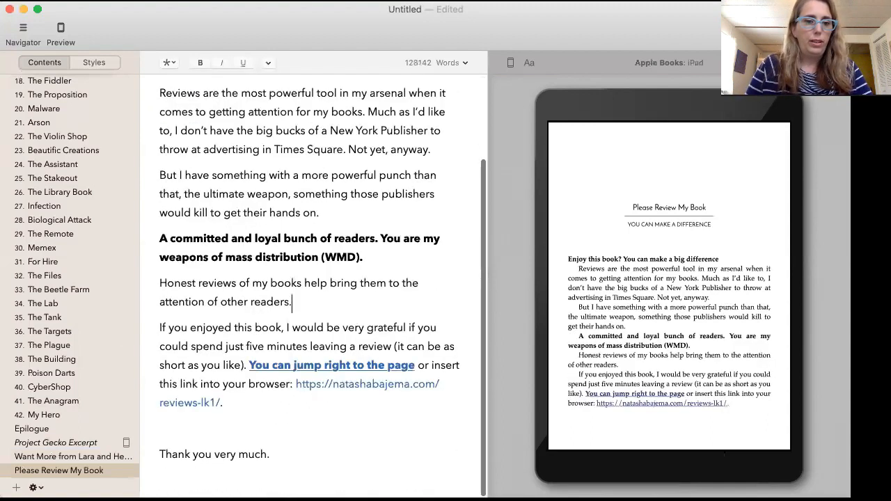
scroll("up", 3)
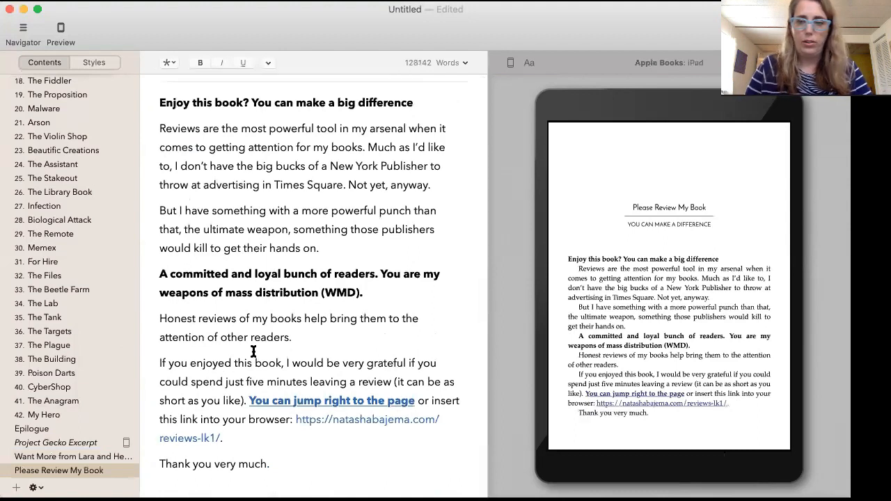
scroll("up", 3)
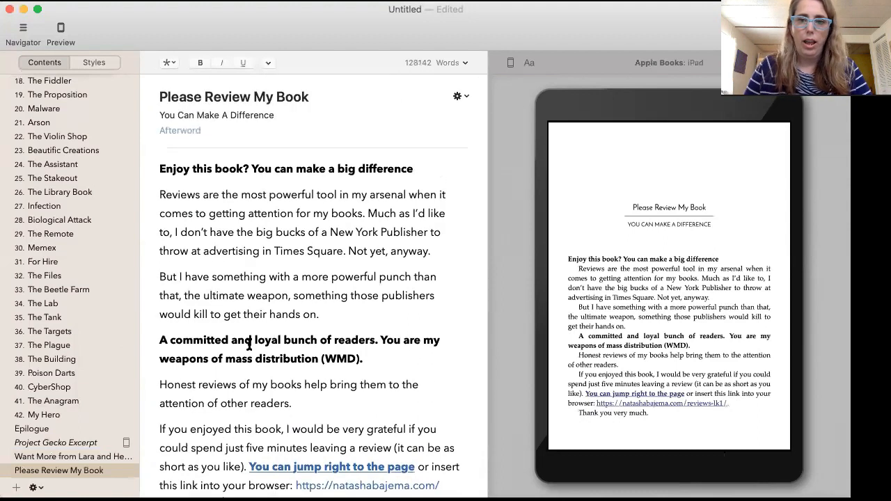
mouse_move(639, 412)
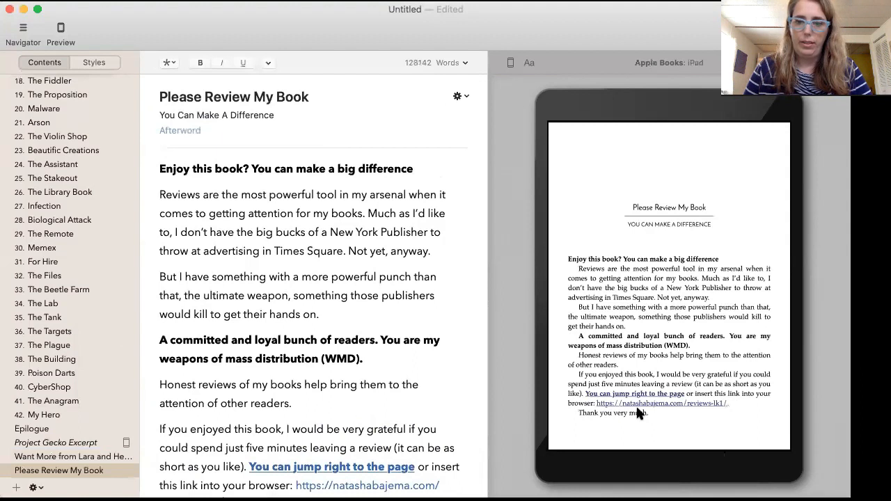
scroll("down", 3)
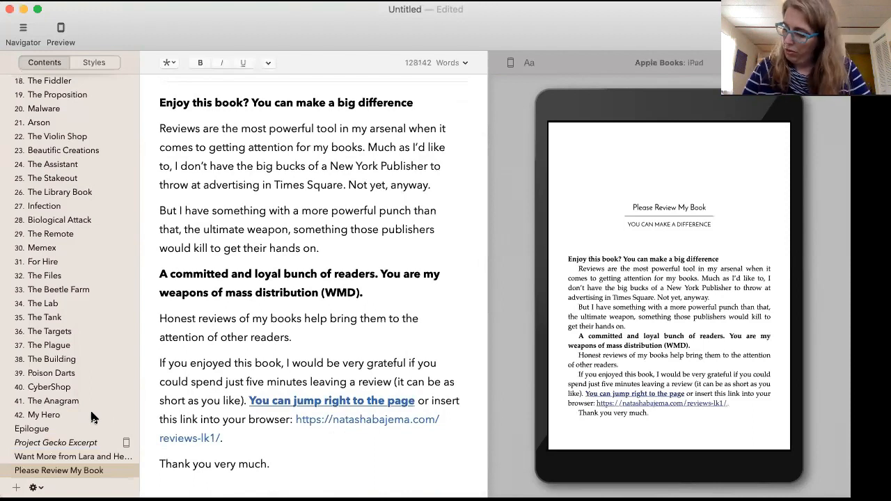
- Add an Acknowledgments section to the back matter
right_click(222, 440)
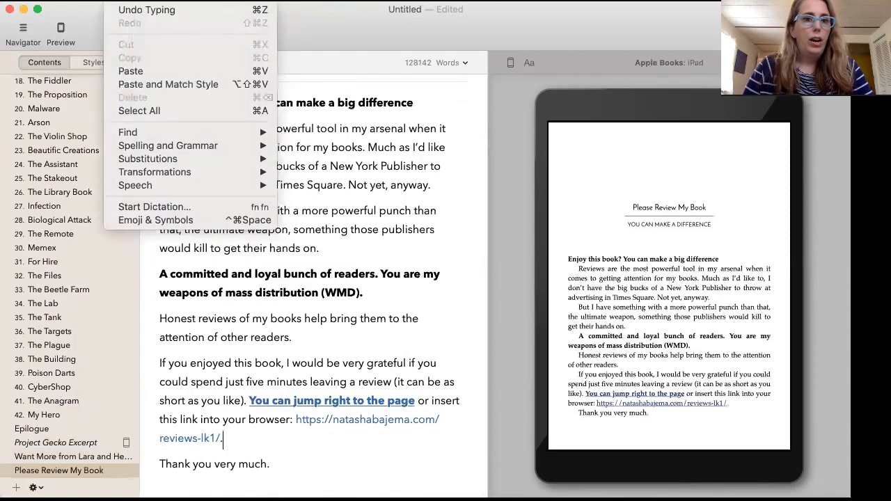
left_click(176, 22)
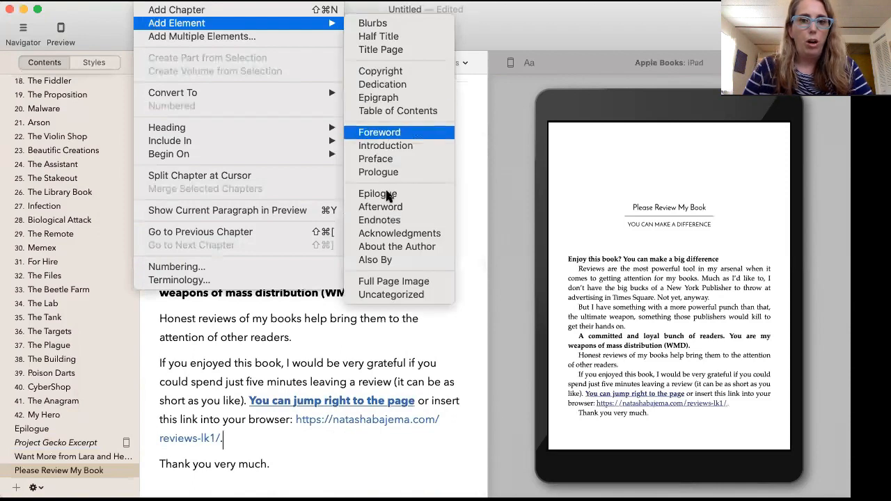
left_click(398, 234)
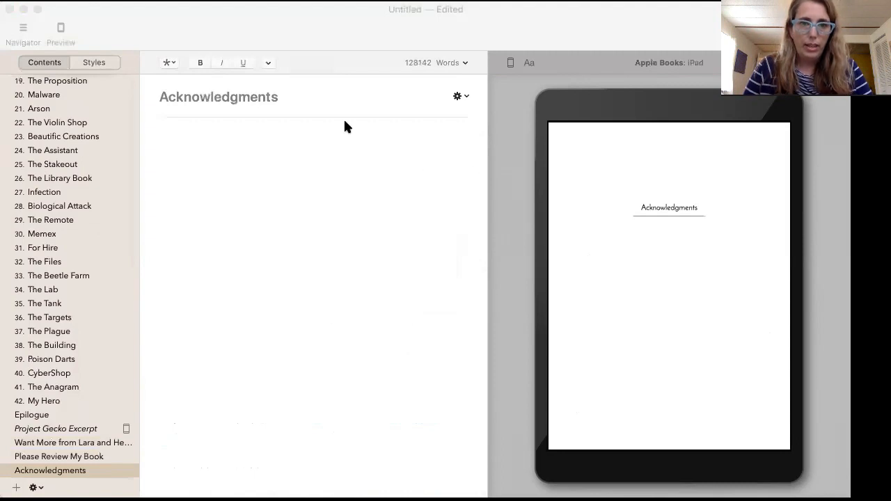
mouse_move(291, 234)
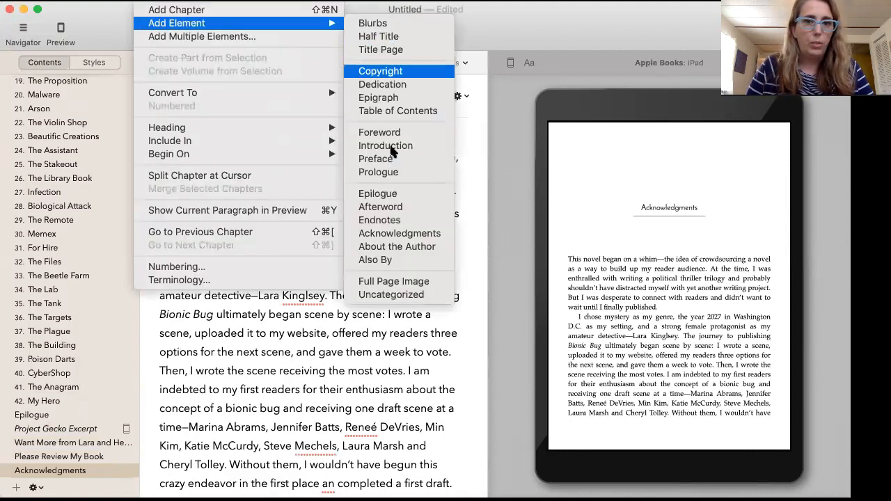
mouse_move(381, 206)
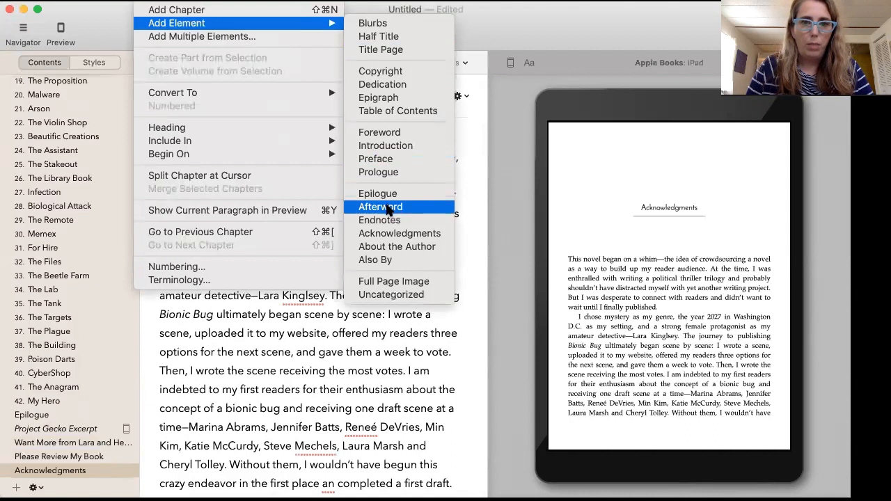
- Add an Afterword headed 'Author's Note' after the acknowledgments and review its pasted text
left_click(380, 206)
type("Auhtor")
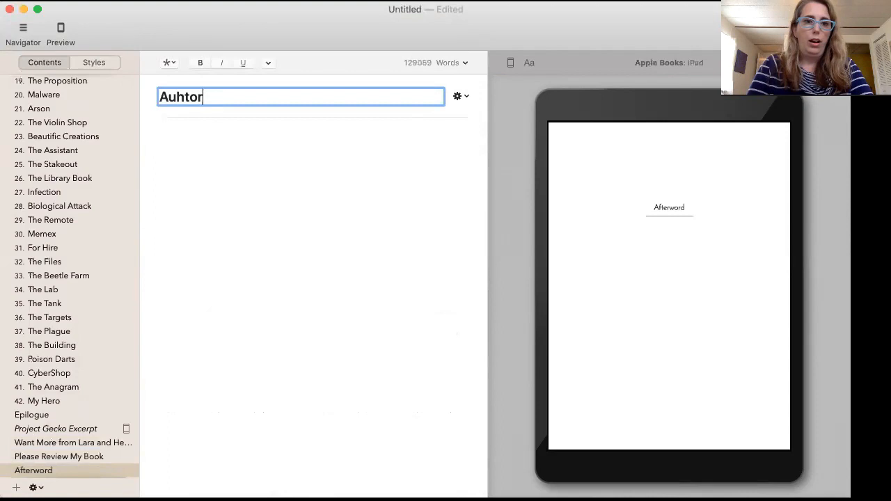
type("Author's")
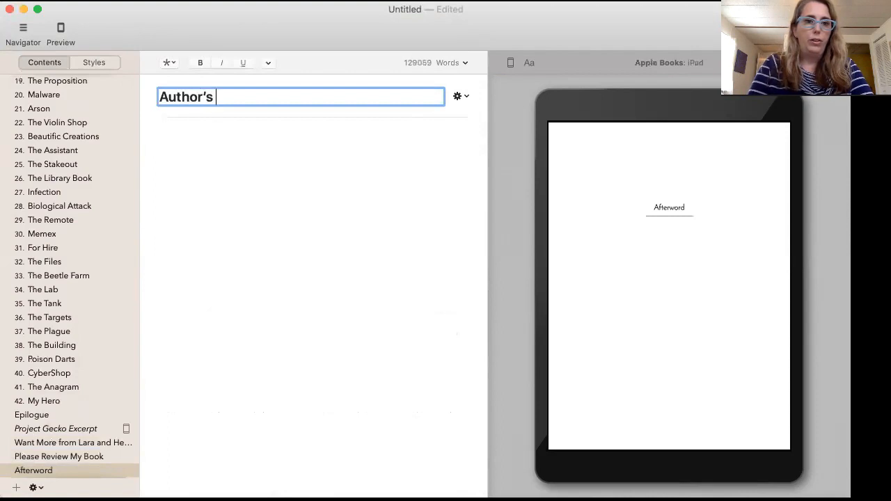
type("Note")
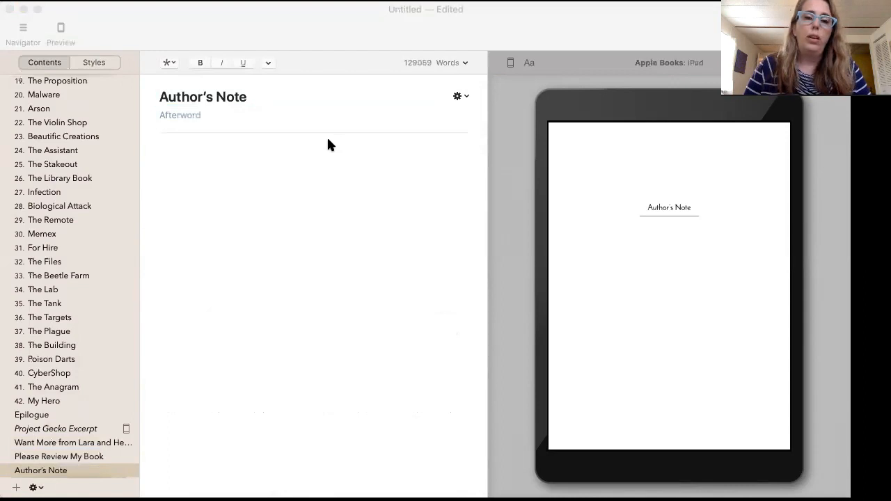
mouse_move(341, 234)
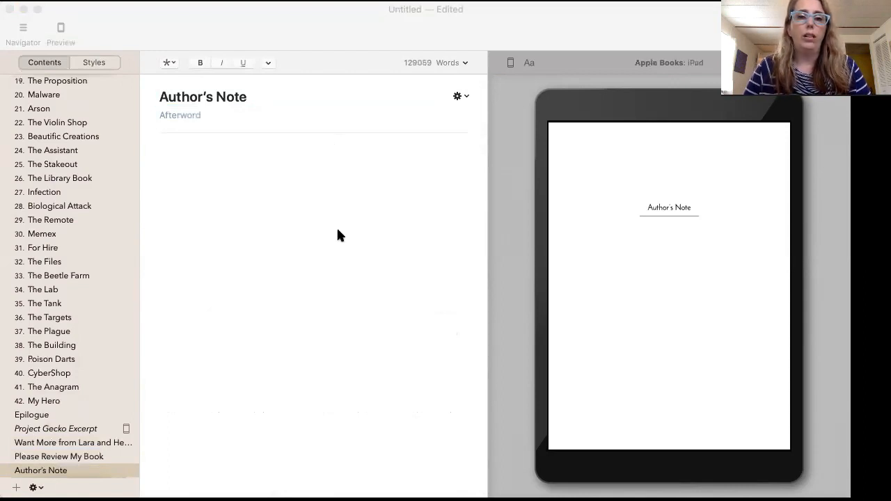
mouse_move(153, 281)
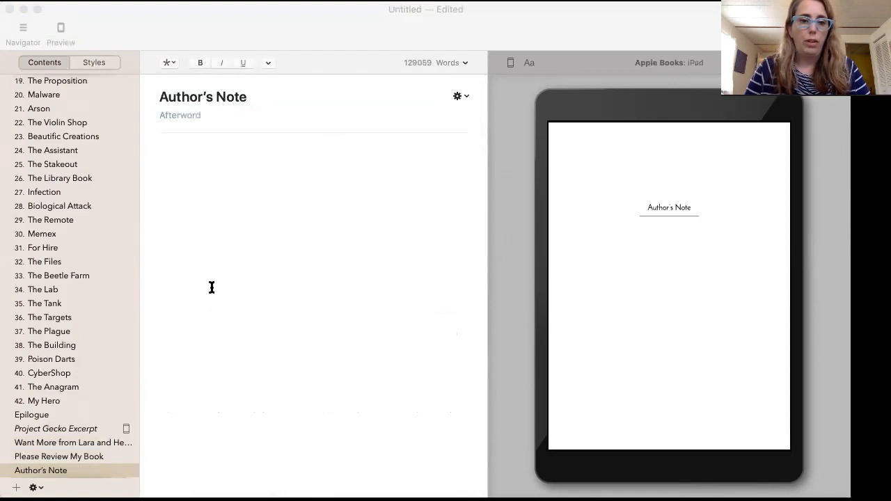
mouse_move(211, 287)
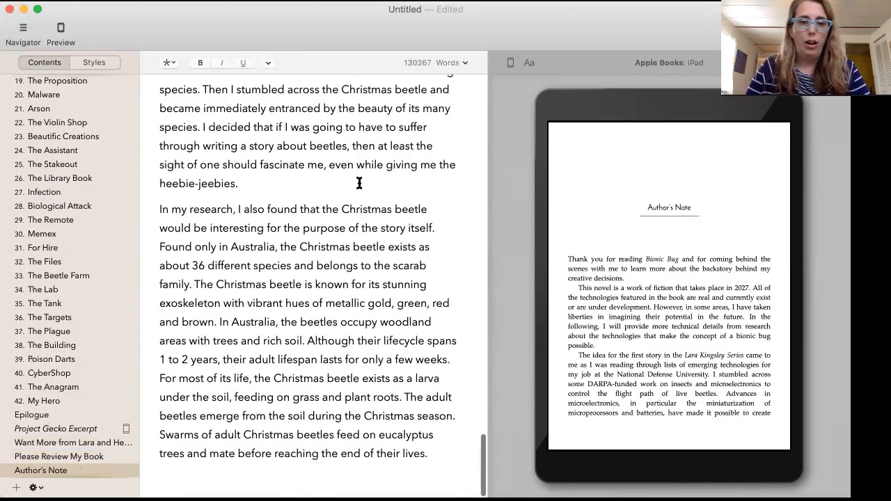
scroll("up", 3)
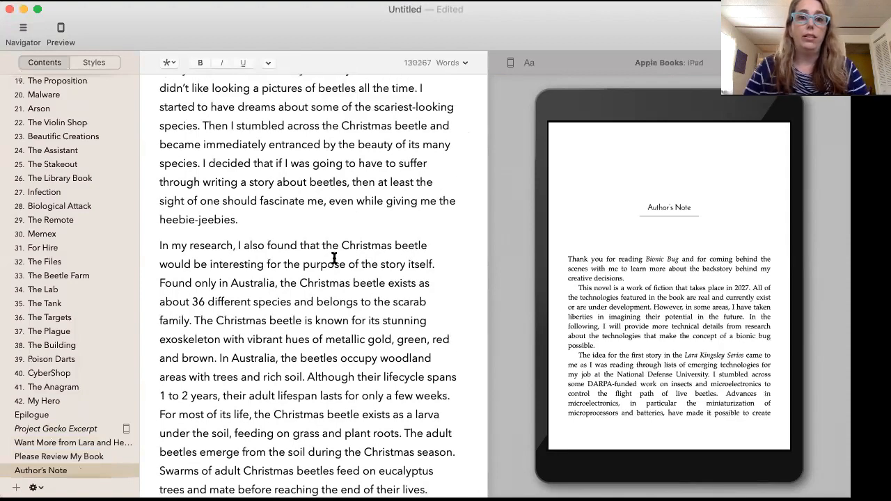
scroll("down", 3)
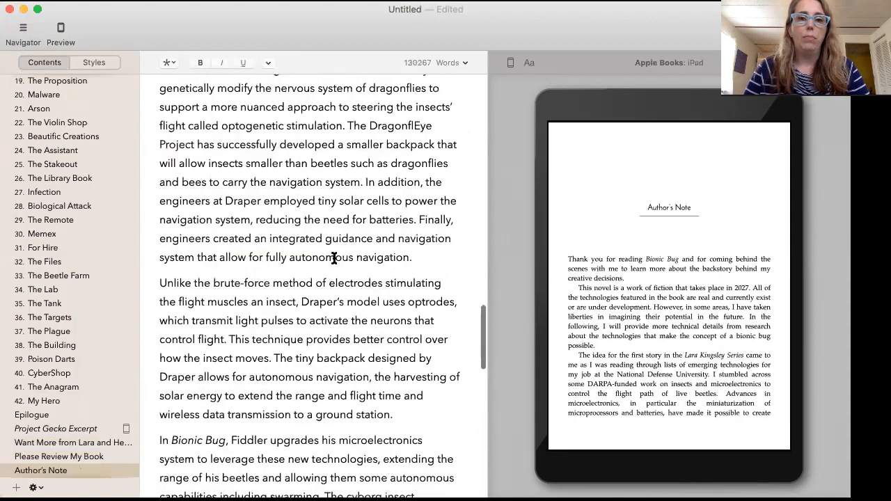
left_click(41, 471)
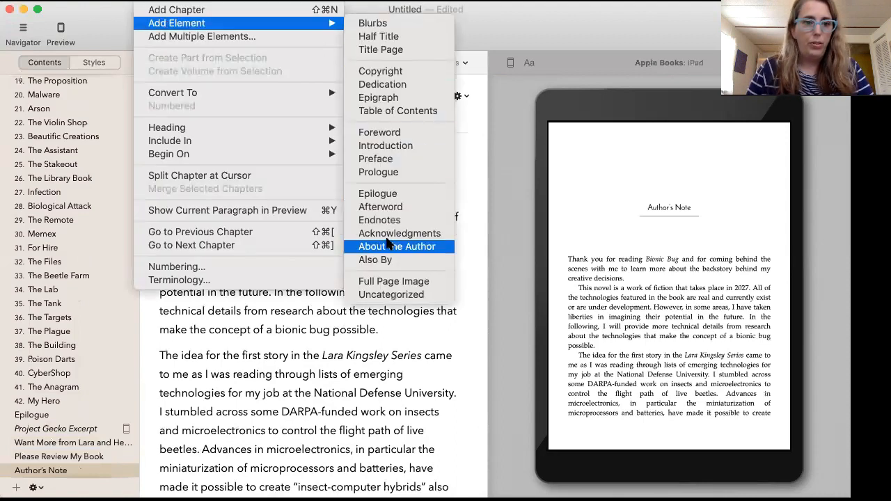
- Add an About the Author page and place the cursor in its profile fields
left_click(398, 246)
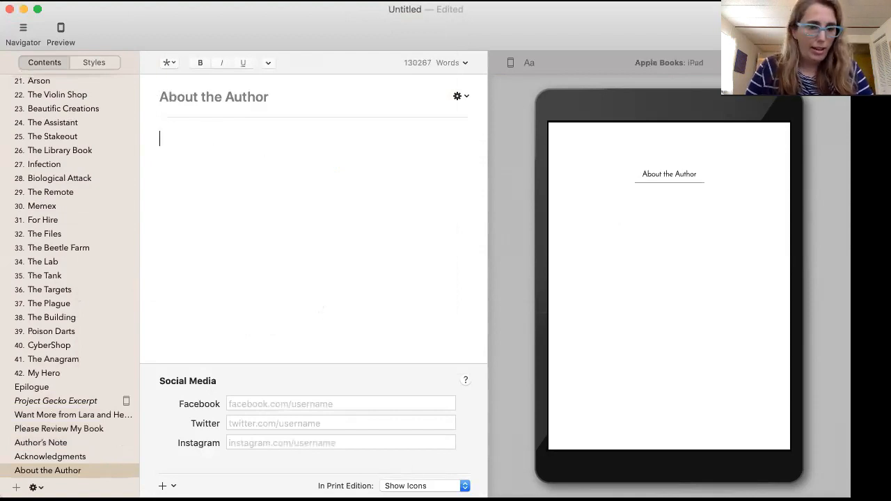
mouse_move(355, 114)
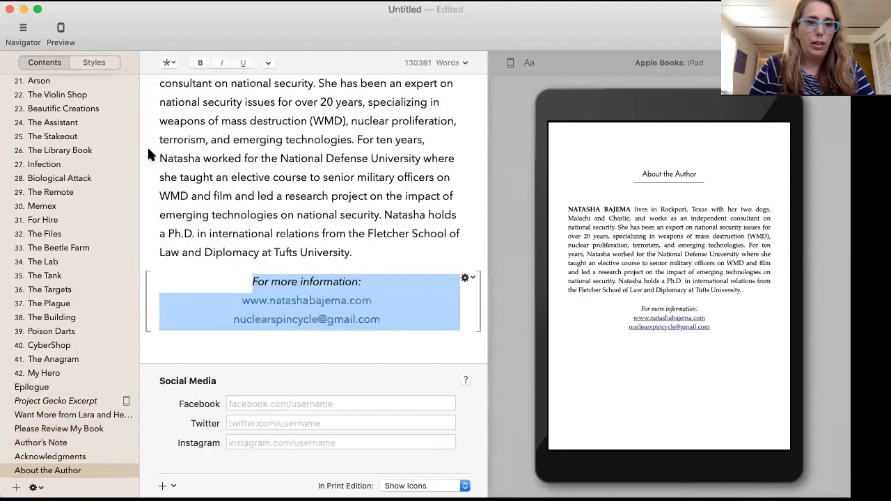
left_click(340, 404)
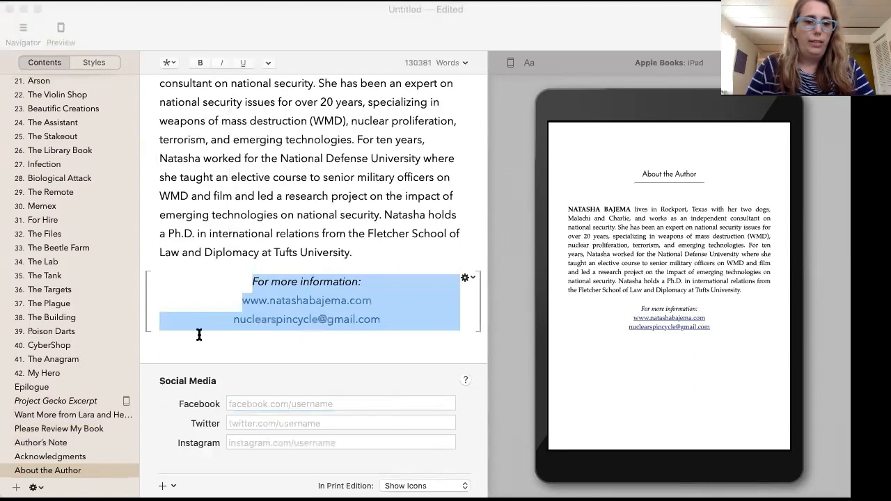
mouse_move(31, 333)
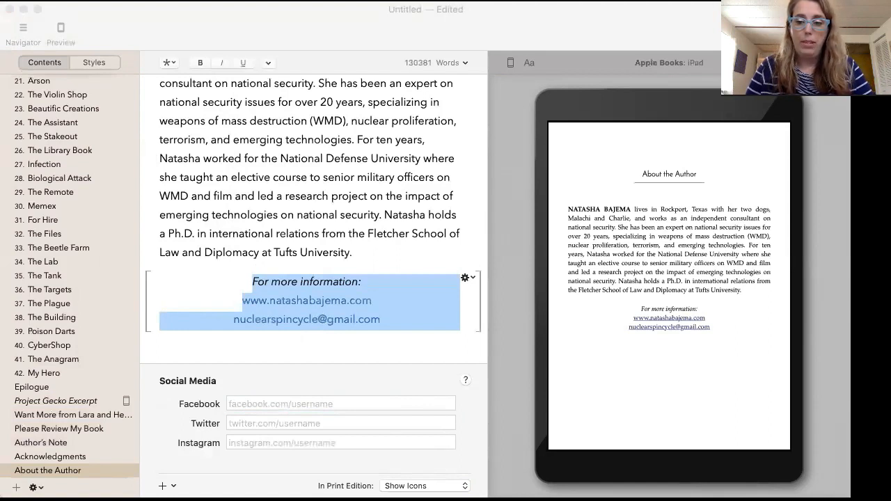
- Enter the Facebook, Twitter and Instagram profile links, including instagram.com/kingsleyinvestigations
left_click(340, 404)
type("facebook.com/authornatashabajema")
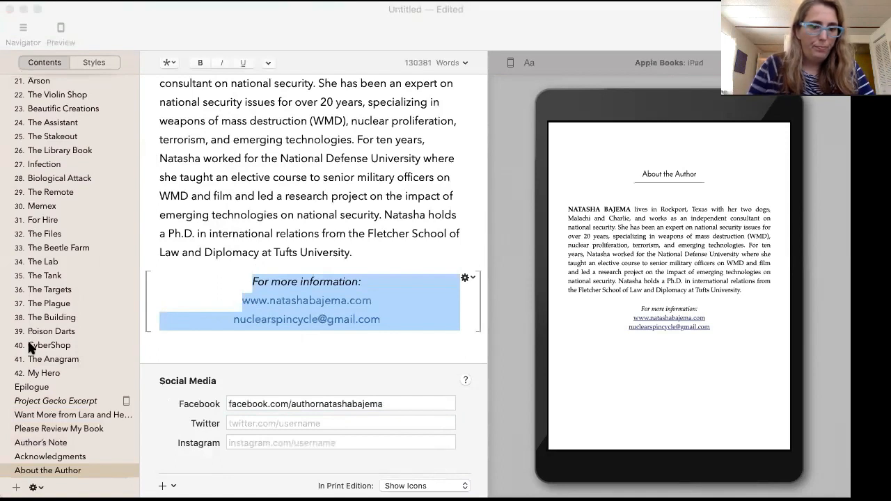
left_click(340, 404)
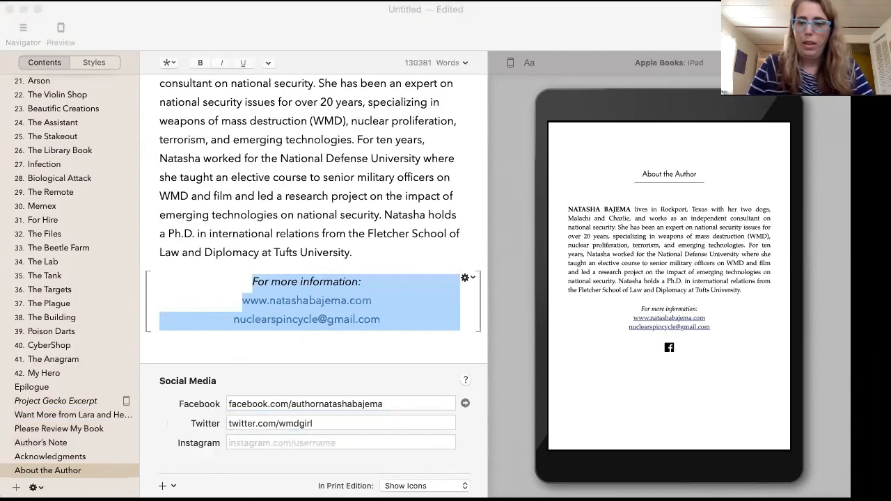
left_click(340, 424)
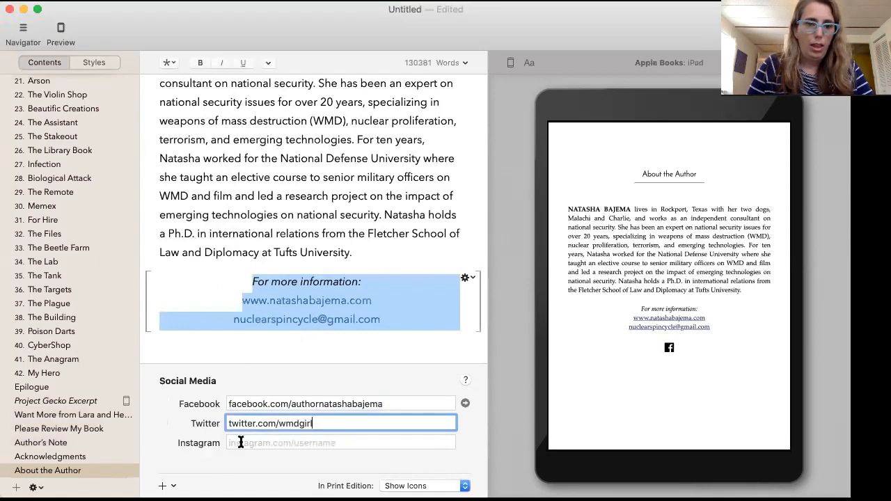
type("instagram.com/kingsleyinvestigations")
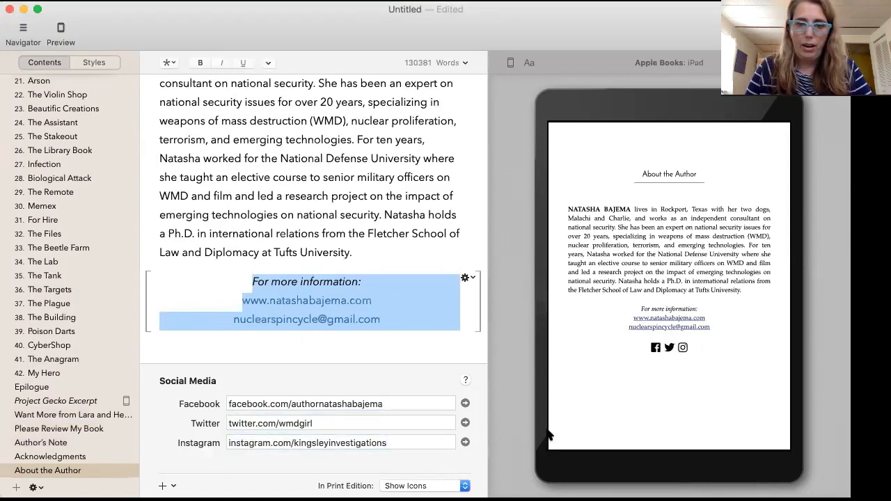
- Set the In Print Edition display to Show Icons + Links
left_click(423, 486)
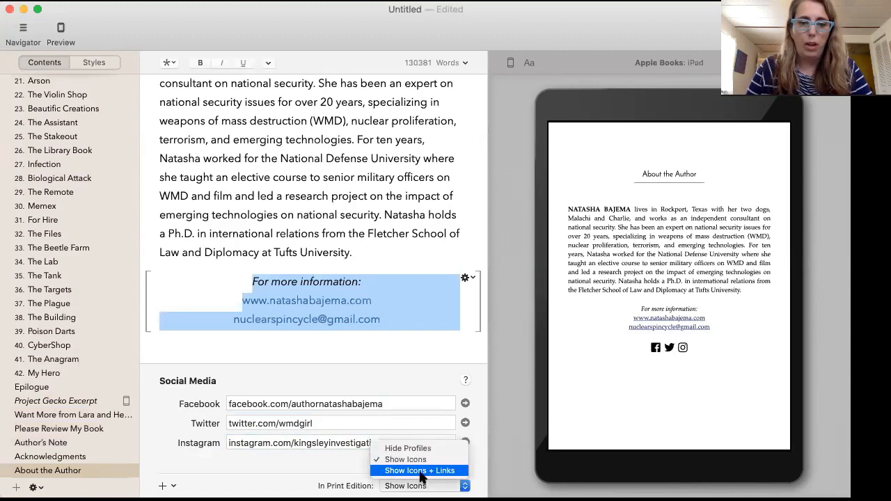
left_click(419, 471)
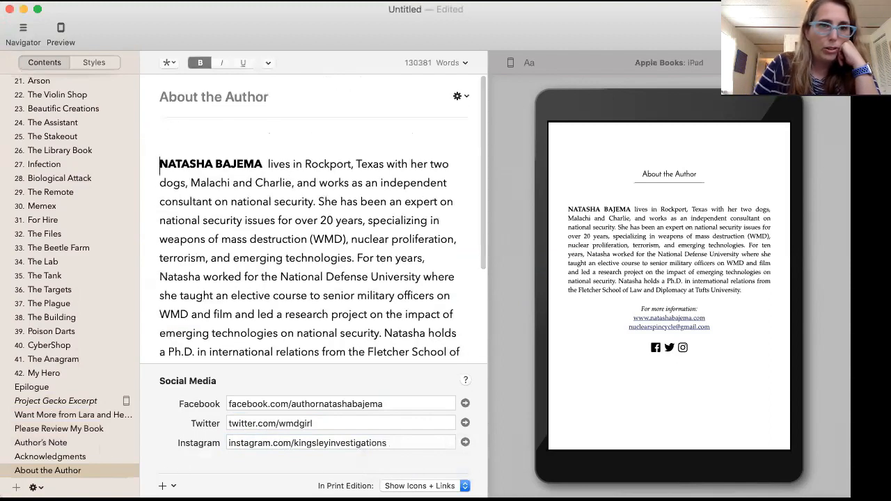
- Set the insertion point before the bio text for the author photo
left_click(168, 62)
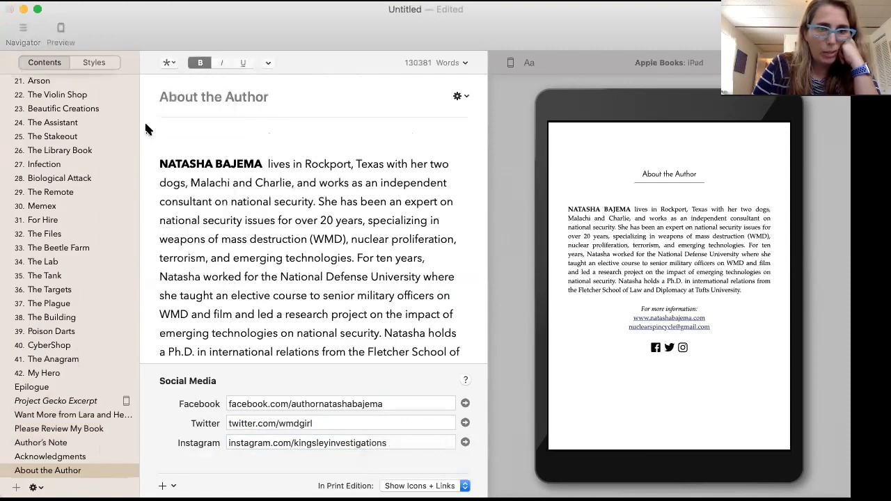
mouse_move(331, 195)
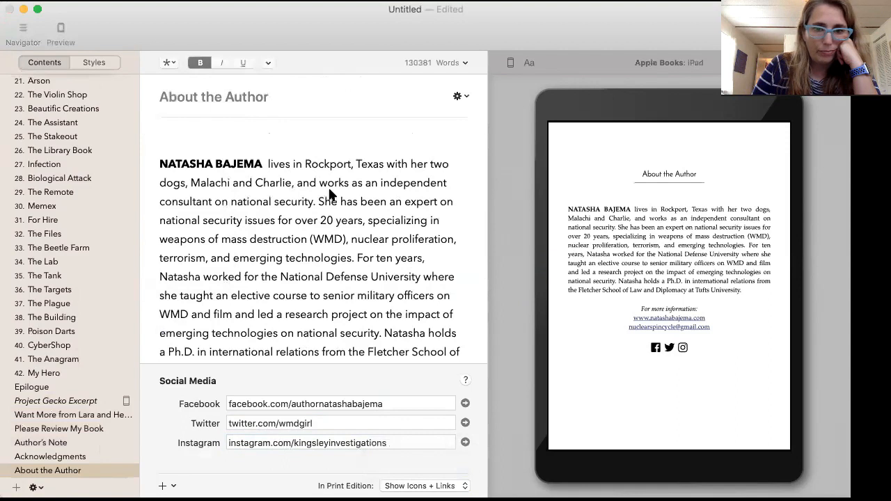
mouse_move(666, 351)
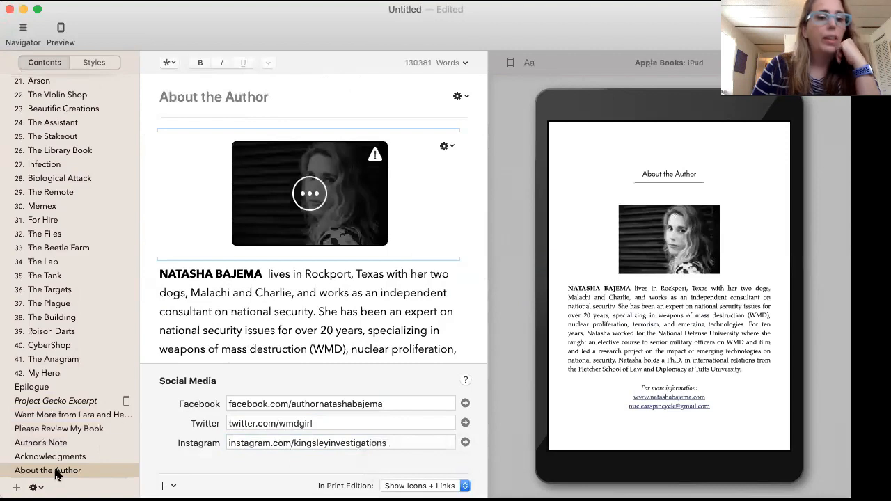
mouse_move(37, 391)
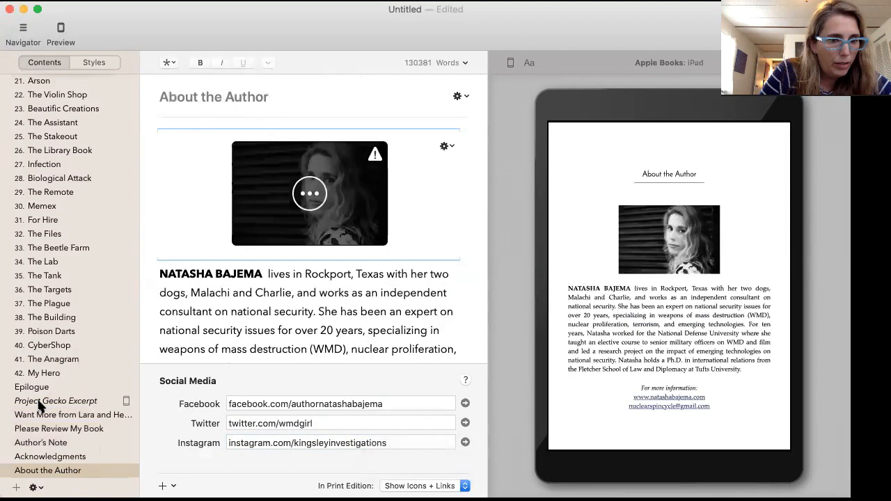
mouse_move(43, 431)
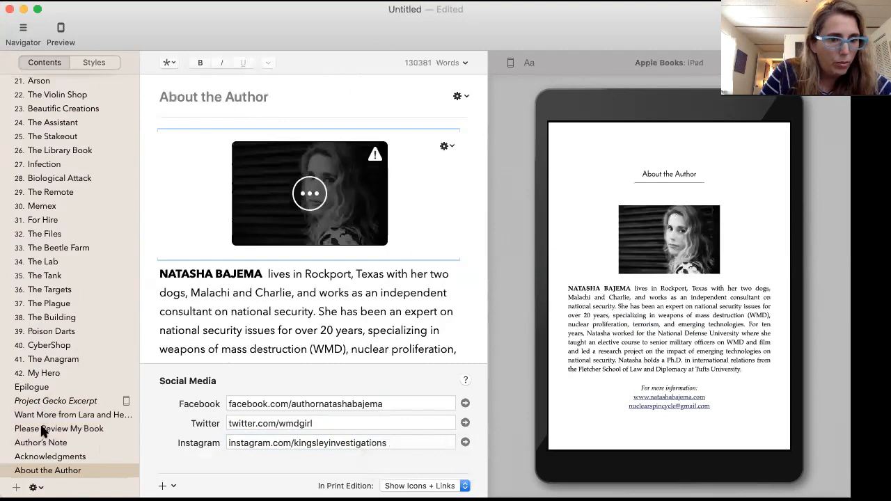
- Set Please Review My Book and Author's Note to Include In > Ebooks only
right_click(58, 429)
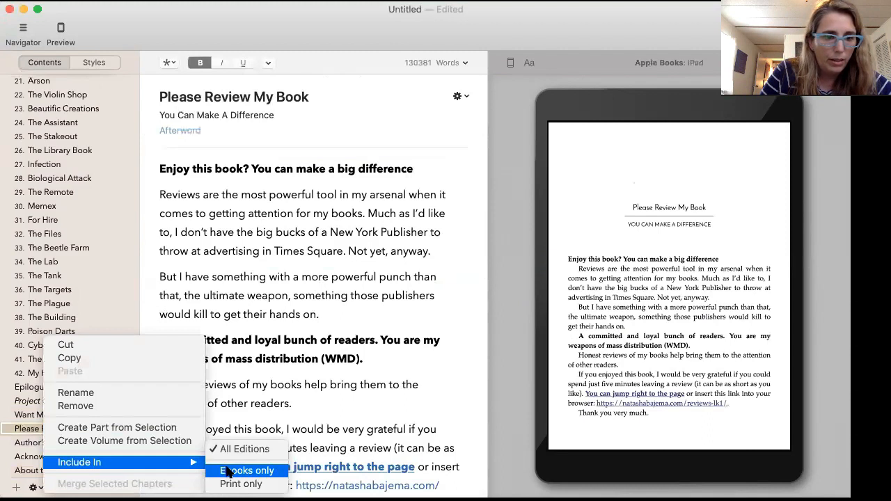
left_click(248, 471)
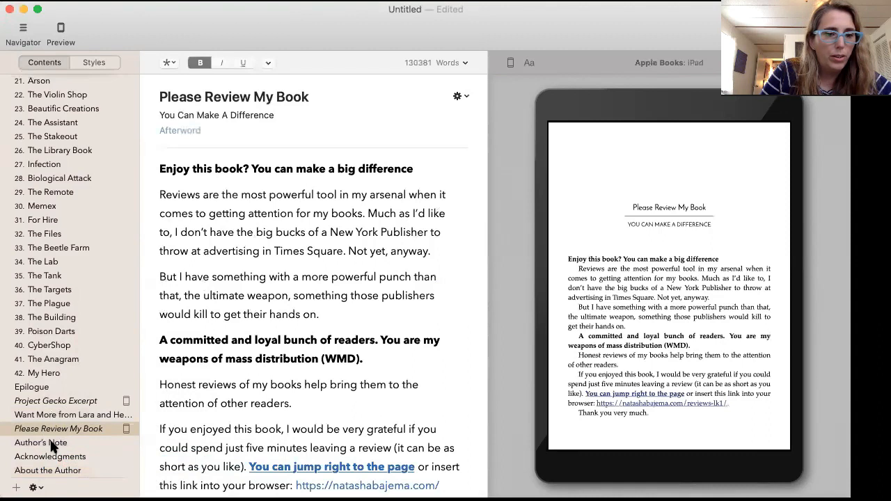
right_click(40, 443)
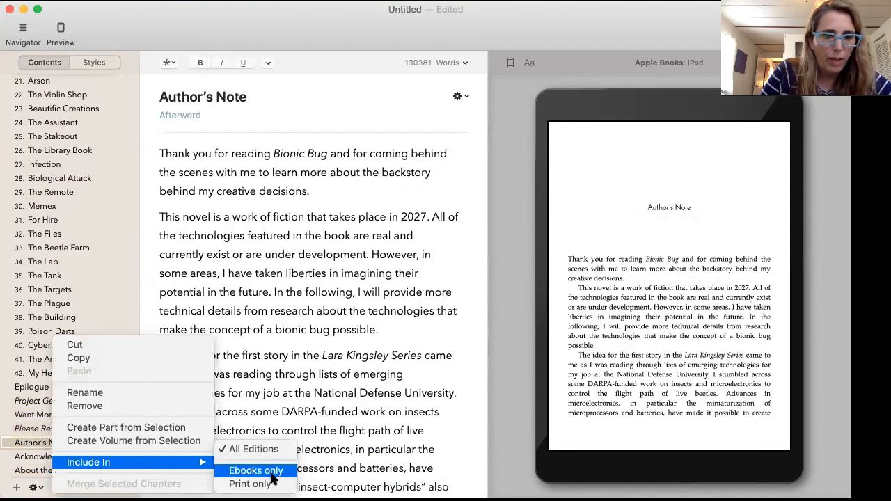
left_click(256, 471)
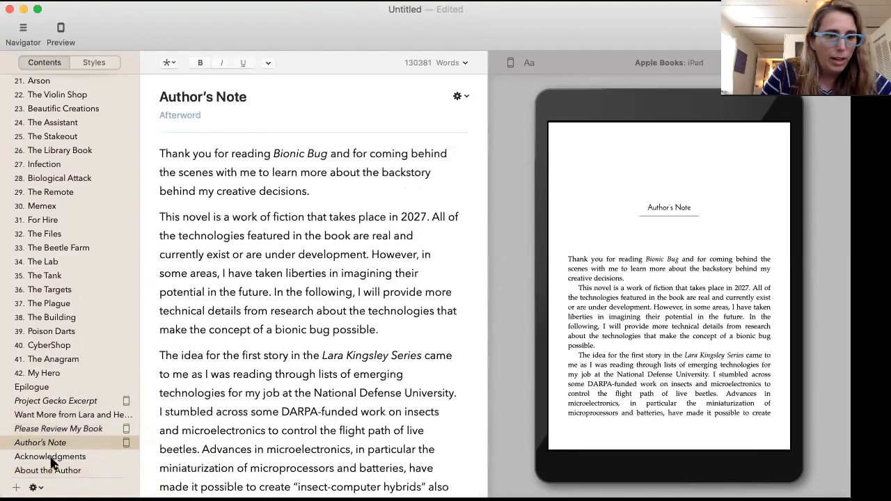
scroll("up", 3)
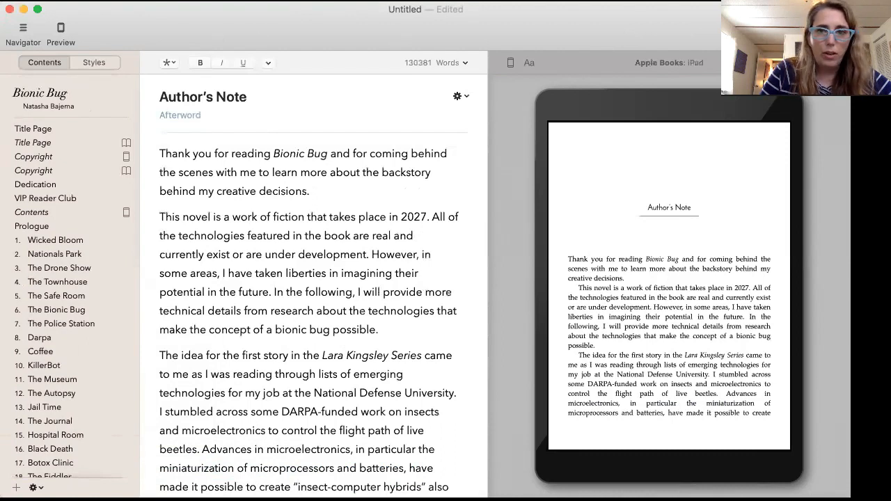
- Preview as Print, then proceed to Generate without saving, showing the platform selection
left_click(510, 62)
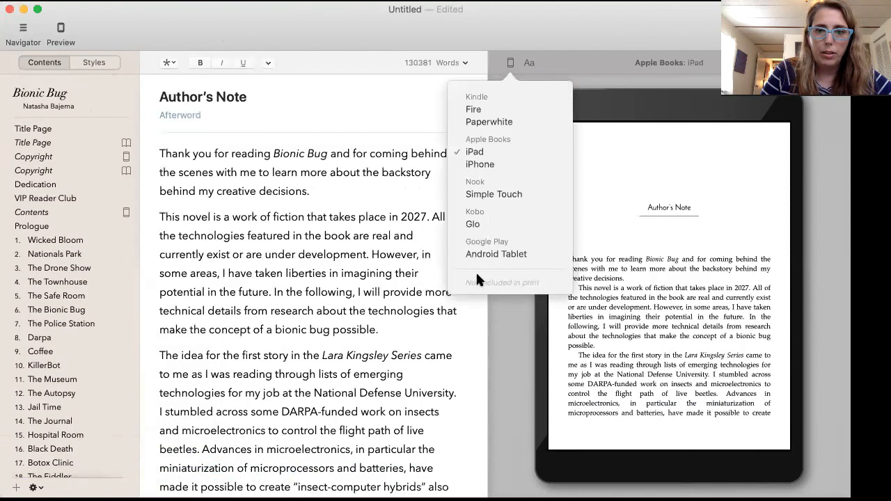
left_click(39, 337)
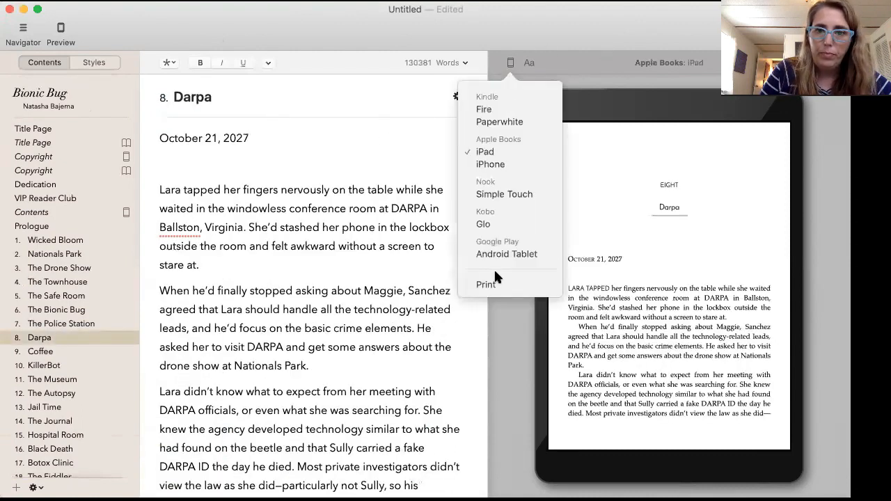
left_click(486, 284)
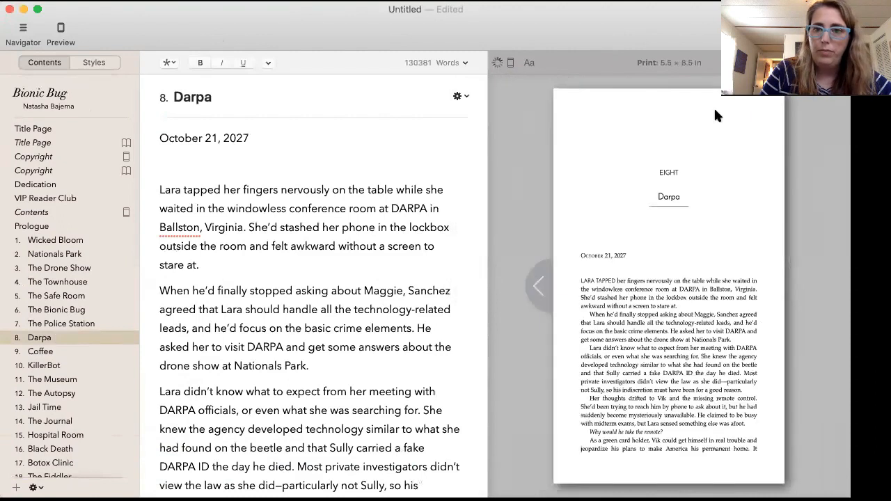
mouse_move(719, 115)
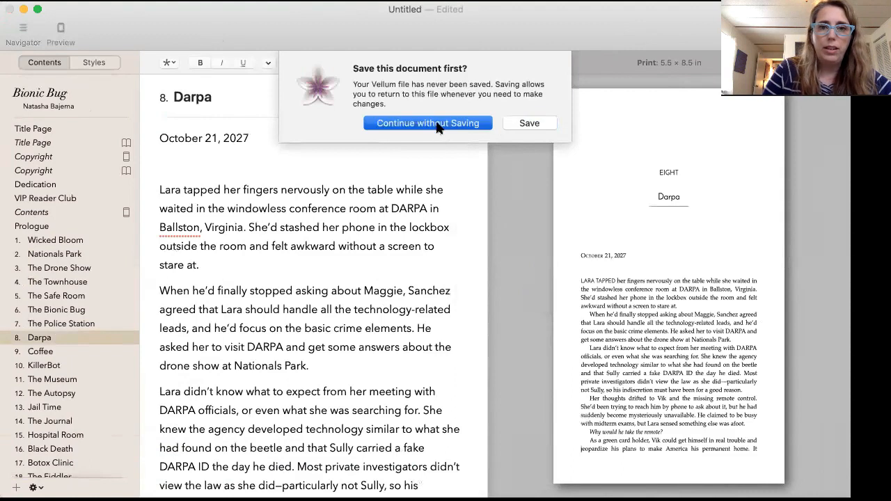
left_click(427, 123)
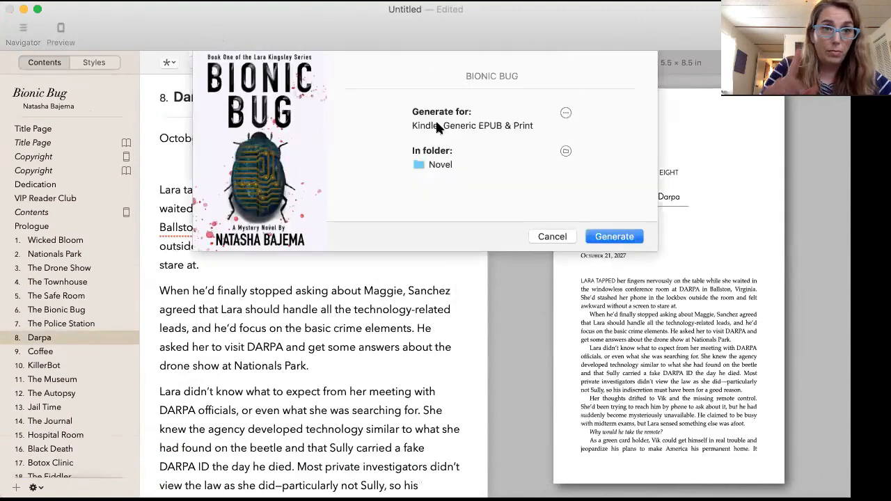
mouse_move(565, 115)
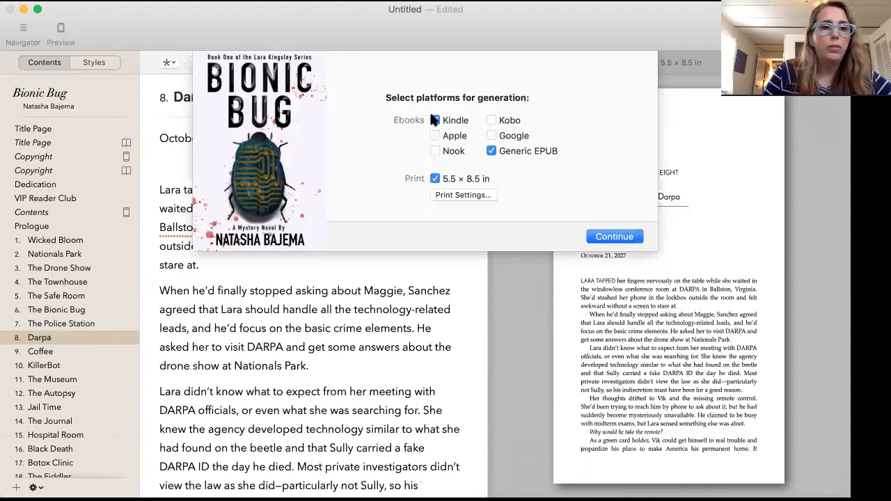
left_click(435, 119)
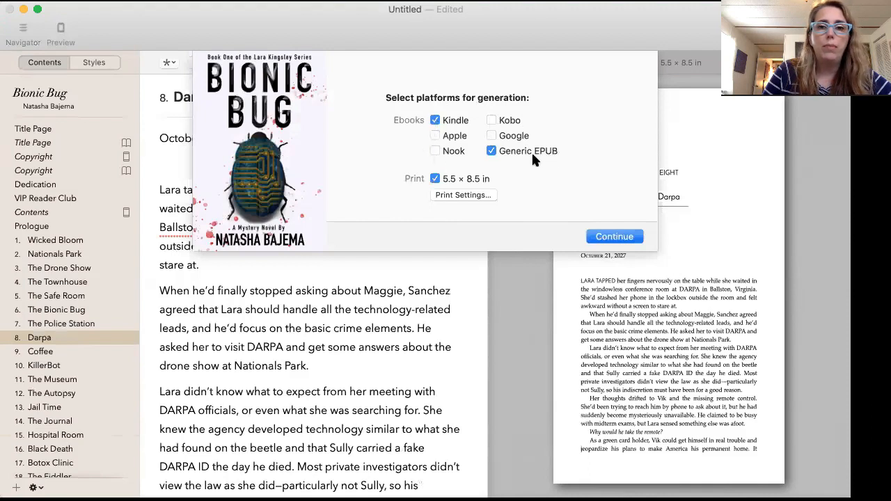
mouse_move(473, 155)
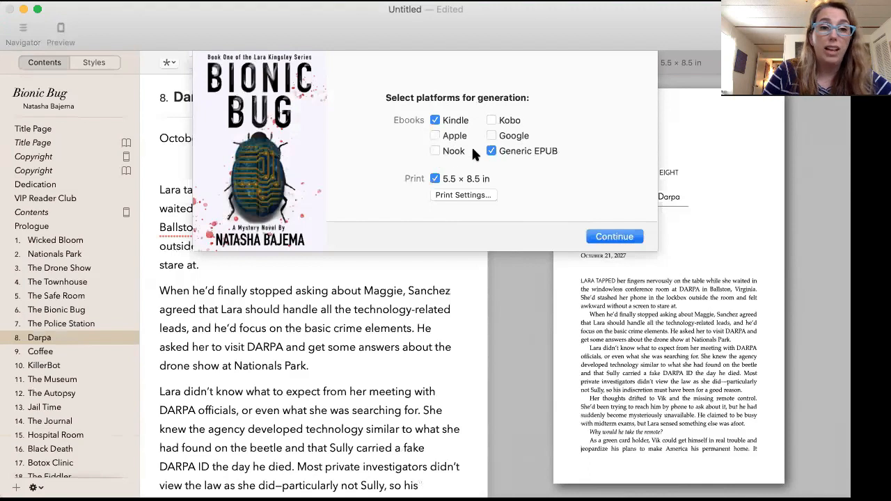
mouse_move(461, 197)
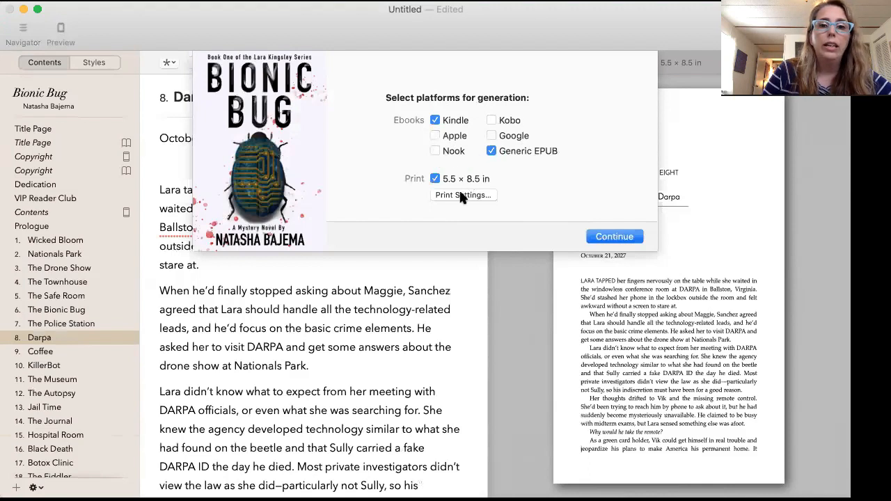
- Lower print font size and line spacing to 384 pages, then confirm with Done
left_click(462, 195)
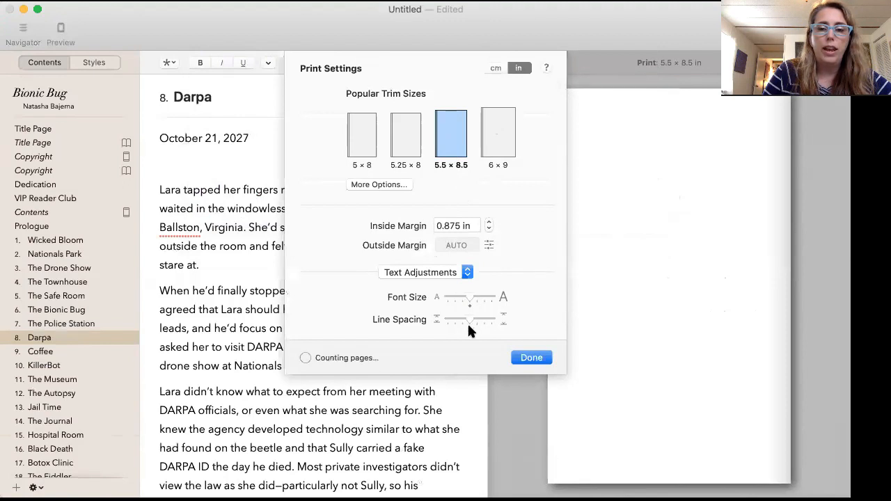
mouse_move(365, 359)
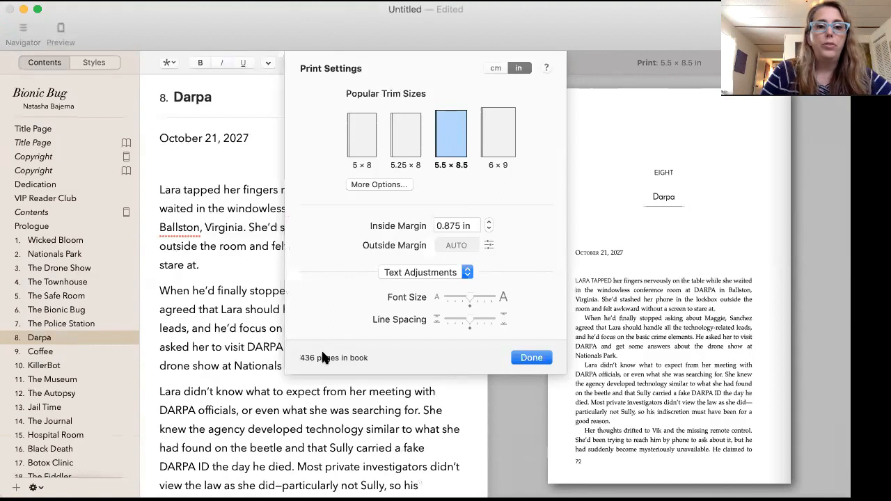
mouse_move(373, 368)
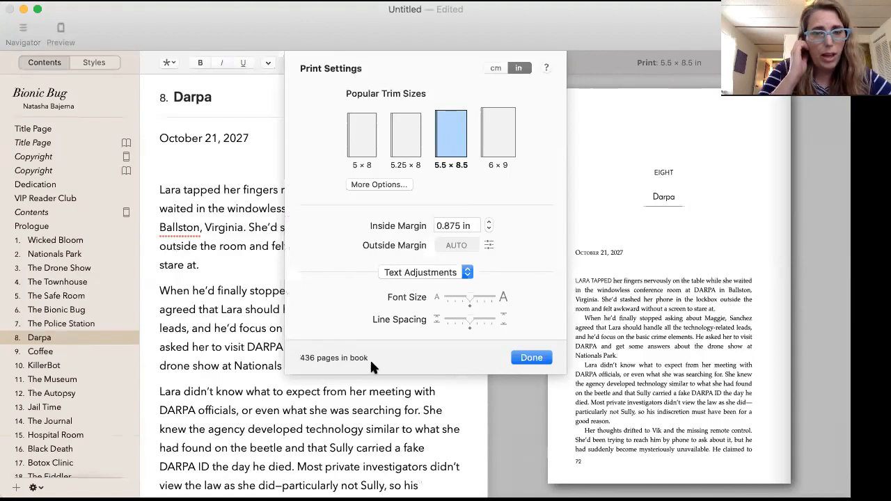
mouse_move(463, 317)
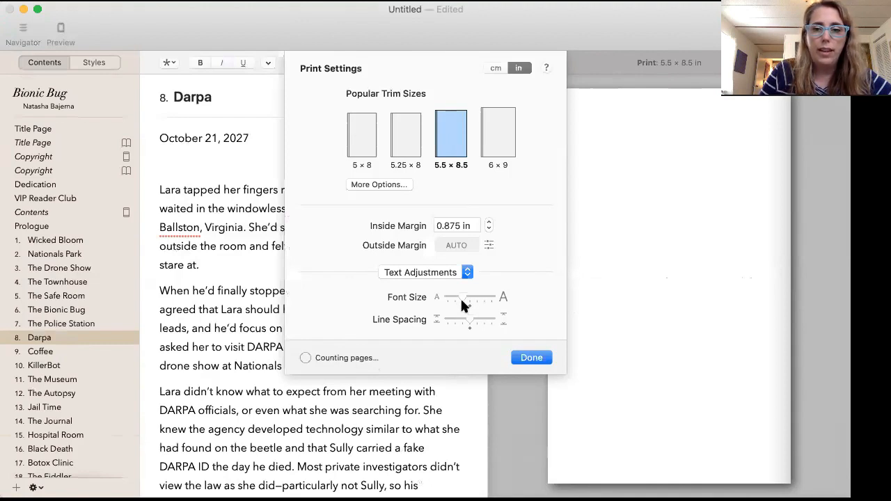
mouse_move(466, 318)
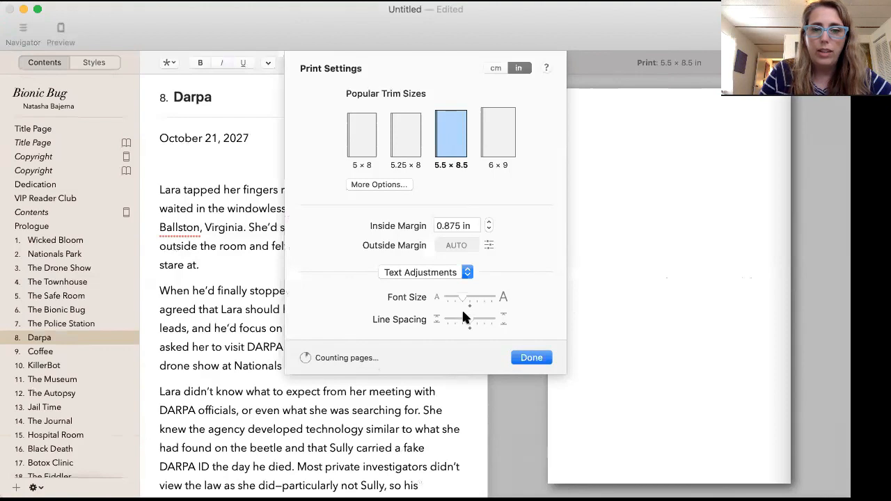
mouse_move(485, 372)
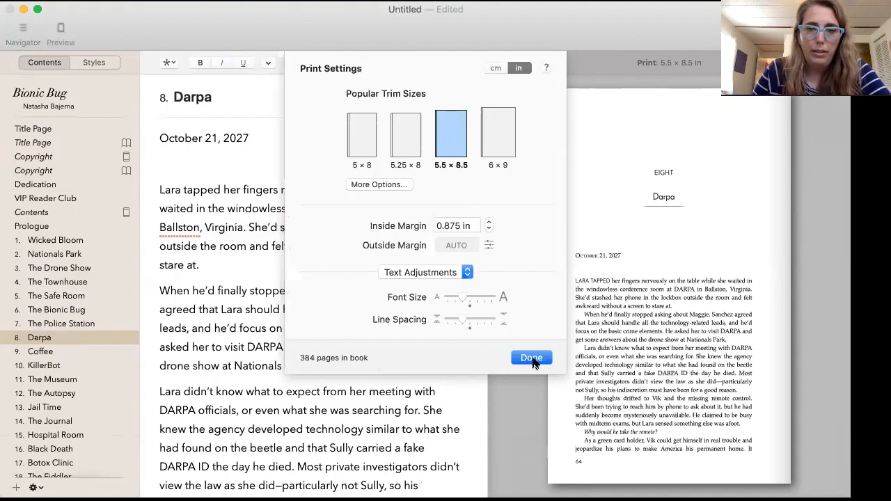
mouse_move(529, 368)
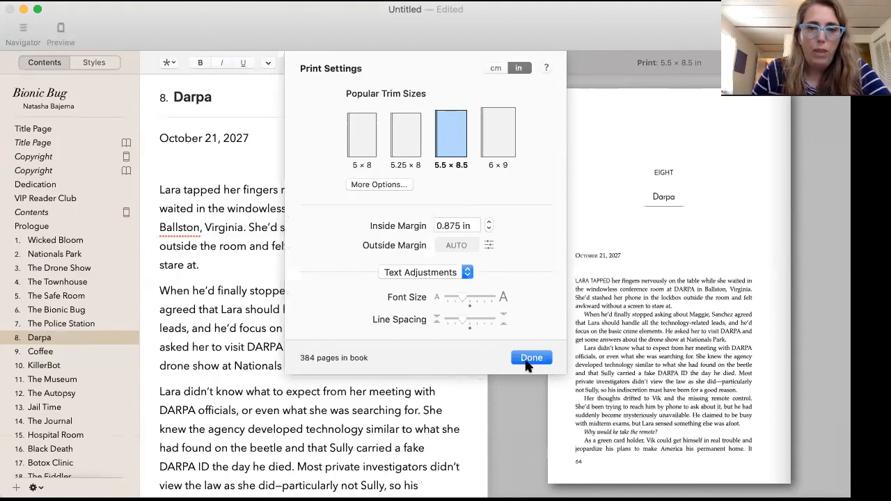
left_click(530, 357)
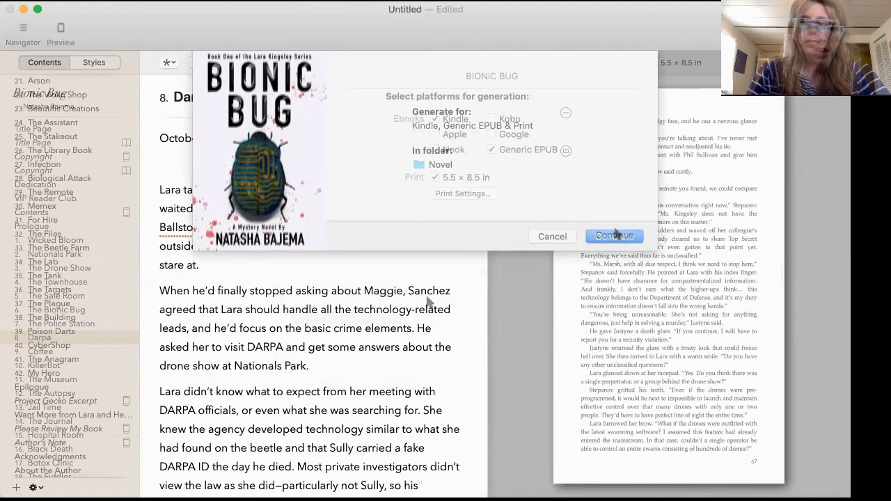